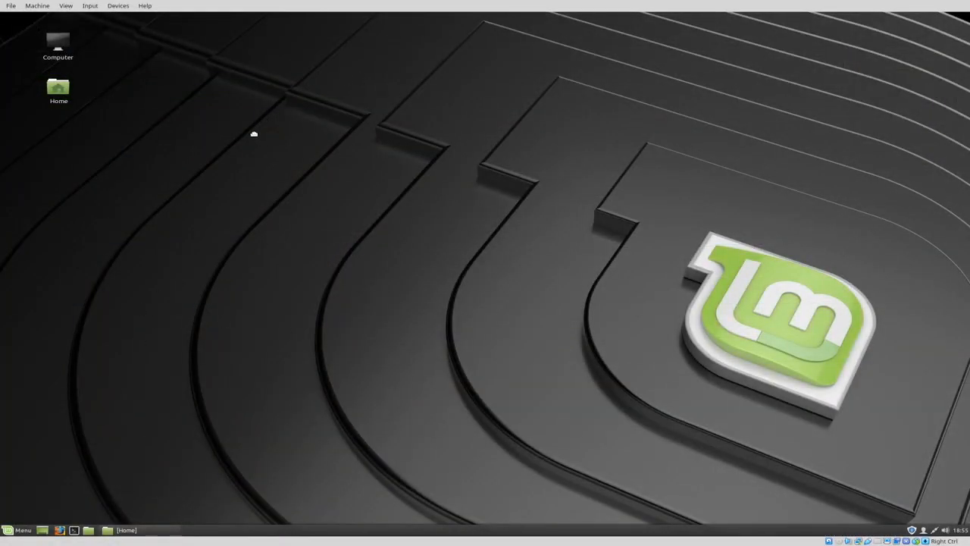
mouse_move(215, 121)
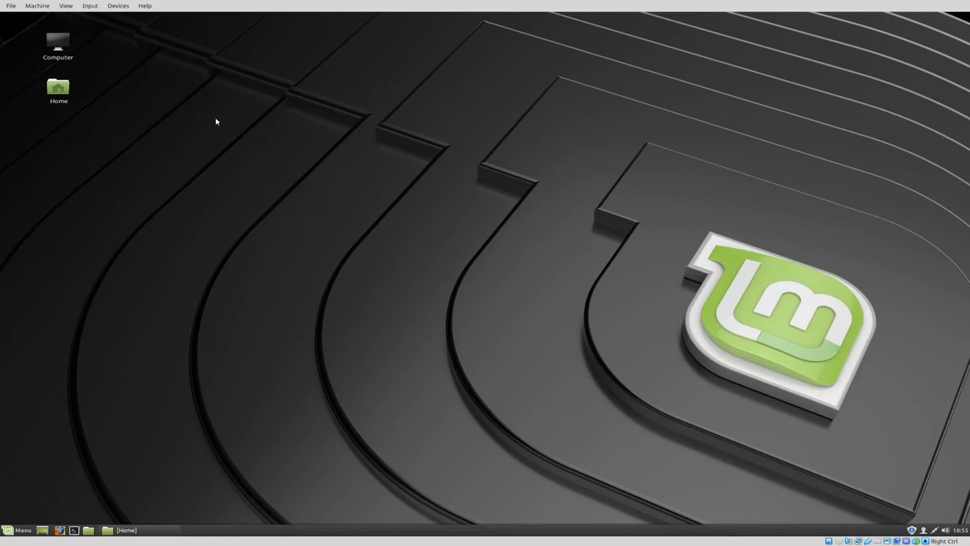
mouse_move(218, 123)
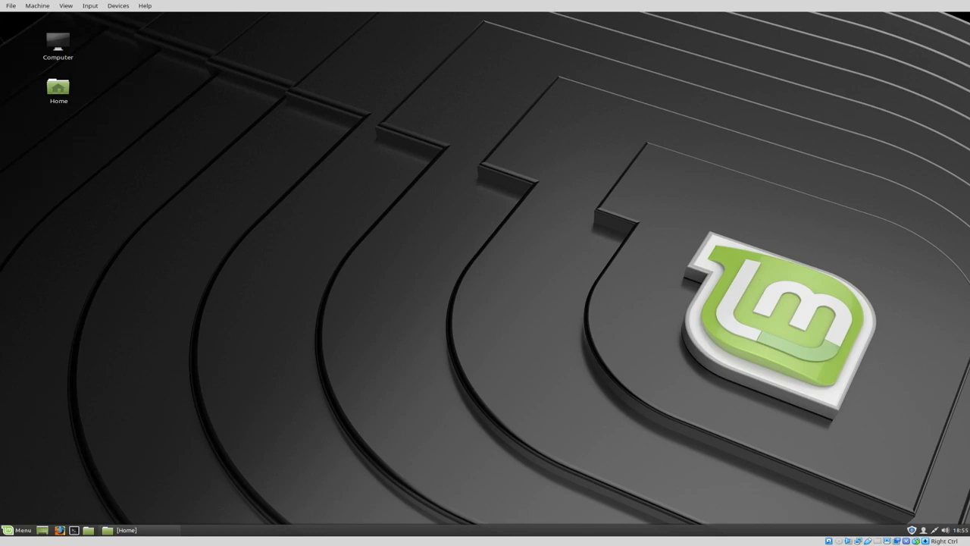
mouse_move(541, 15)
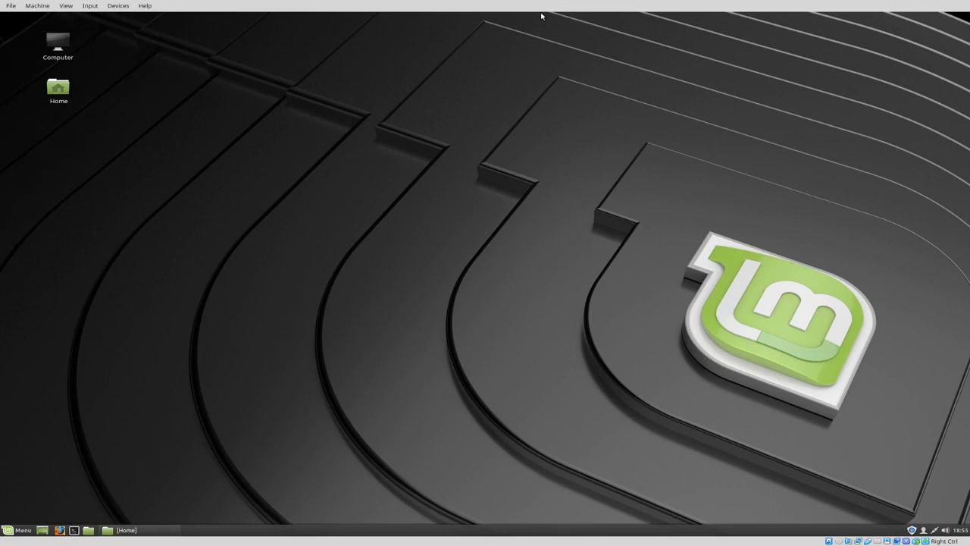
- Bring up the Cinnamon application menu from the bottom panel
left_click(22, 530)
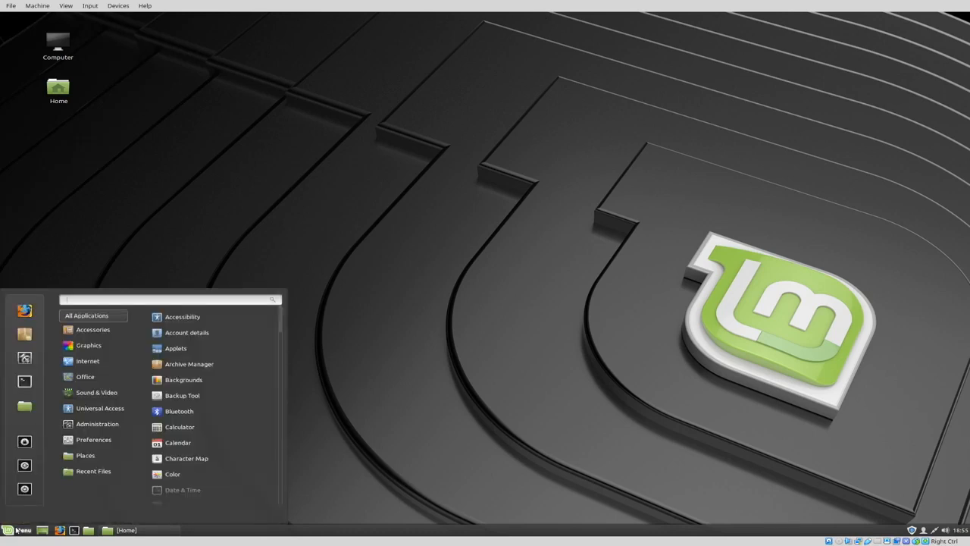
- Launch Welcome Screen via the menu search for 'welcome' and review its First Steps recommendations
type("we")
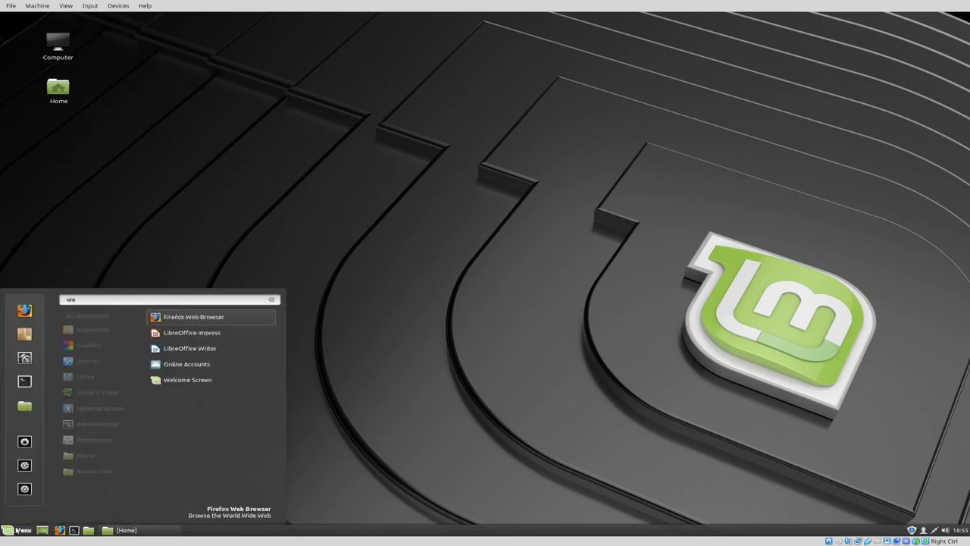
type("welcome")
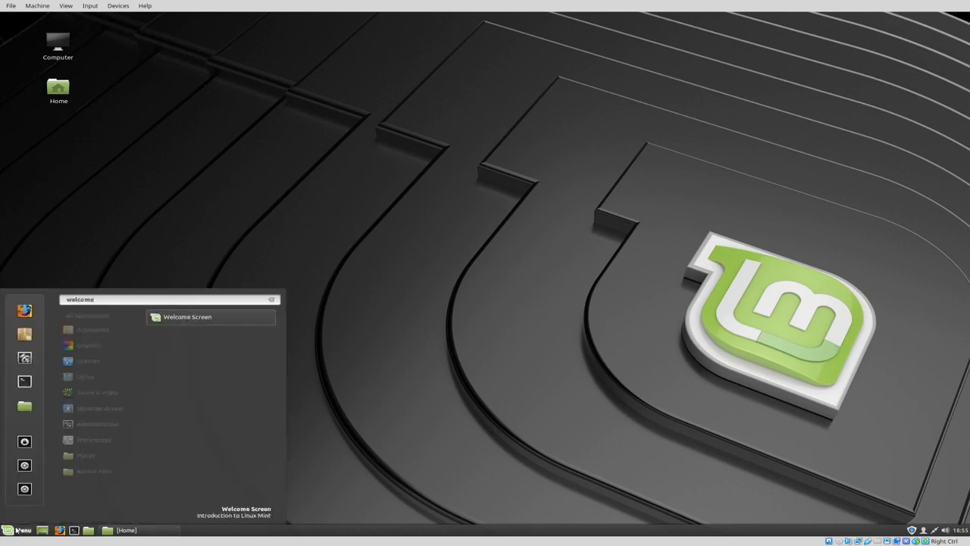
left_click(188, 317)
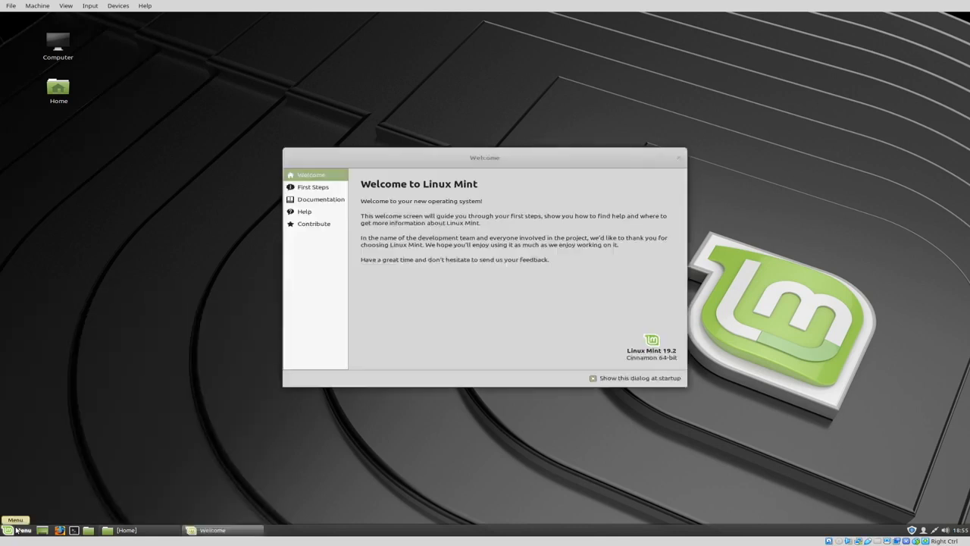
mouse_move(312, 191)
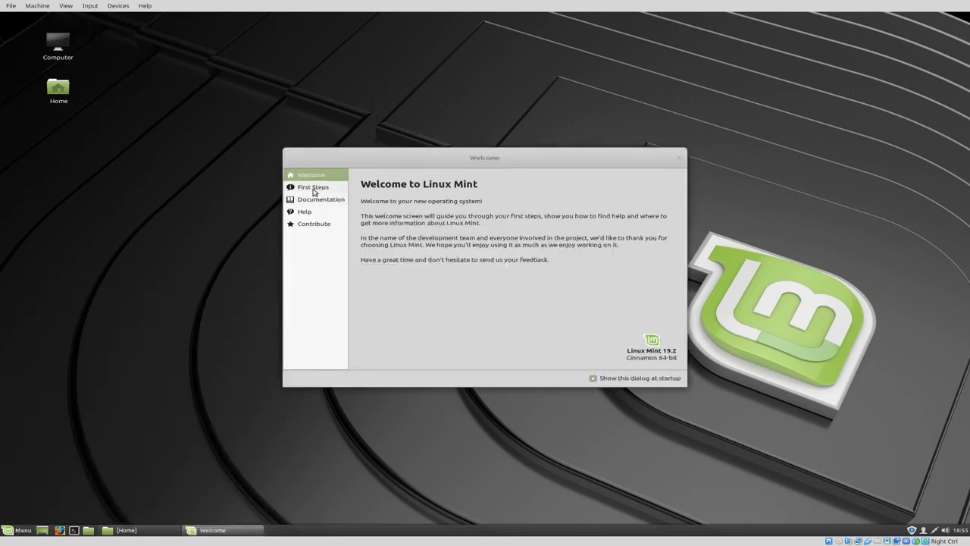
left_click(313, 187)
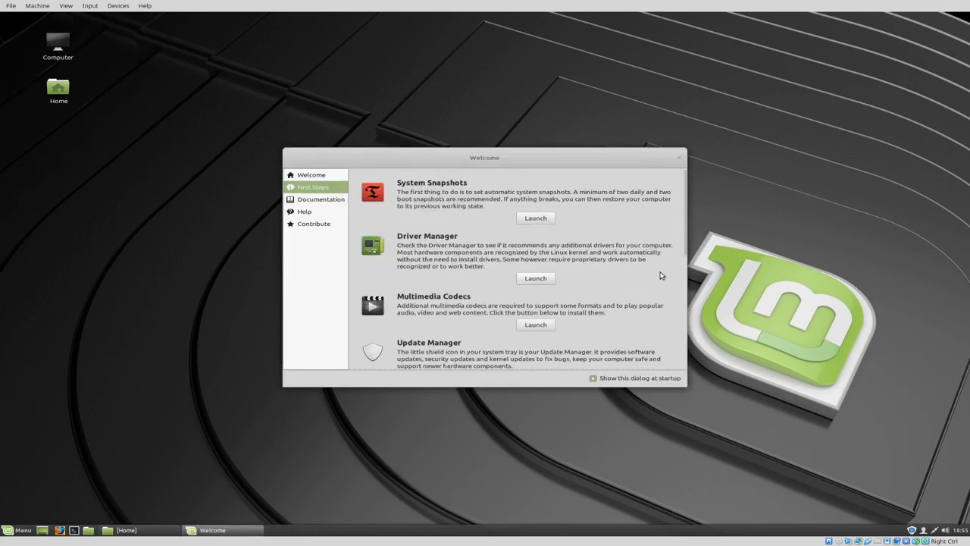
scroll("down", 3)
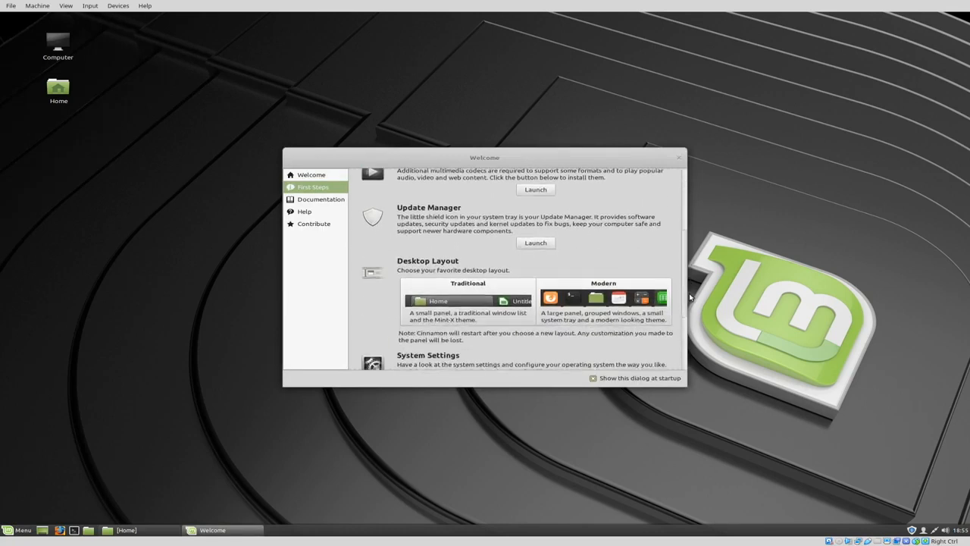
scroll("down", 3)
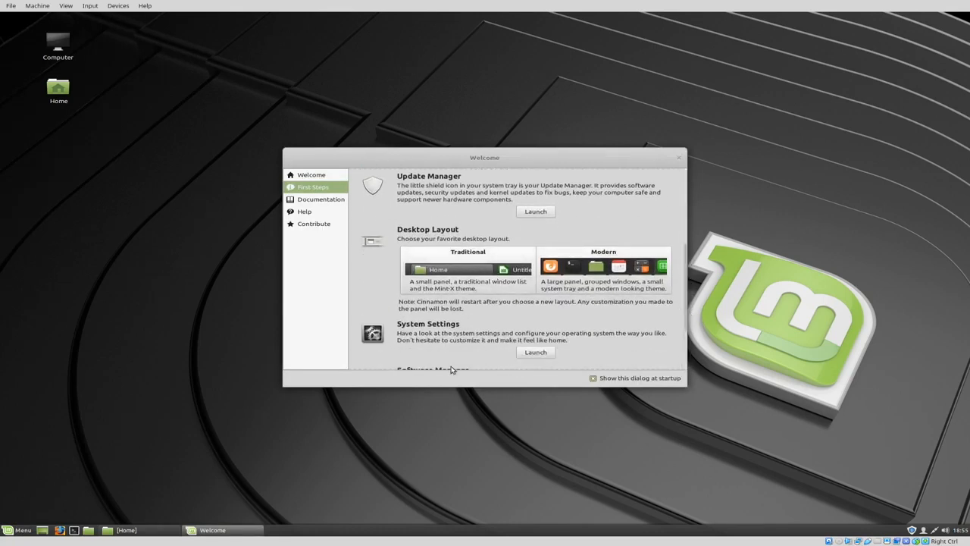
mouse_move(234, 427)
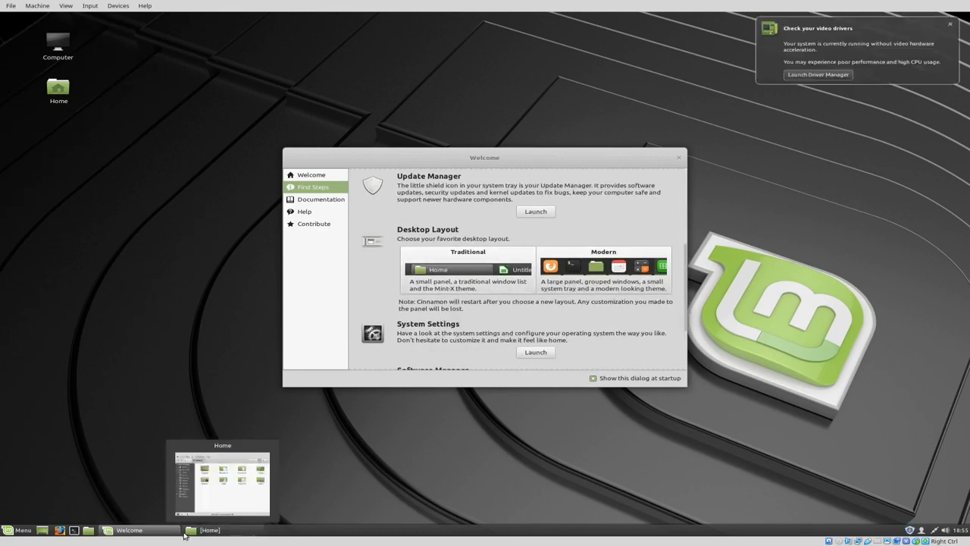
mouse_move(658, 191)
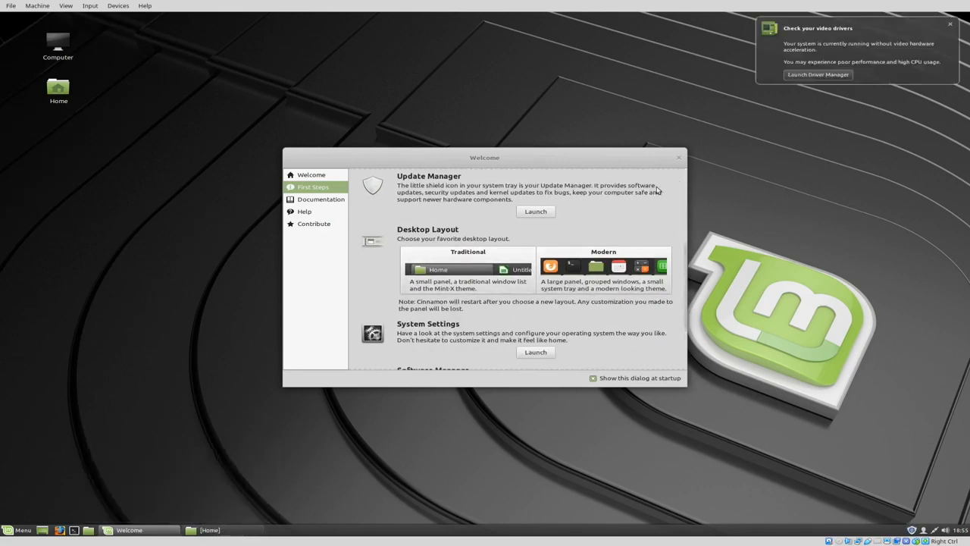
- Close the Welcome Screen and dismiss the 'Check your video drivers' notification
left_click(679, 158)
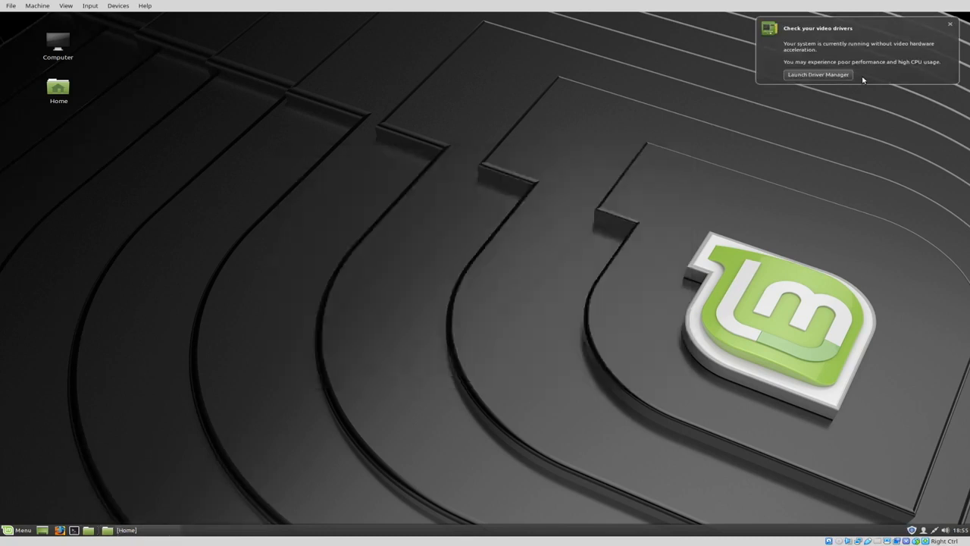
mouse_move(866, 79)
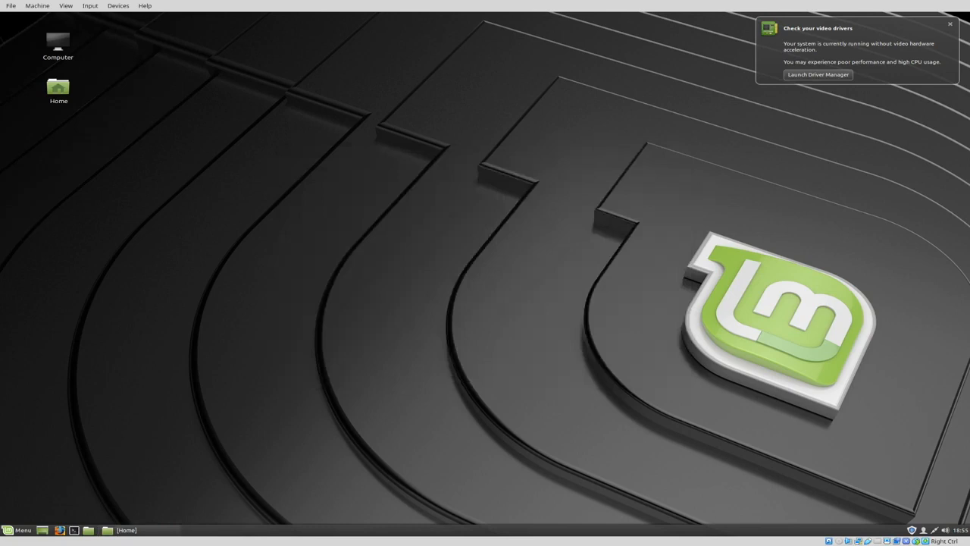
left_click(949, 23)
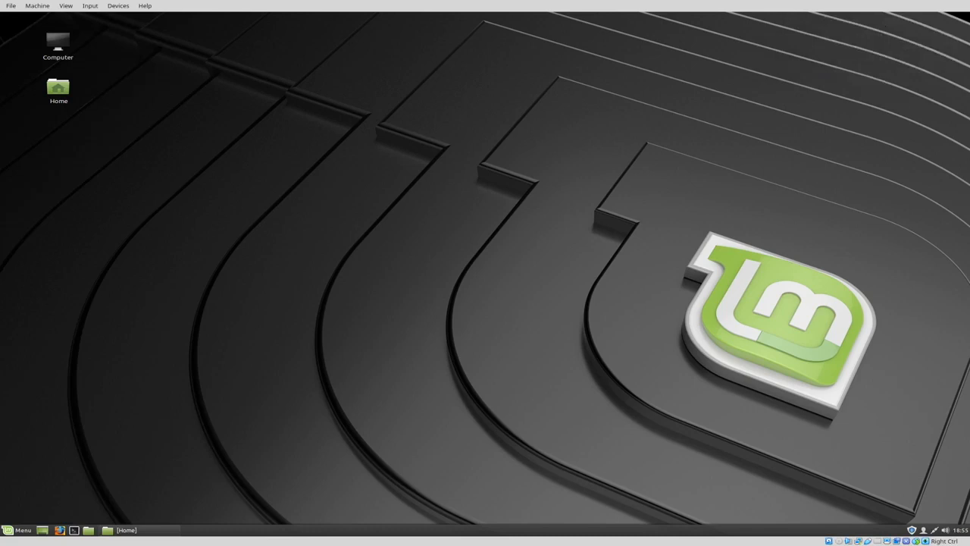
mouse_move(447, 59)
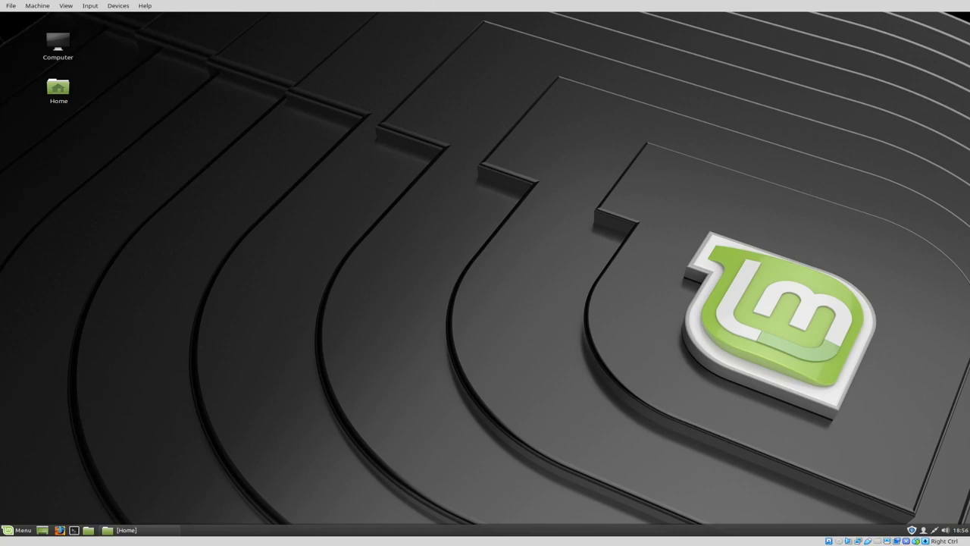
mouse_move(94, 375)
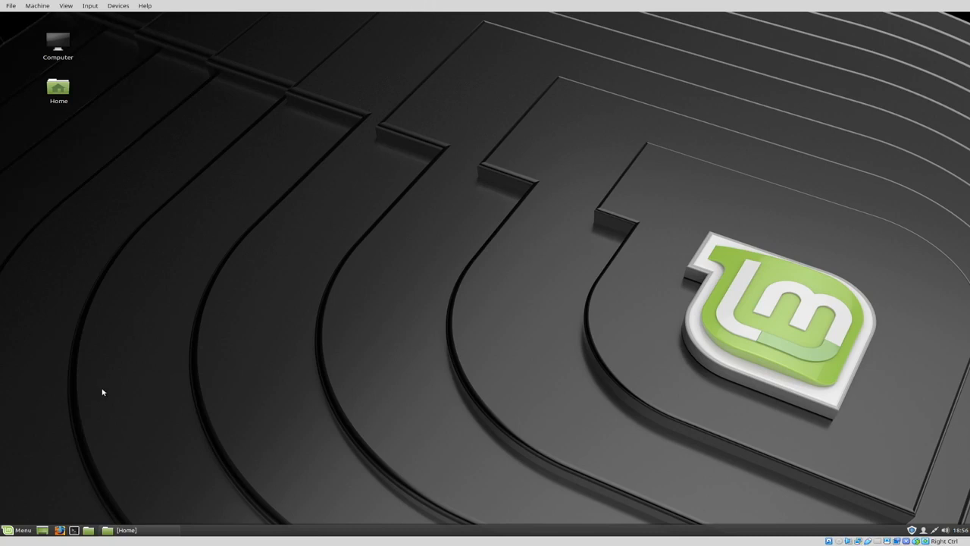
mouse_move(490, 355)
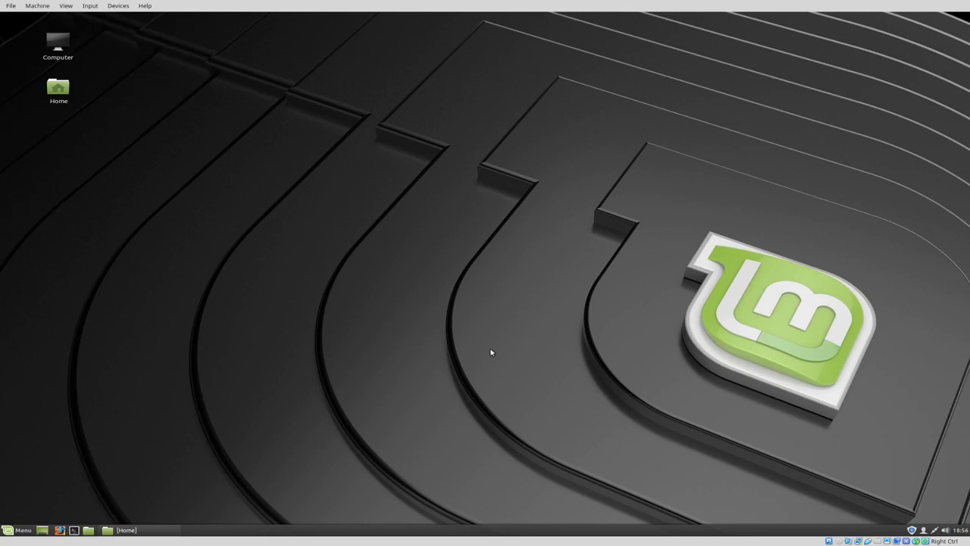
mouse_move(479, 350)
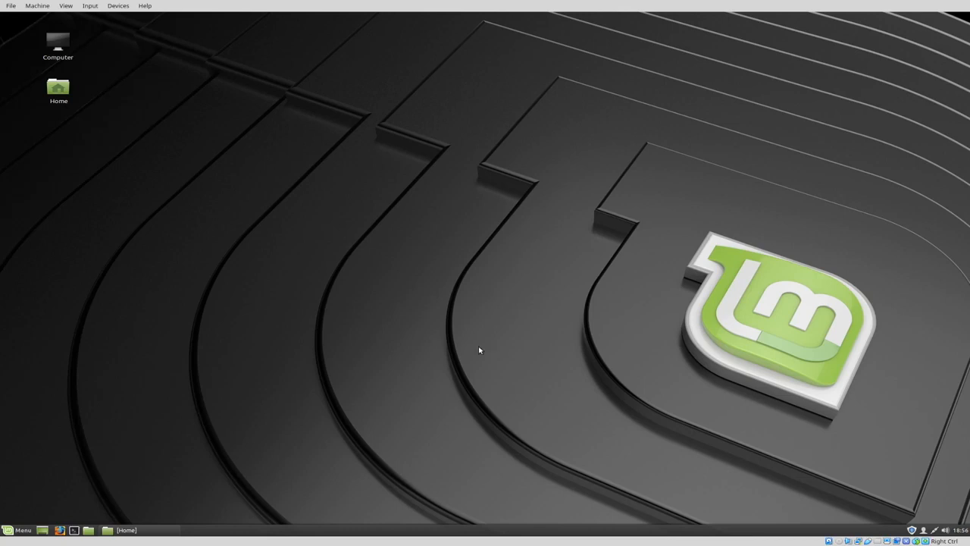
mouse_move(367, 342)
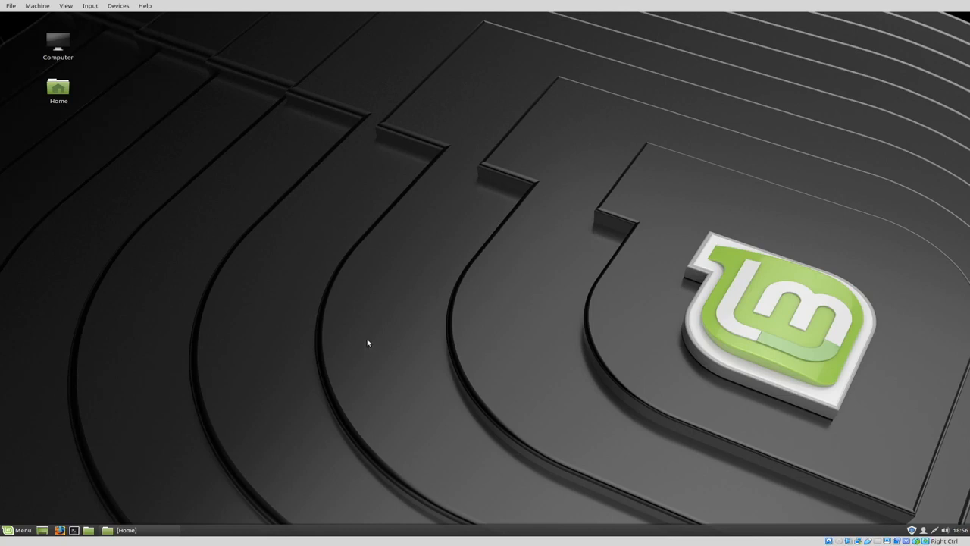
mouse_move(29, 530)
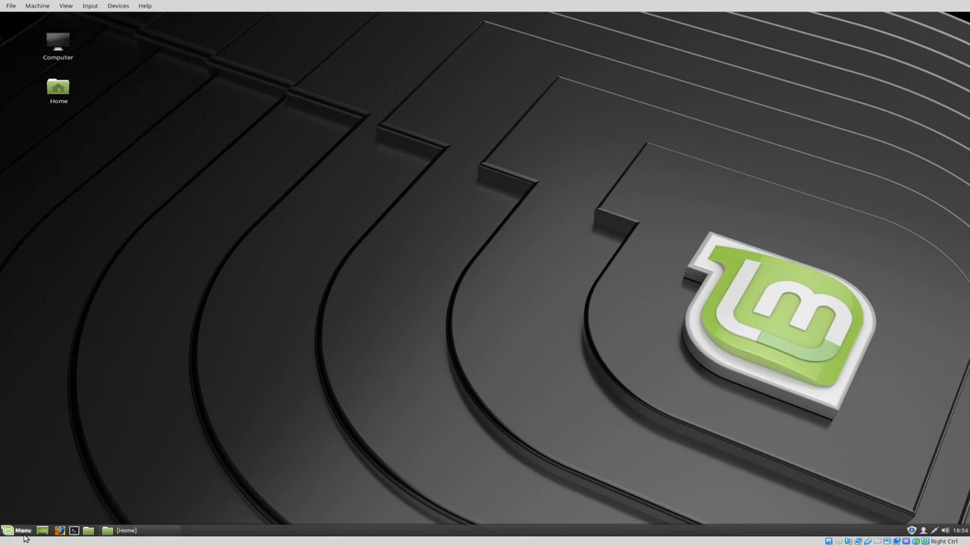
left_click(18, 526)
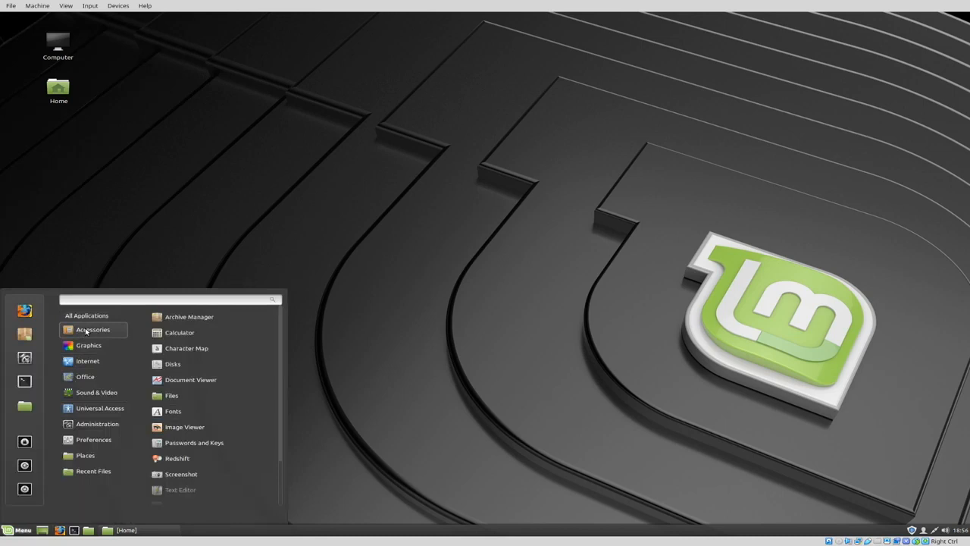
mouse_move(179, 395)
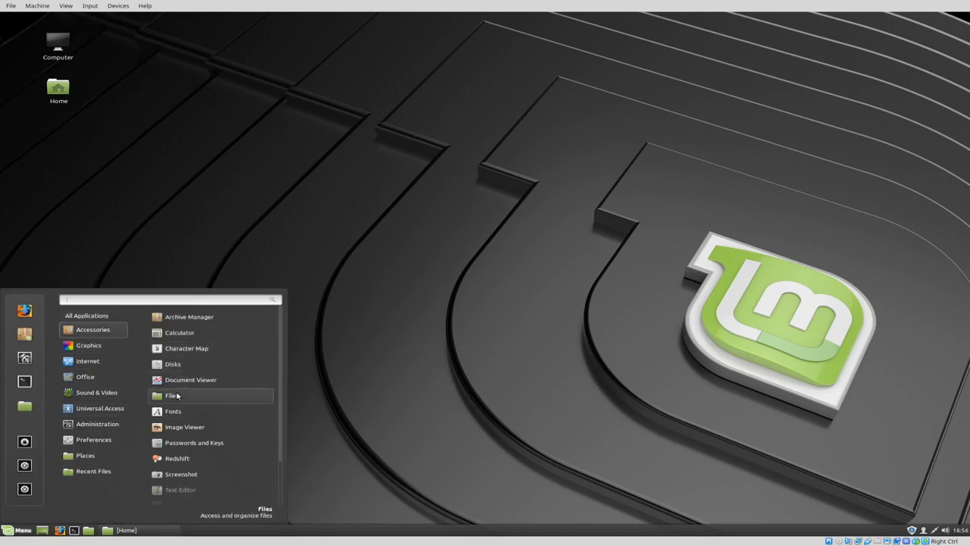
scroll("down", 3)
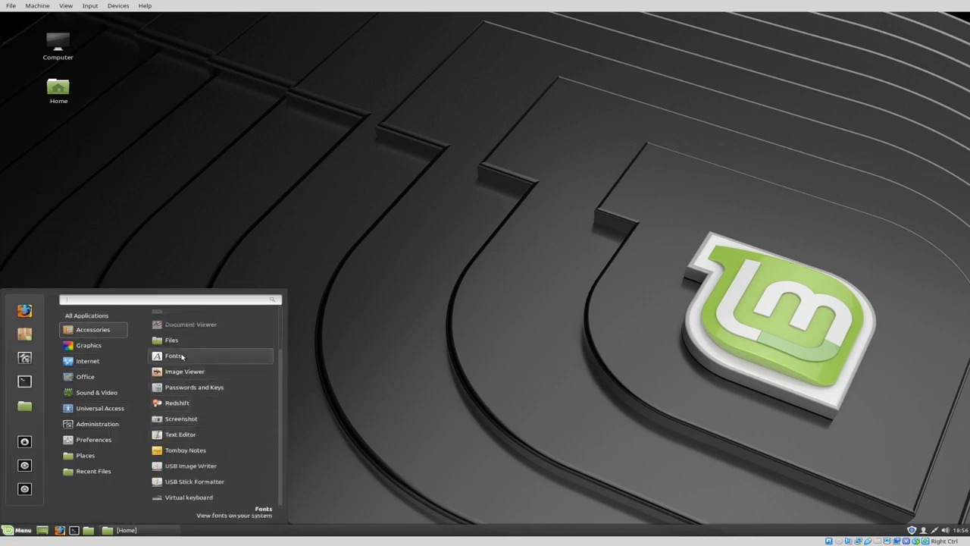
mouse_move(181, 433)
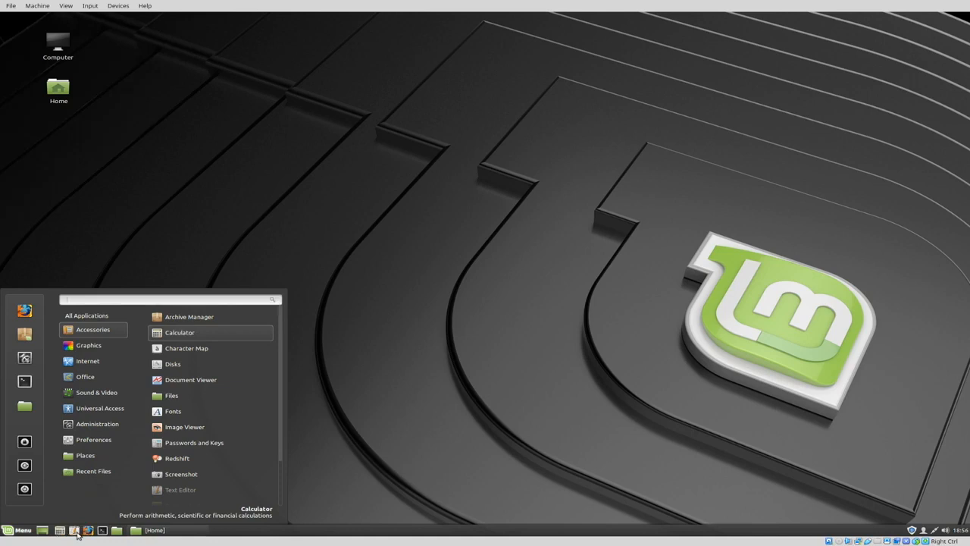
mouse_move(86, 535)
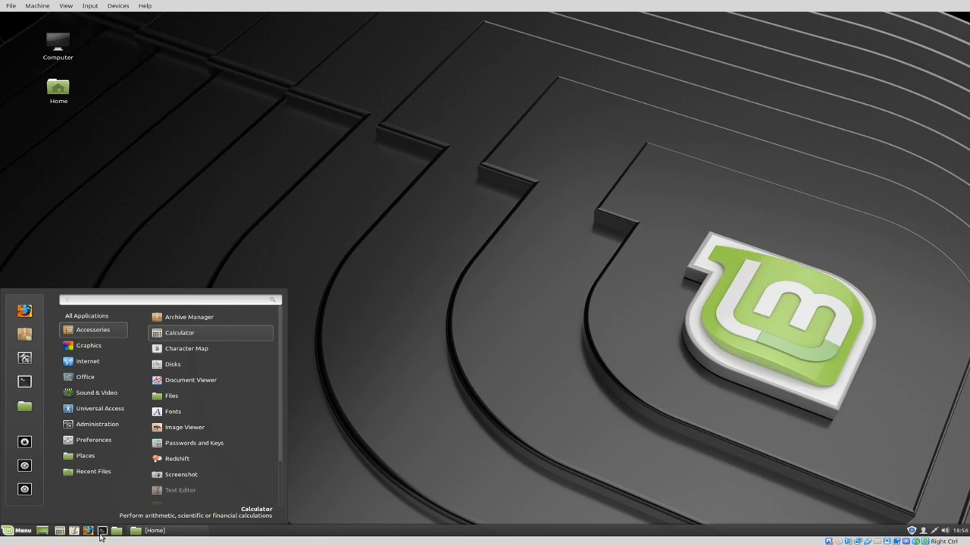
mouse_move(204, 433)
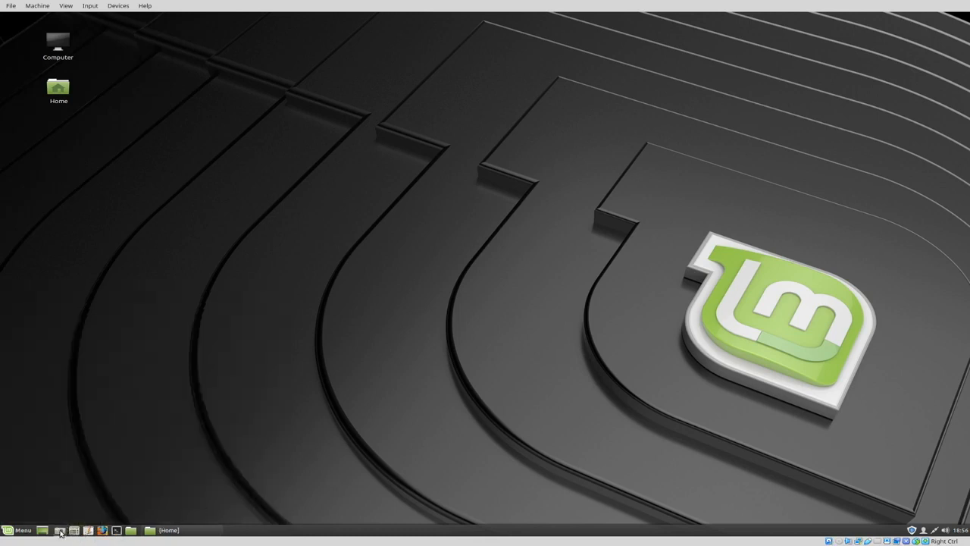
mouse_move(60, 524)
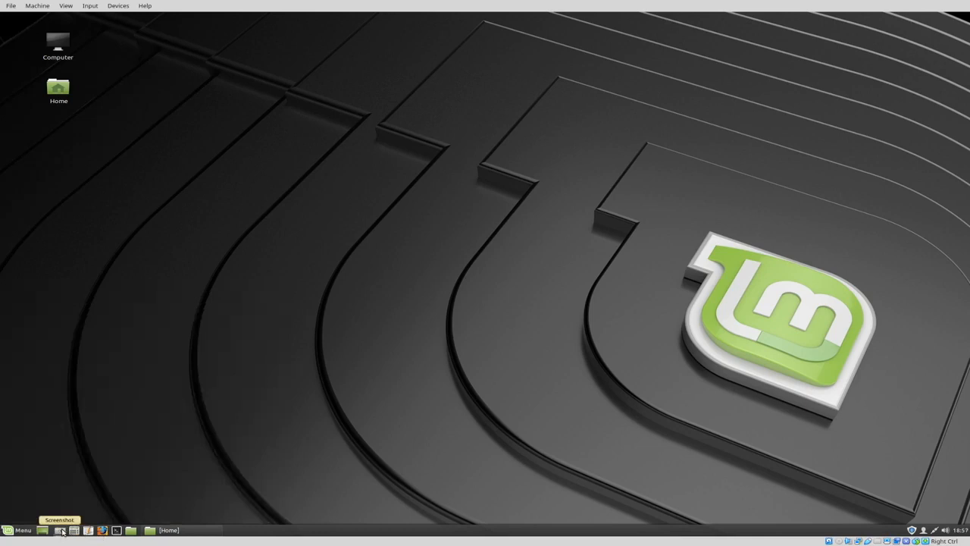
left_click(60, 527)
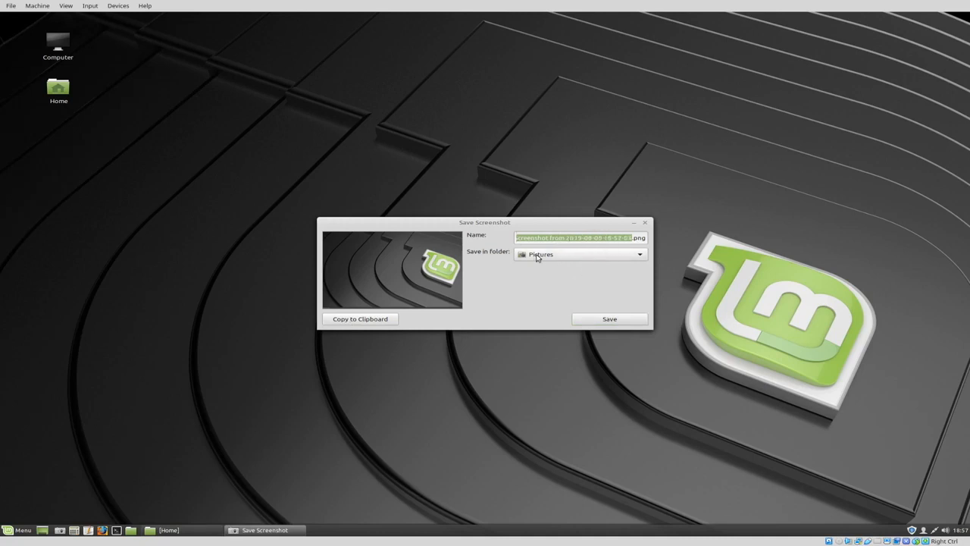
mouse_move(649, 224)
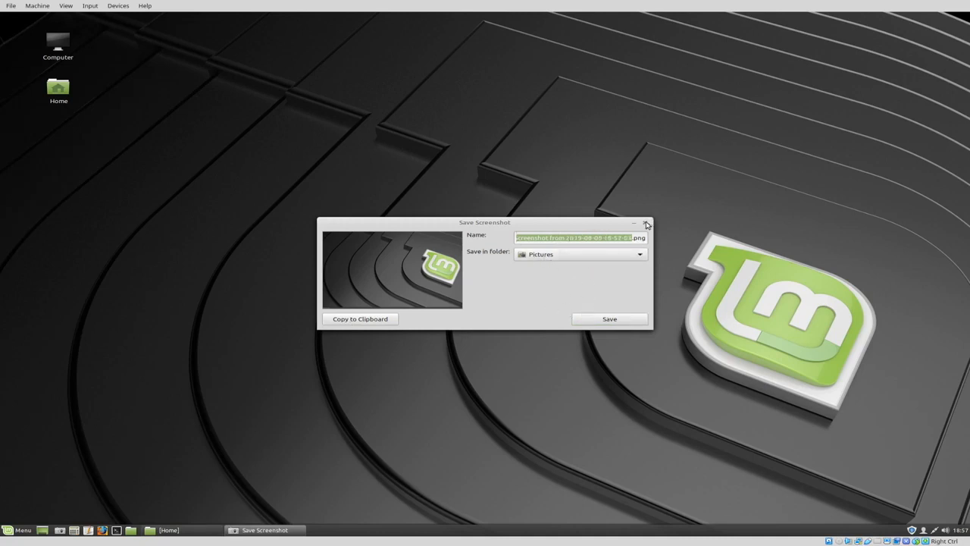
left_click(650, 221)
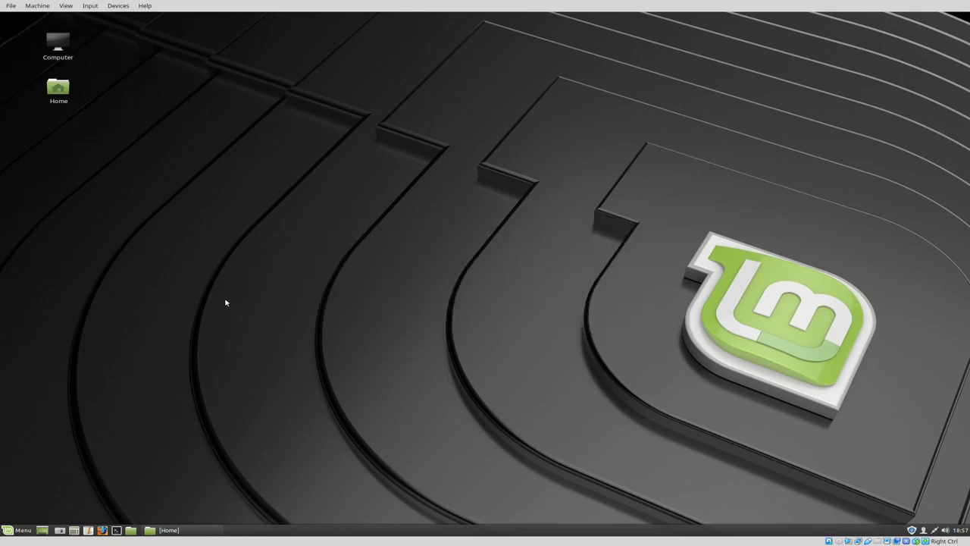
mouse_move(124, 514)
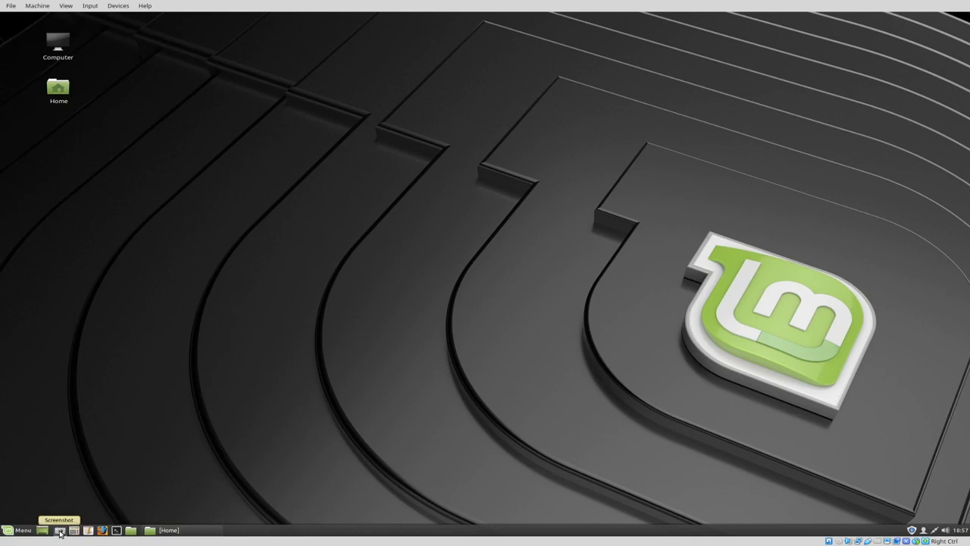
mouse_move(92, 531)
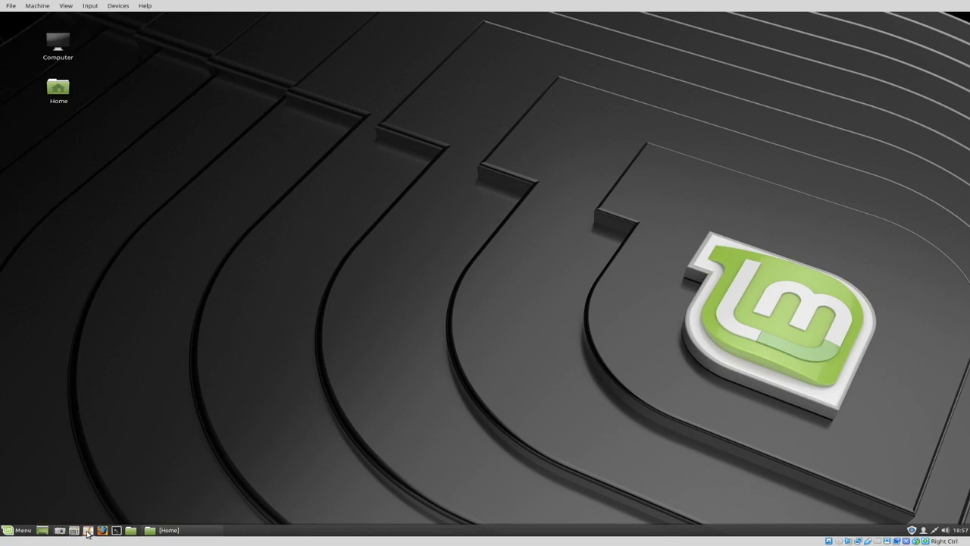
mouse_move(94, 529)
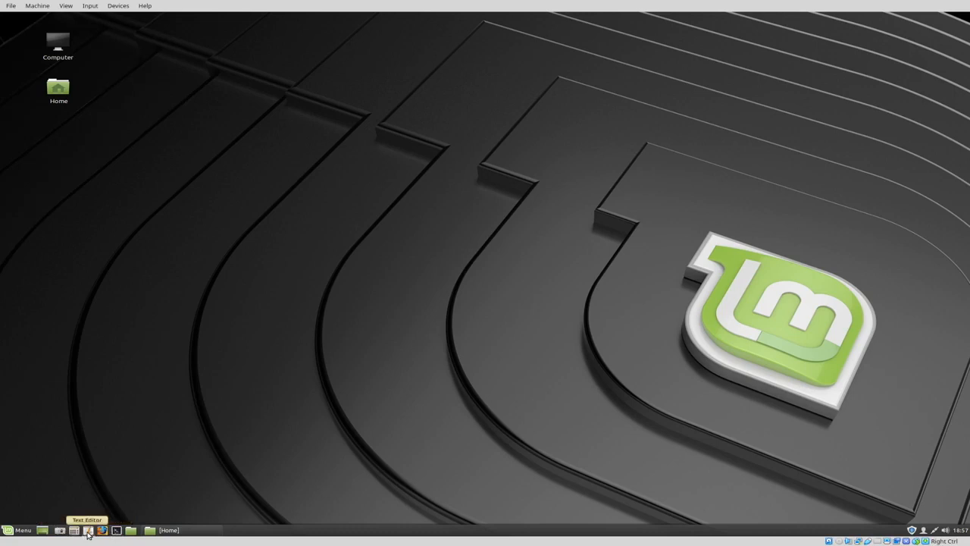
- Launch Xed Text Editor from the panel and position its window at the top left
left_click(94, 531)
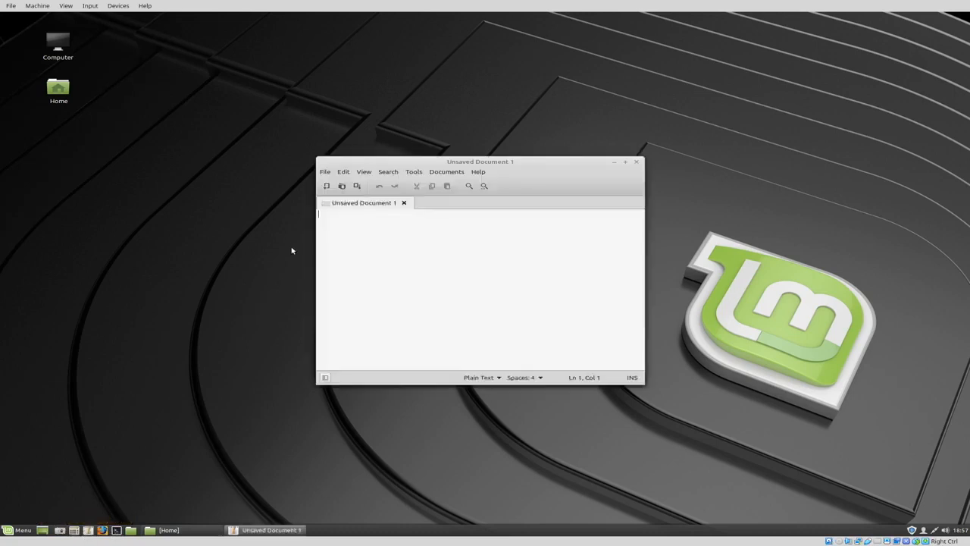
left_click_drag(479, 160, 284, 68)
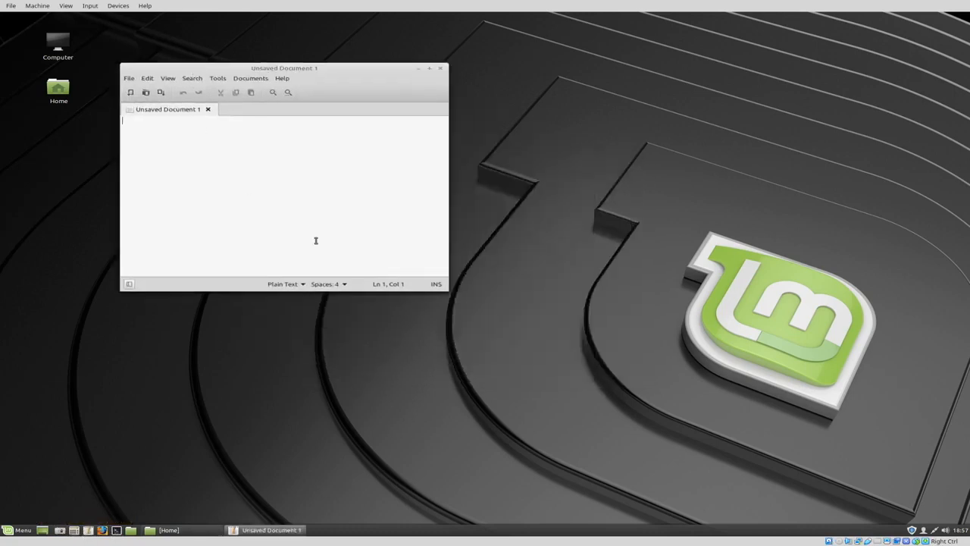
mouse_move(264, 81)
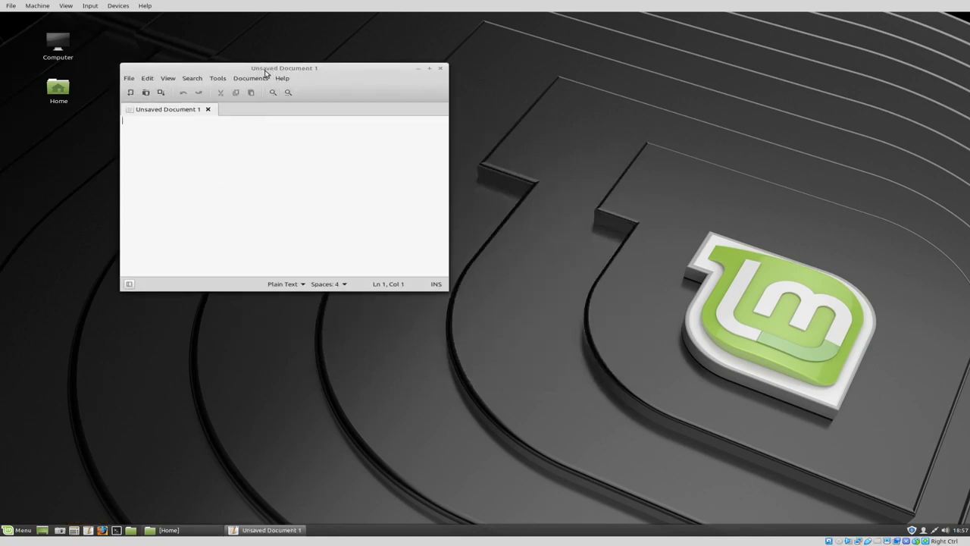
mouse_move(264, 68)
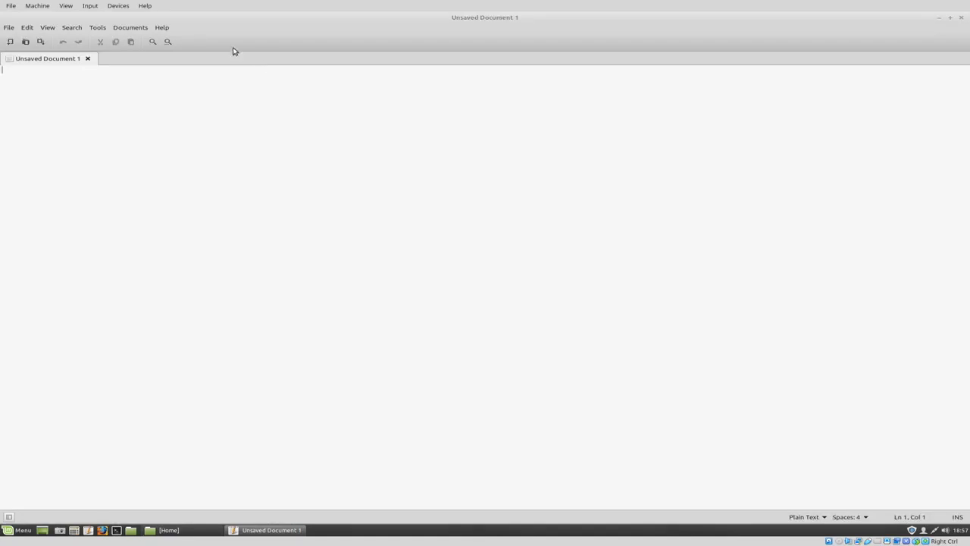
left_click(32, 27)
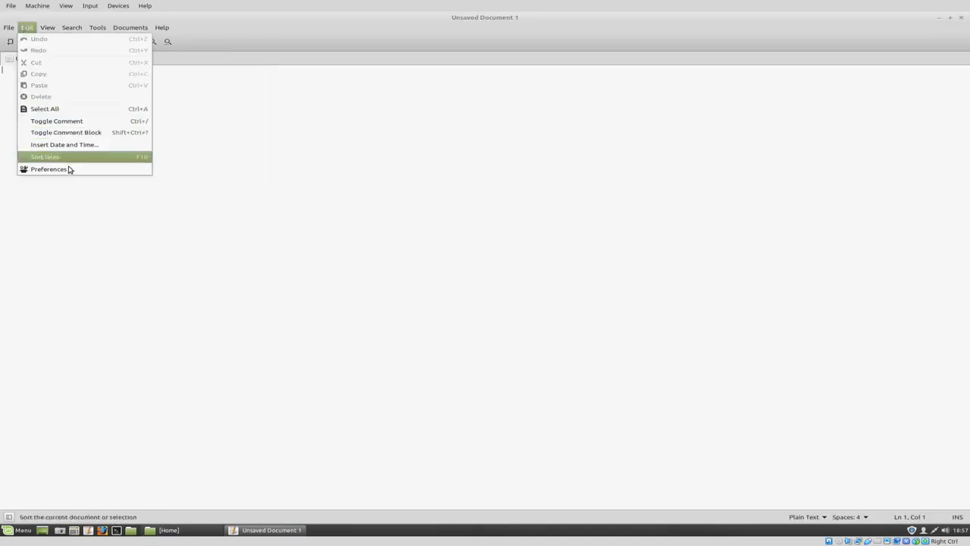
- In Edit > Preferences choose a dark style scheme on the Theme tab and review the Save options
left_click(48, 170)
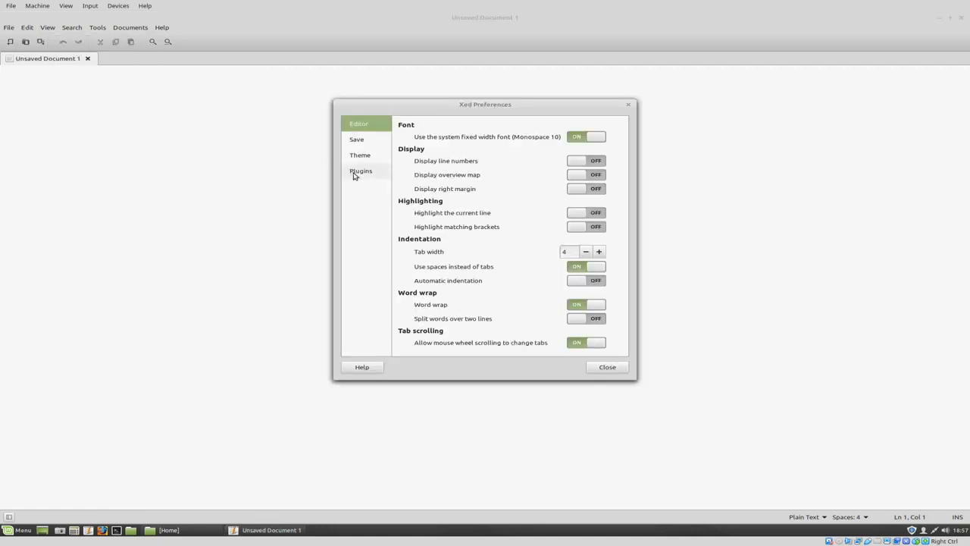
left_click(359, 154)
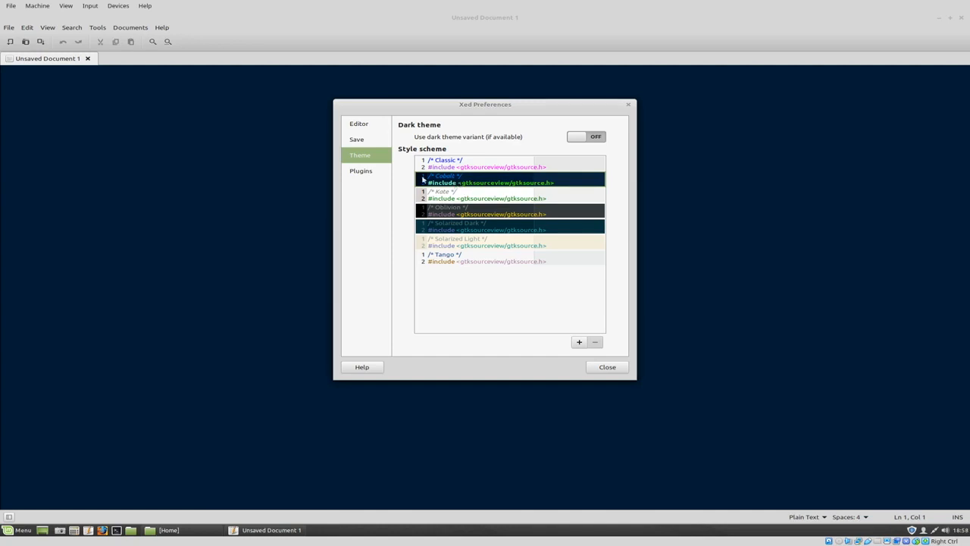
left_click(354, 140)
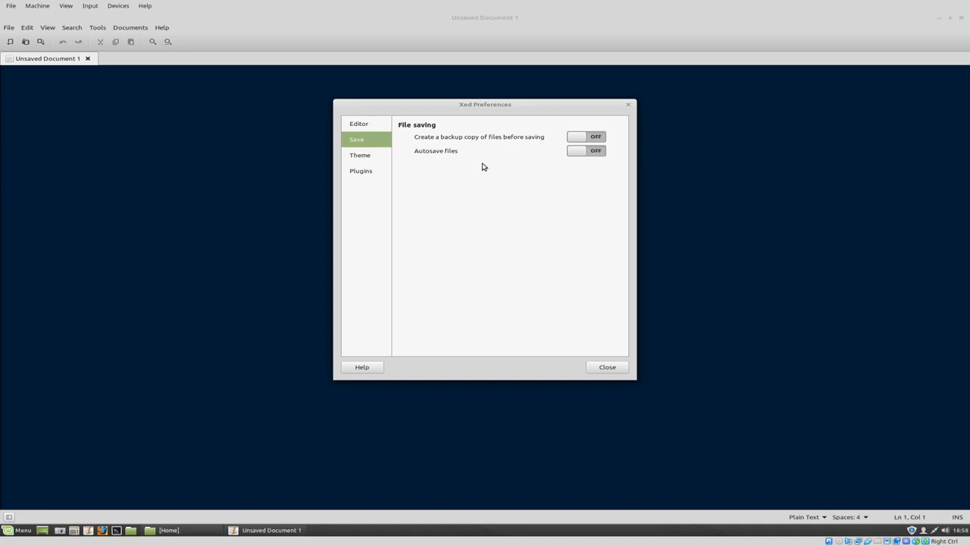
- On the Editor tab replace the system font with Monospace Regular 13
left_click(358, 124)
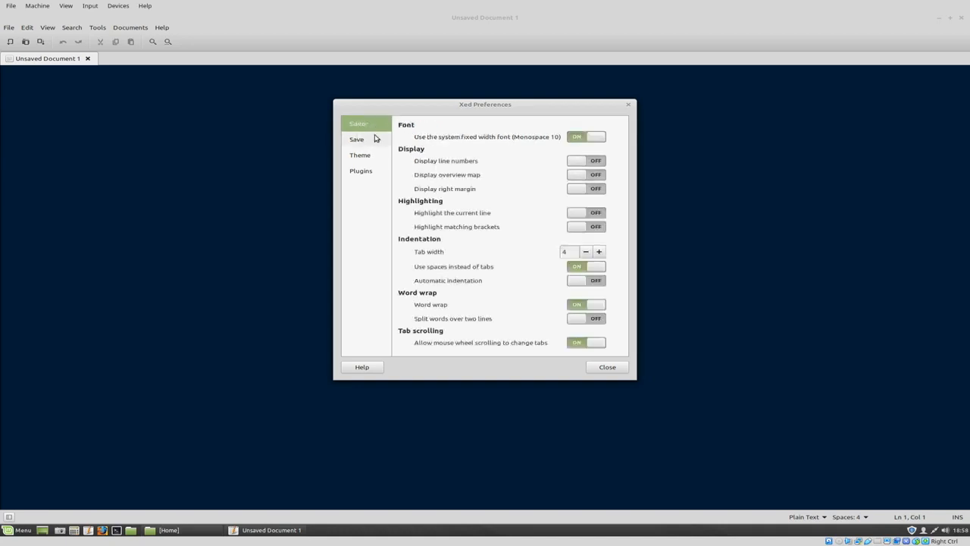
left_click(585, 136)
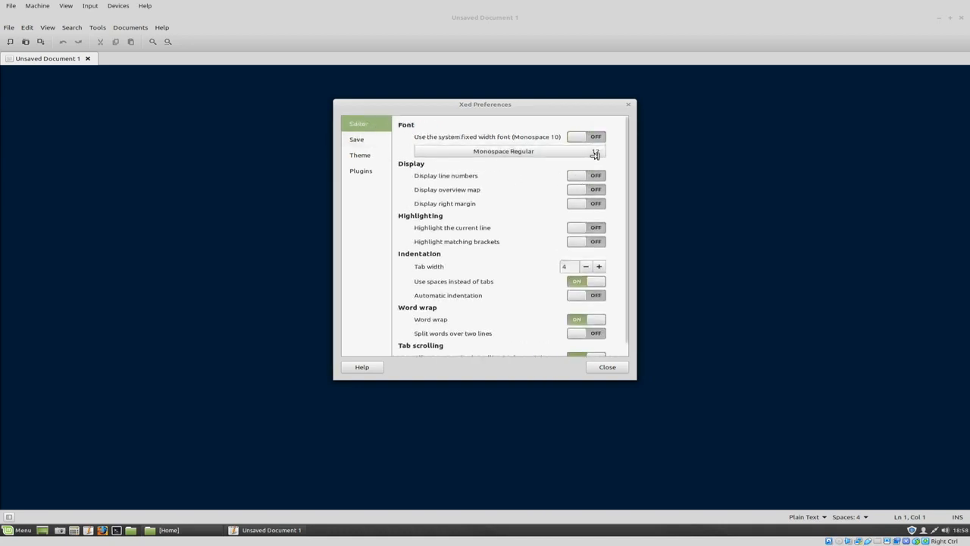
left_click(510, 151)
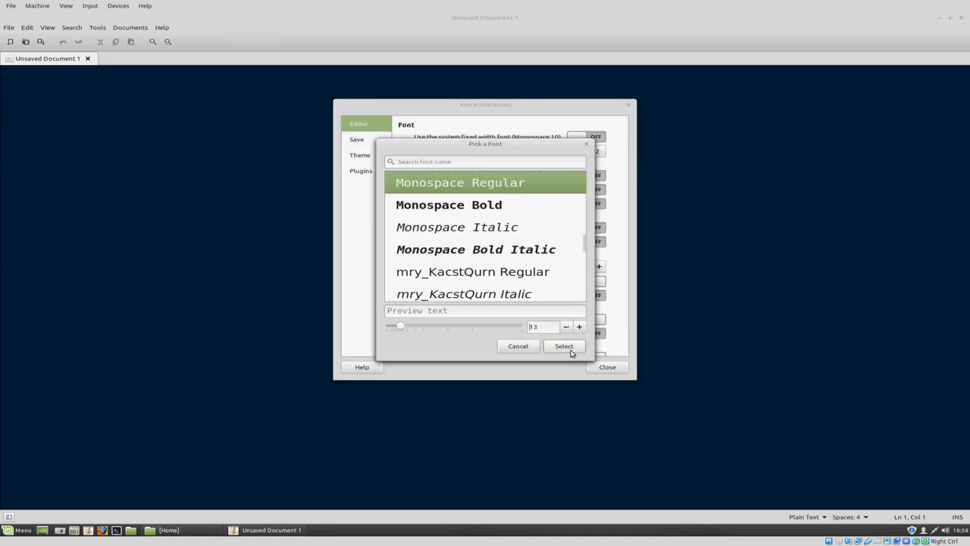
left_click(564, 346)
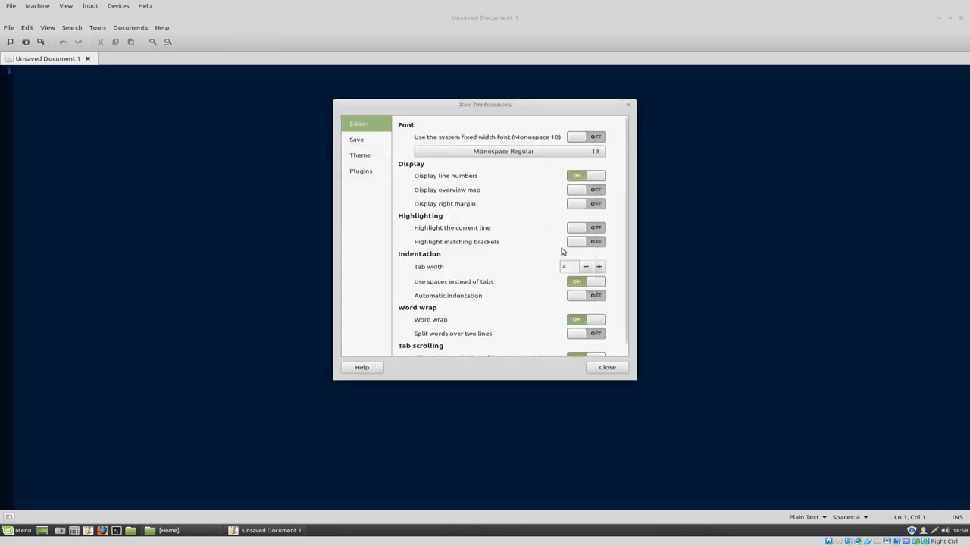
- Enable the right margin, indent with tabs instead of spaces, and close the preferences
left_click(585, 203)
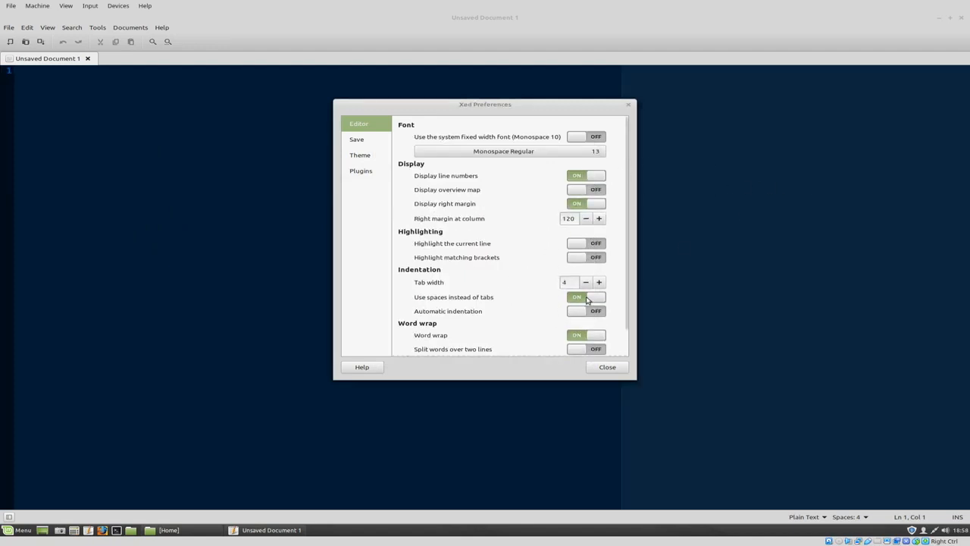
left_click(585, 297)
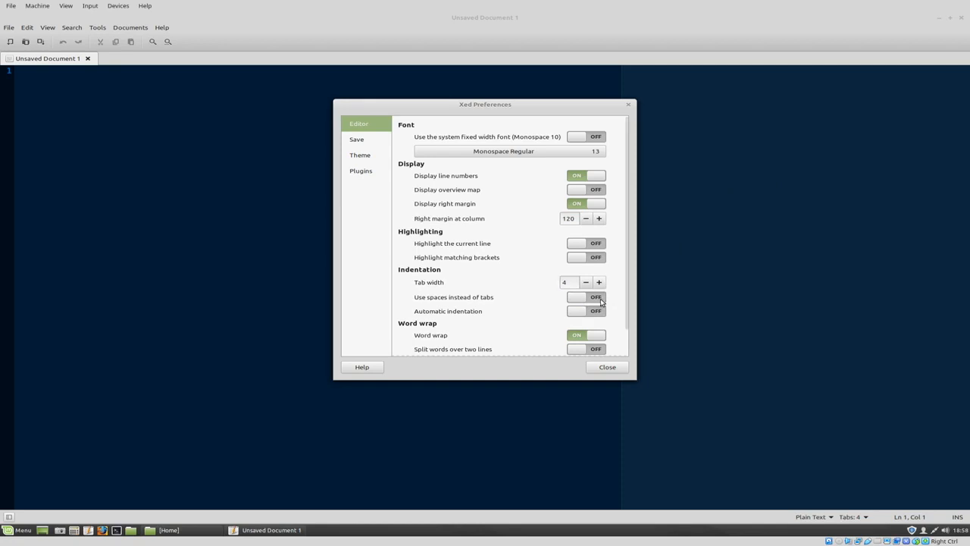
mouse_move(534, 266)
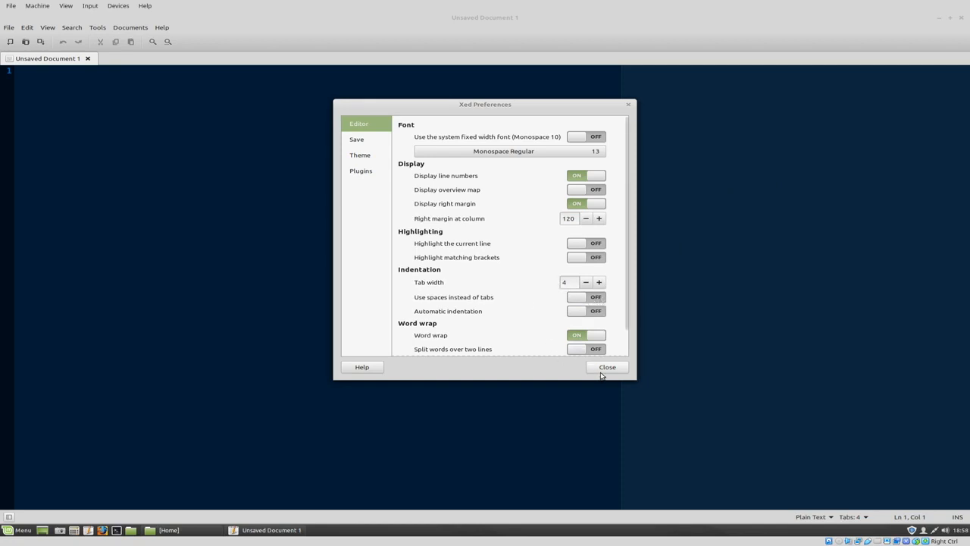
left_click(606, 367)
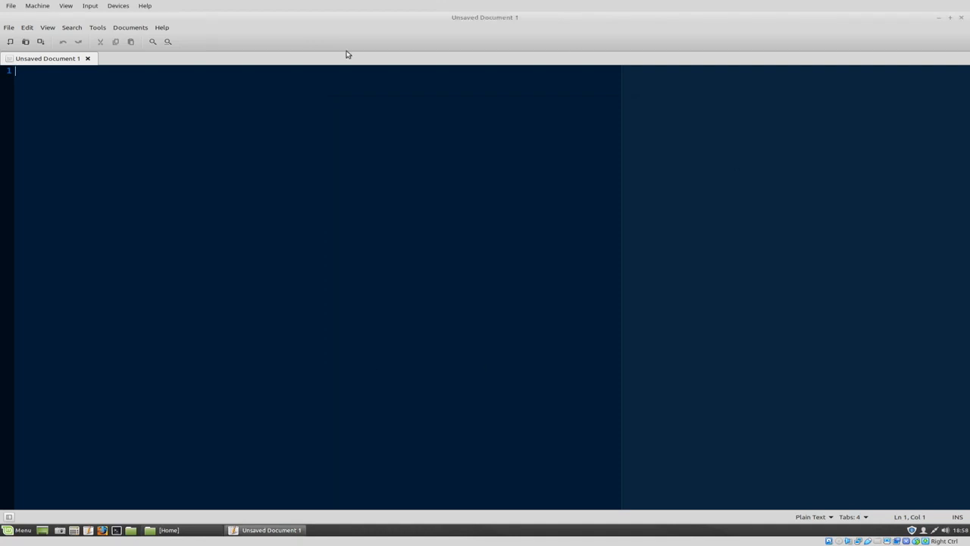
mouse_move(176, 127)
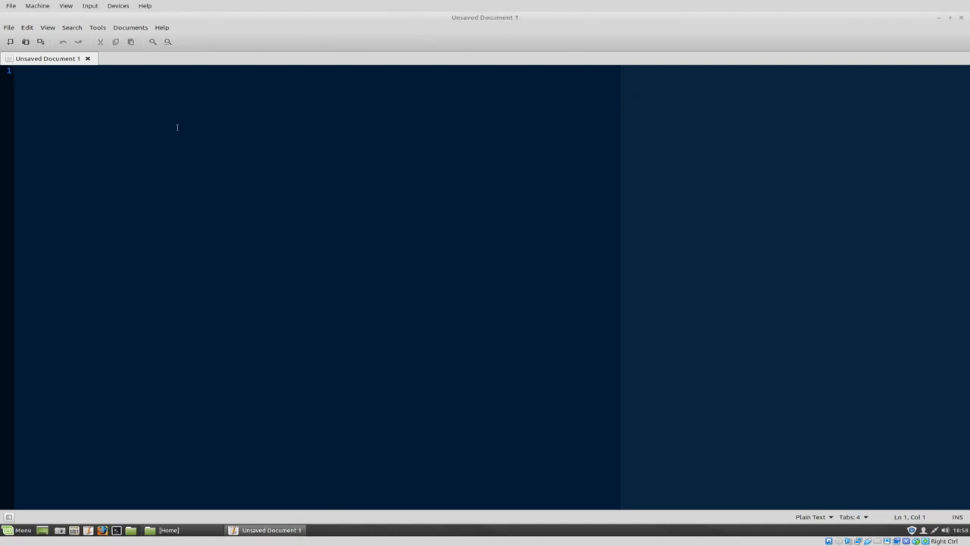
mouse_move(409, 193)
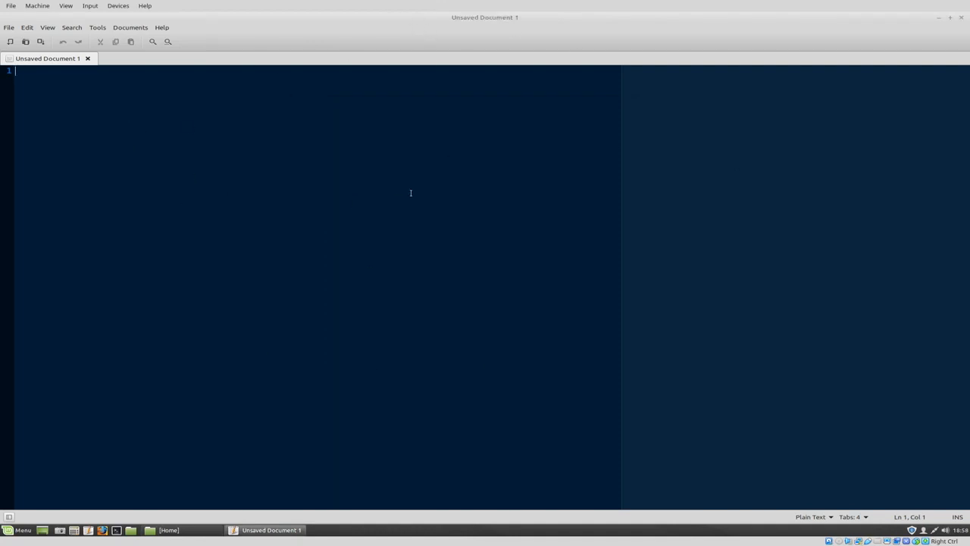
- Enter the test line 'We can type whatever...' in the blank document
type("We")
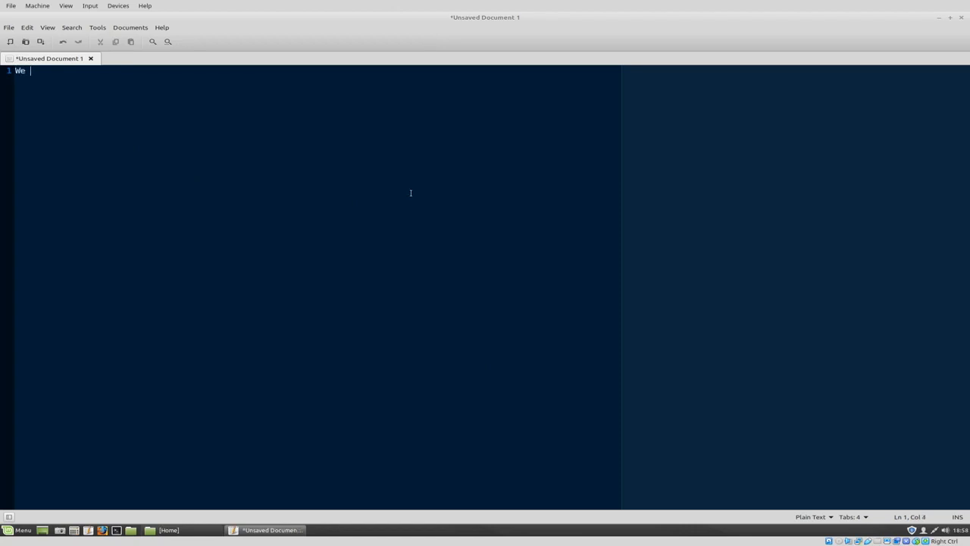
type("can type")
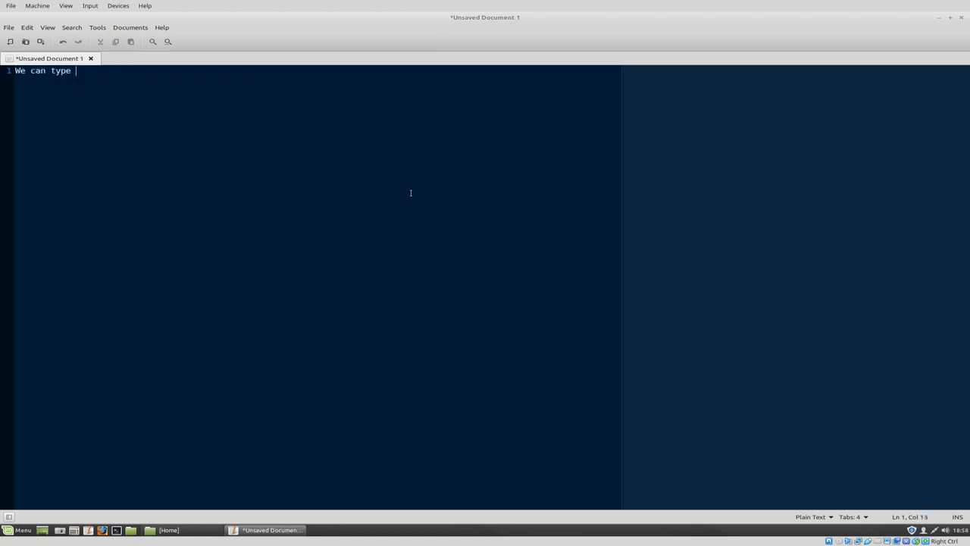
type("whatever...")
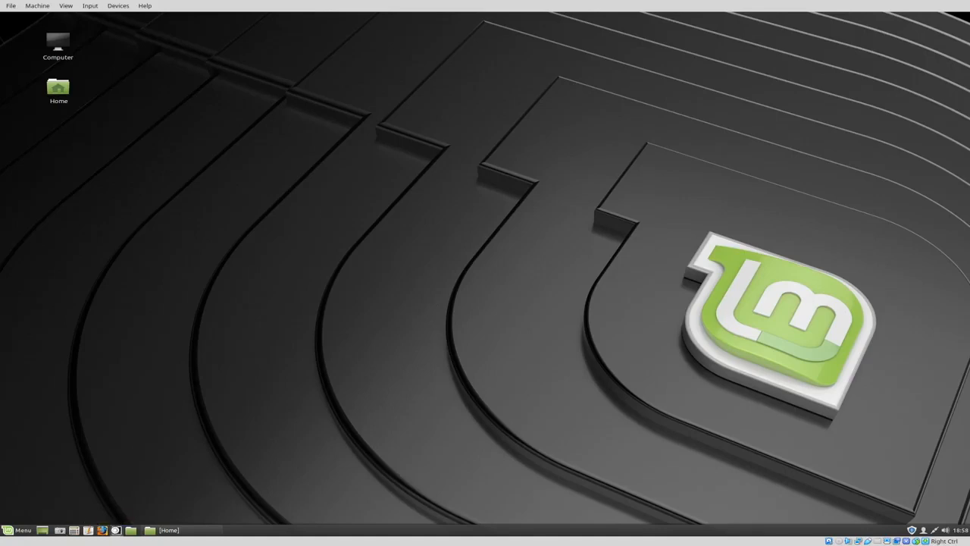
left_click(103, 527)
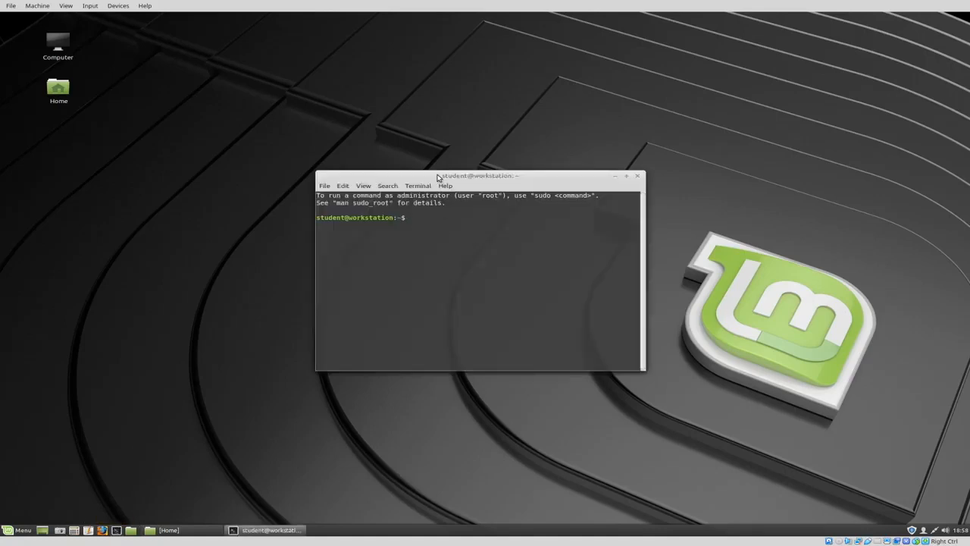
left_click_drag(440, 176, 318, 148)
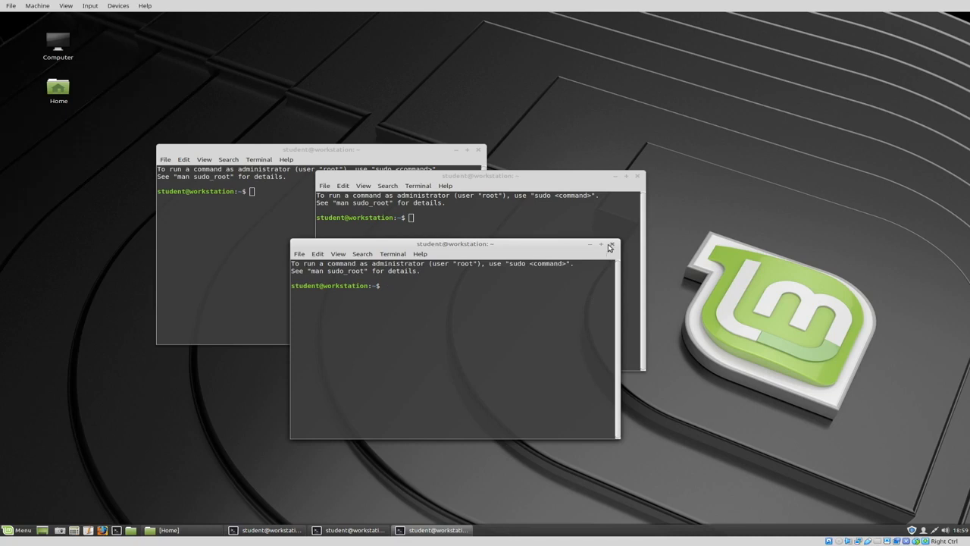
left_click(609, 244)
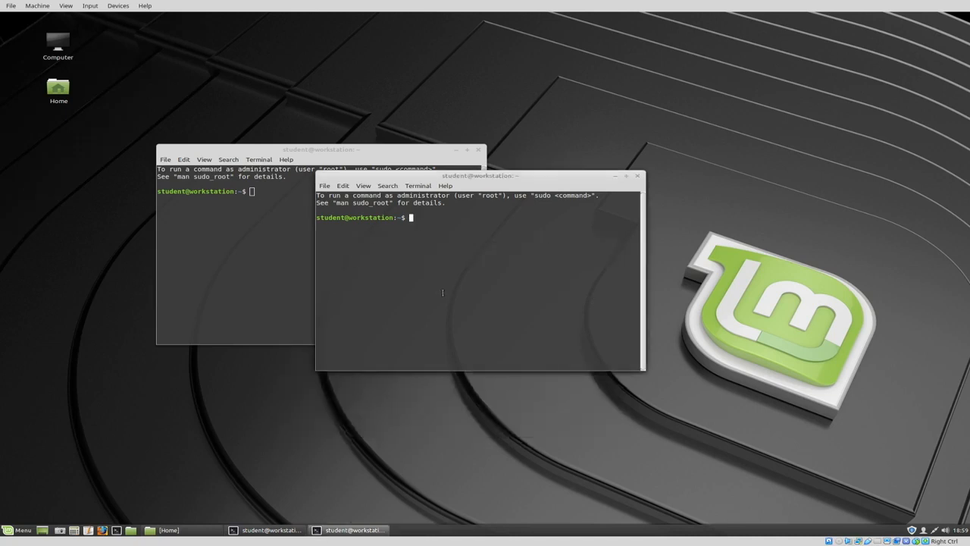
left_click(636, 176)
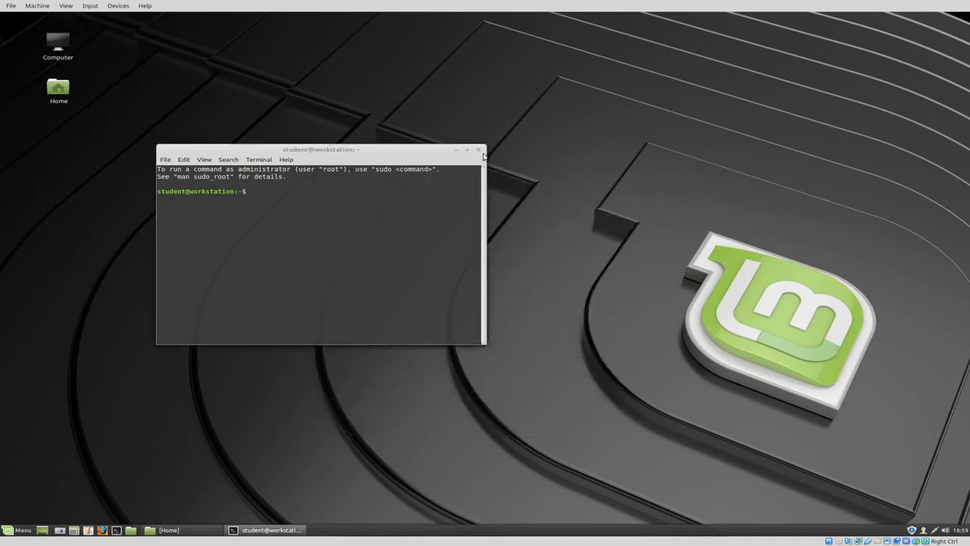
left_click(476, 148)
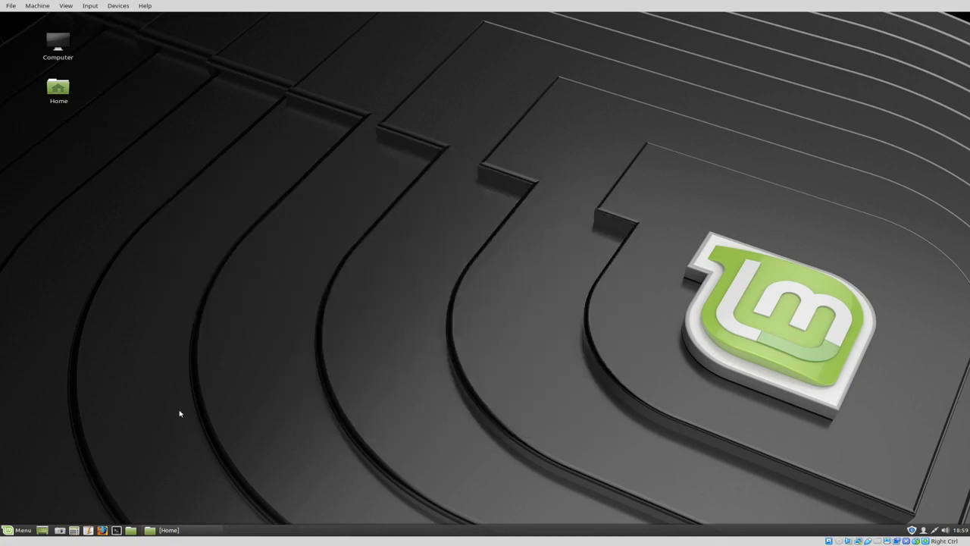
- In System Settings > Windows > Behavior set newly opened windows to be placed automatically
left_click(18, 527)
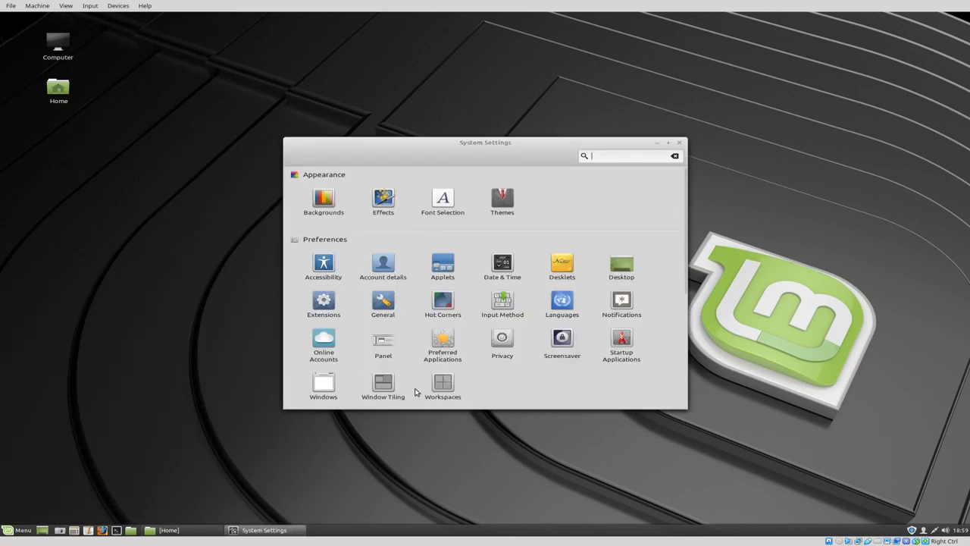
left_click(324, 382)
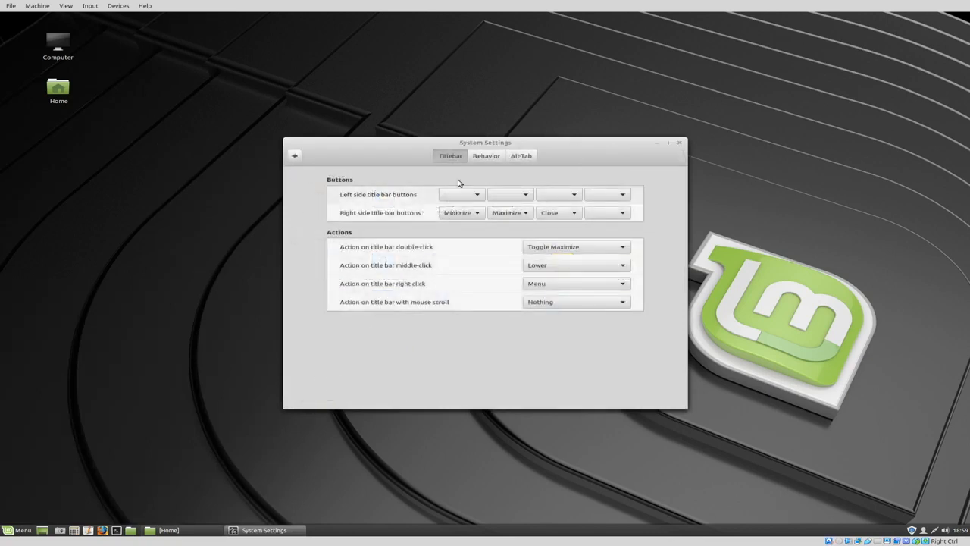
left_click(487, 154)
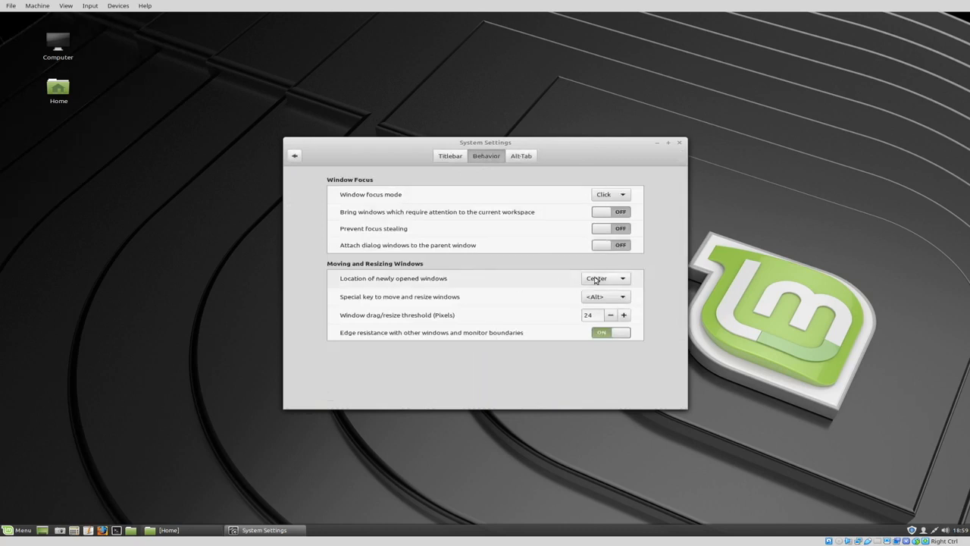
left_click(604, 279)
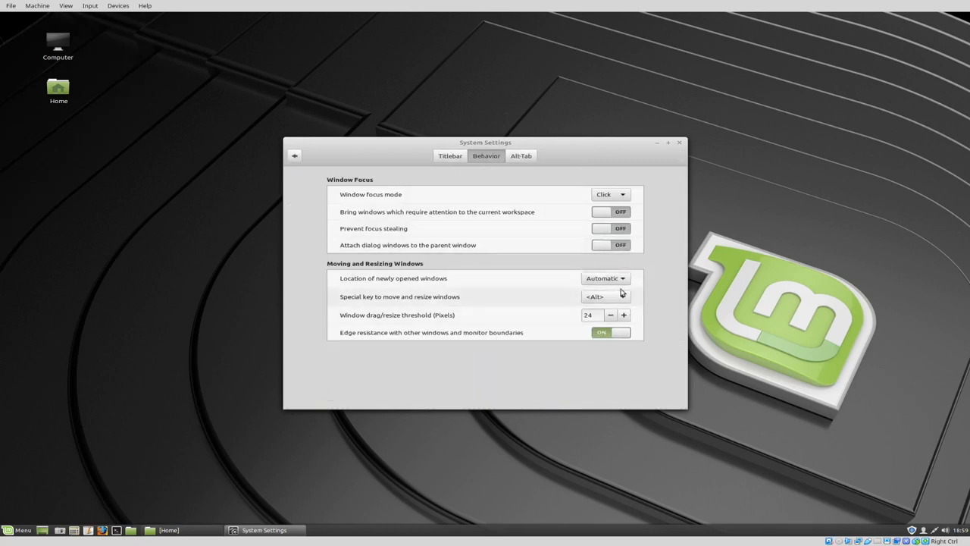
- Return to the settings overview and close System Settings
left_click(294, 156)
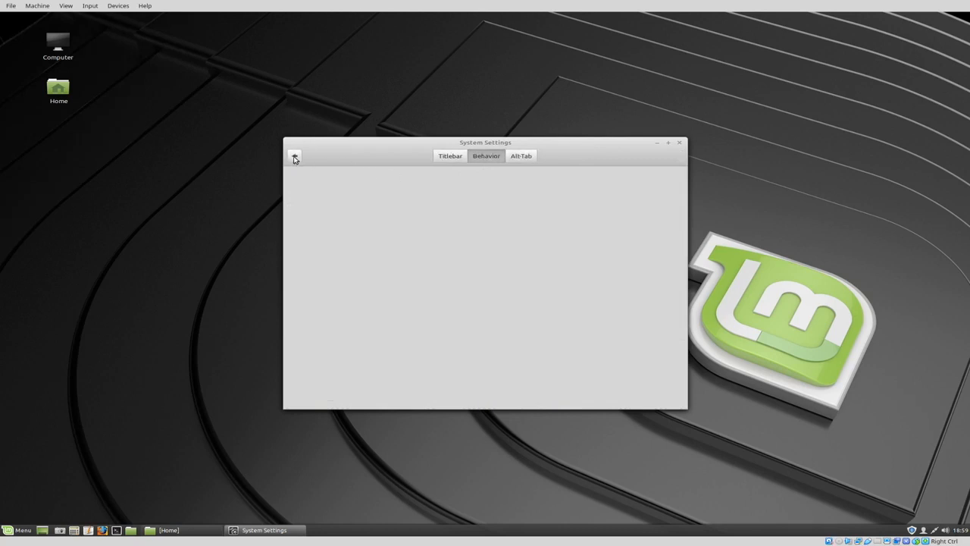
left_click(294, 156)
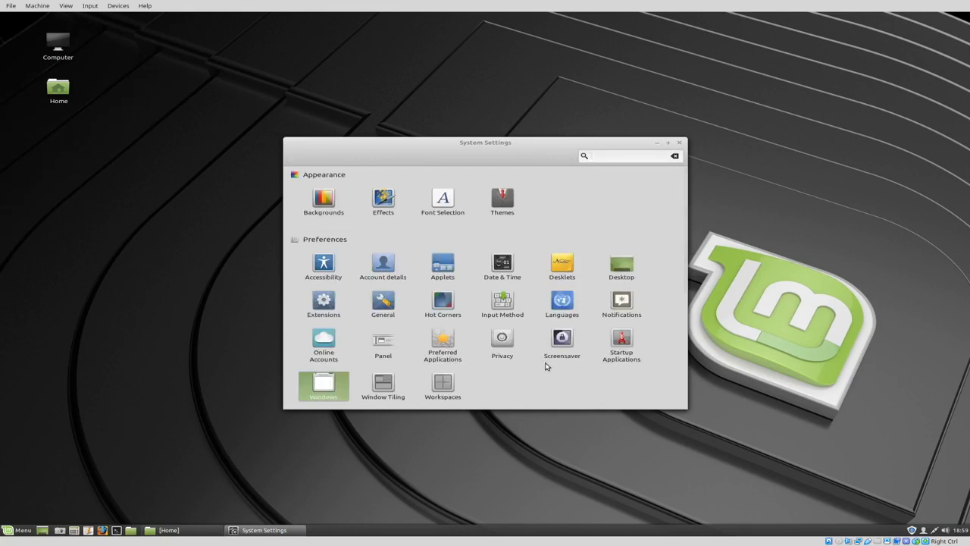
left_click(624, 154)
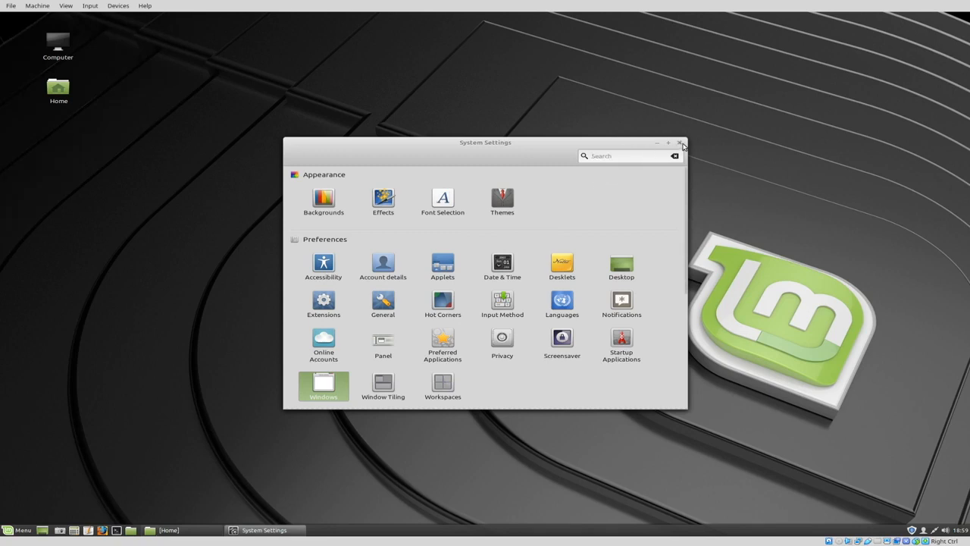
left_click(679, 143)
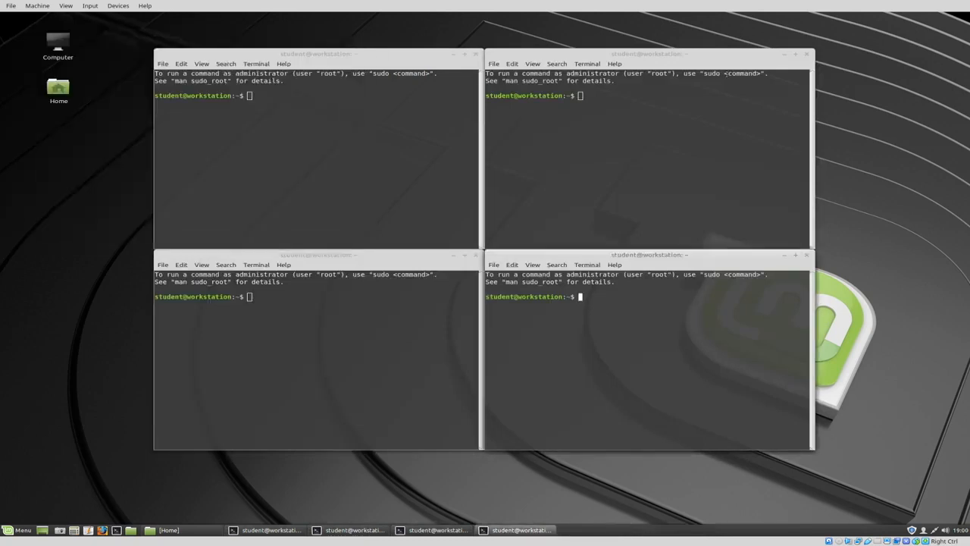
- Close the extra terminal windows and enlarge the remaining one by its corner
left_click(807, 61)
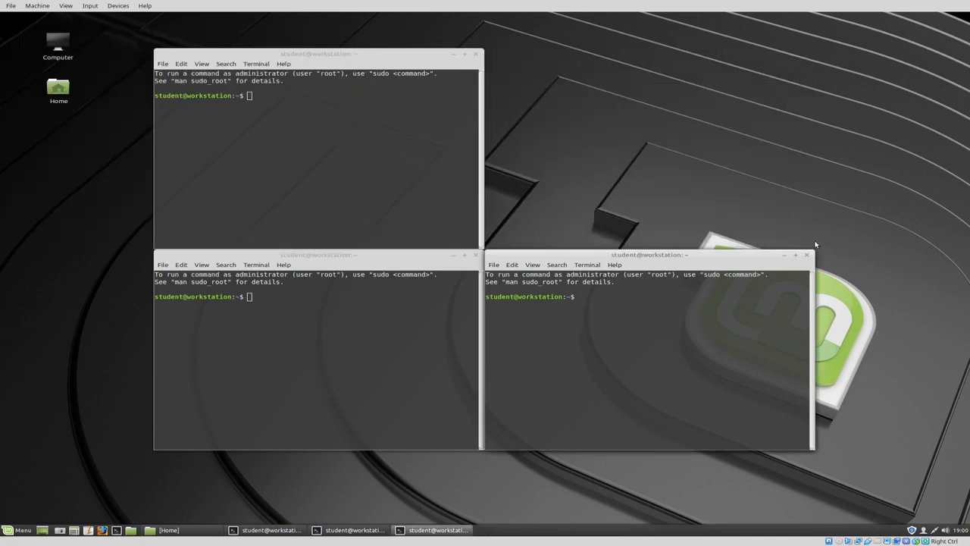
left_click(804, 254)
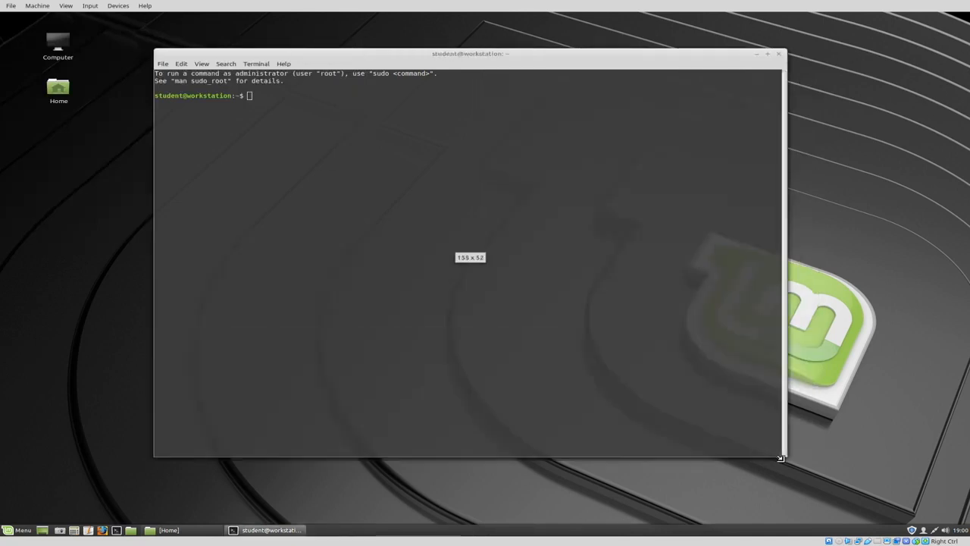
left_click_drag(780, 457, 750, 376)
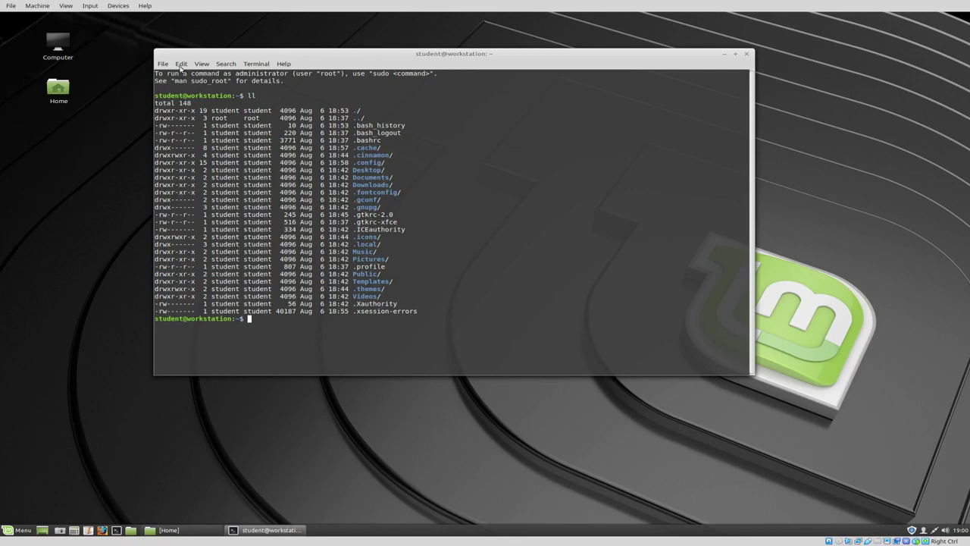
- Bring up the terminal profile Preferences via Edit > Preferences and close the leftover blank text document
left_click(182, 64)
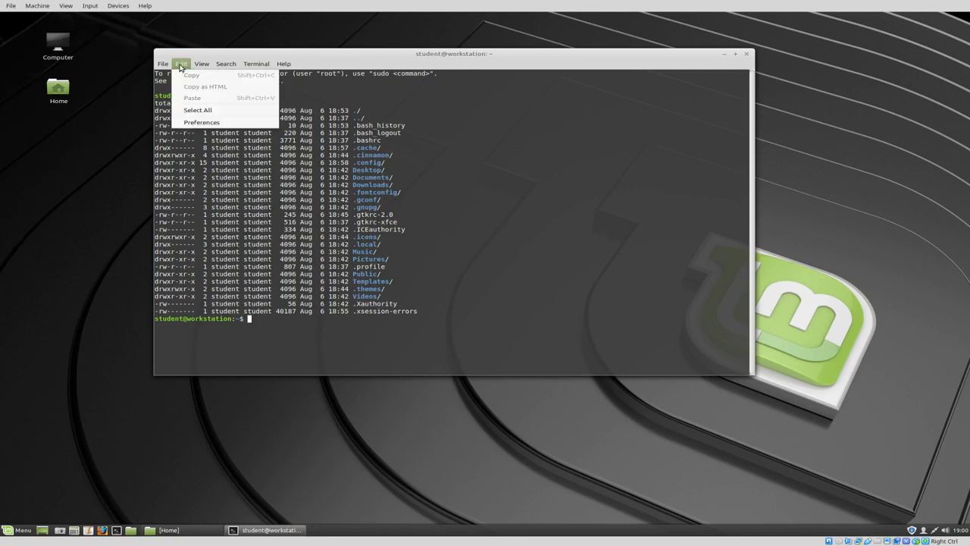
left_click(203, 121)
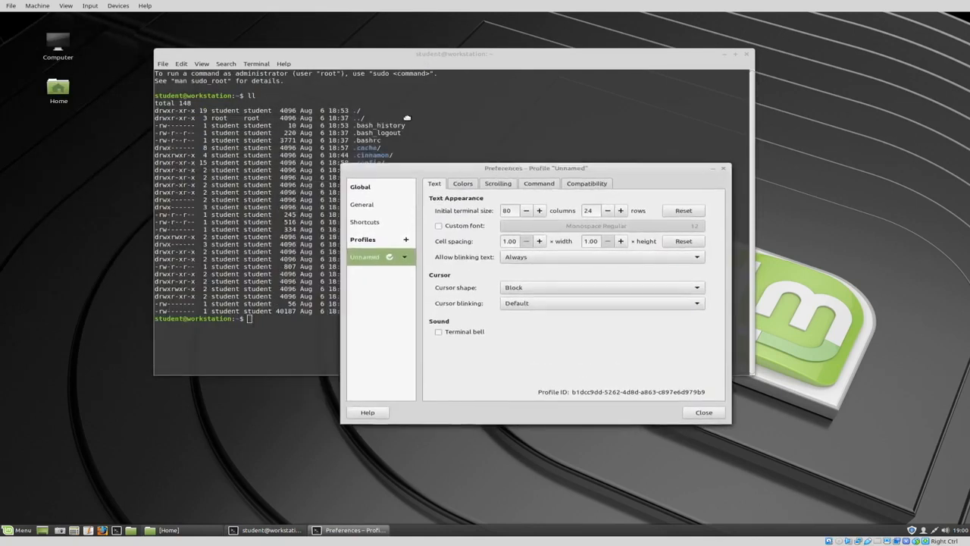
left_click_drag(537, 167, 265, 37)
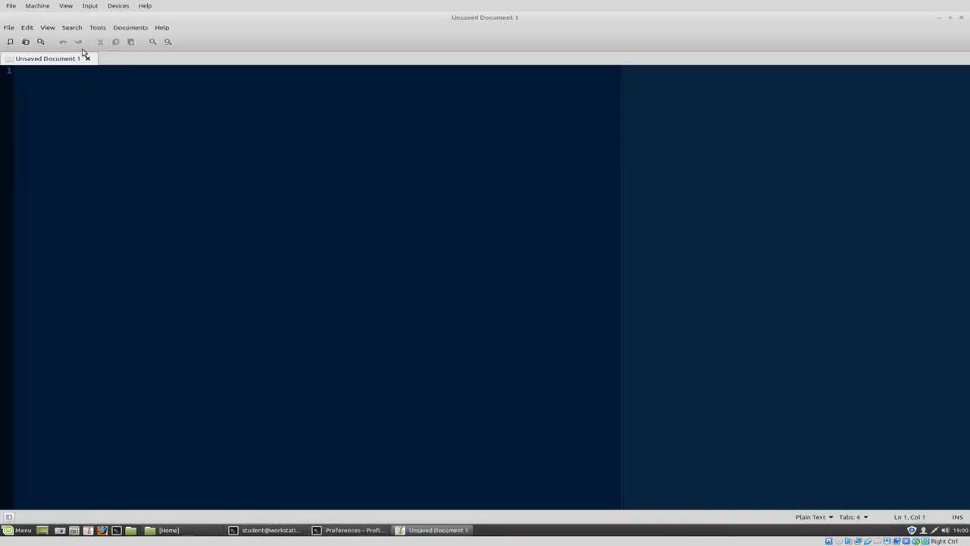
left_click(28, 28)
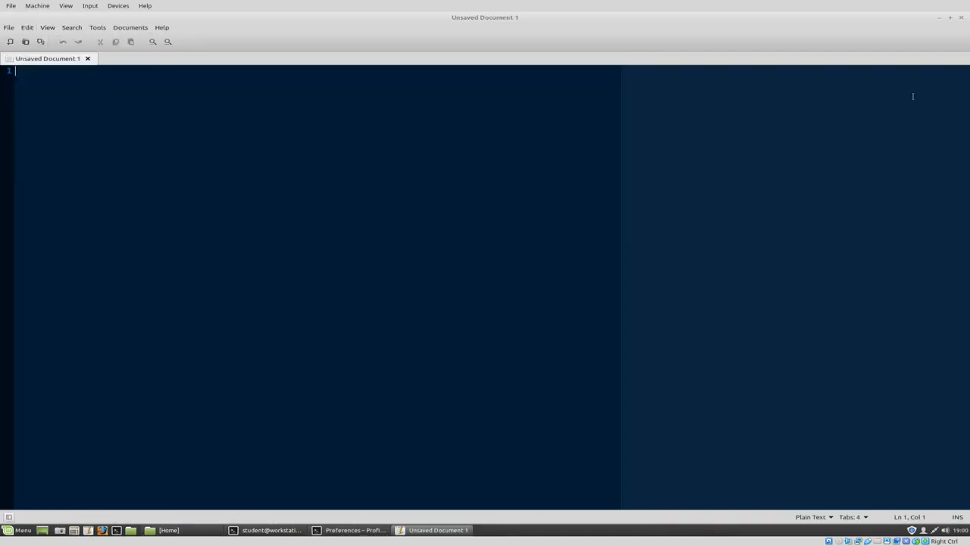
left_click(354, 530)
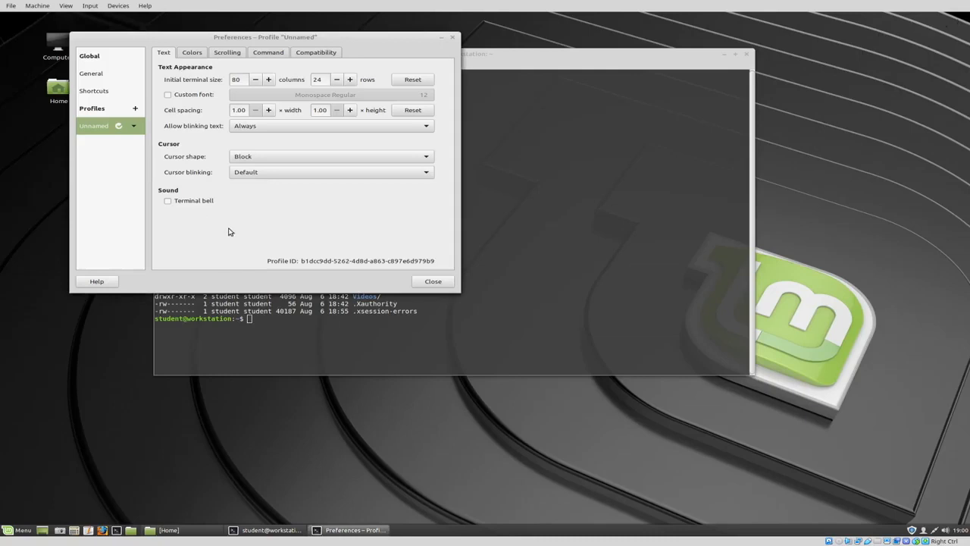
mouse_move(264, 227)
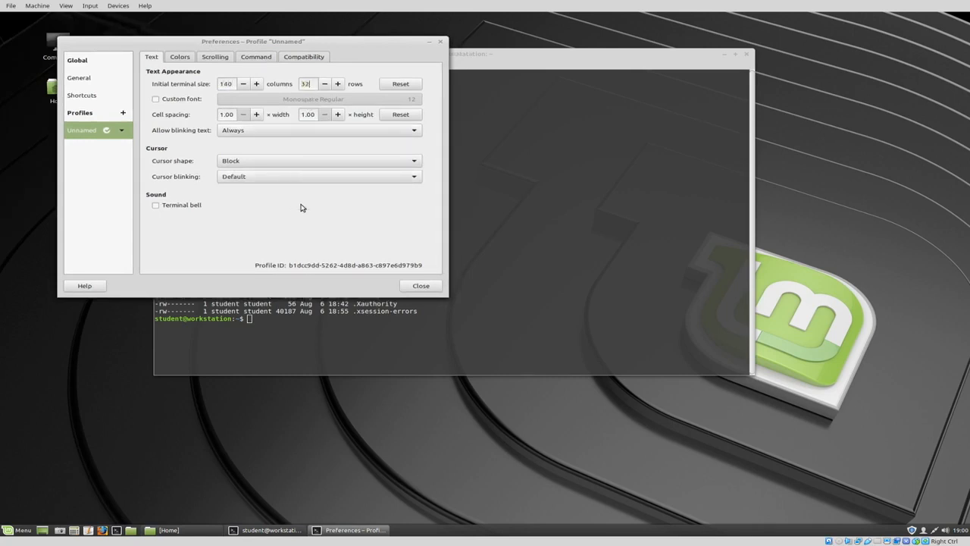
mouse_move(279, 136)
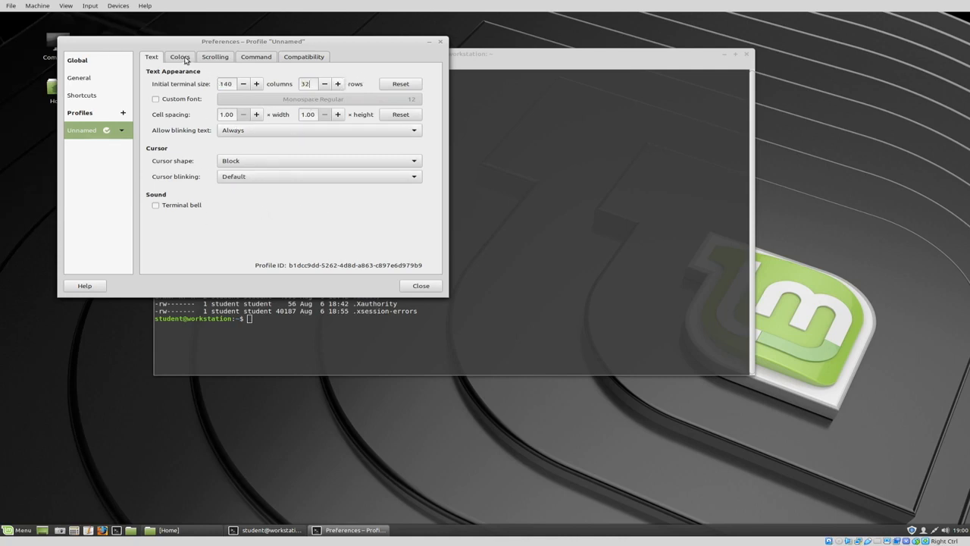
- On the profile's Colors tab choose the 'Green on black' scheme with a transparent background
left_click(178, 56)
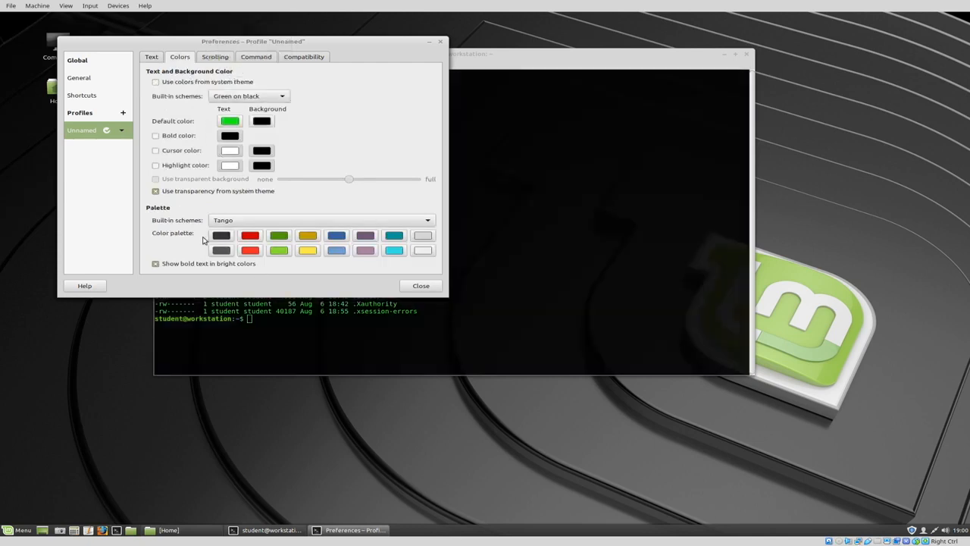
left_click(154, 190)
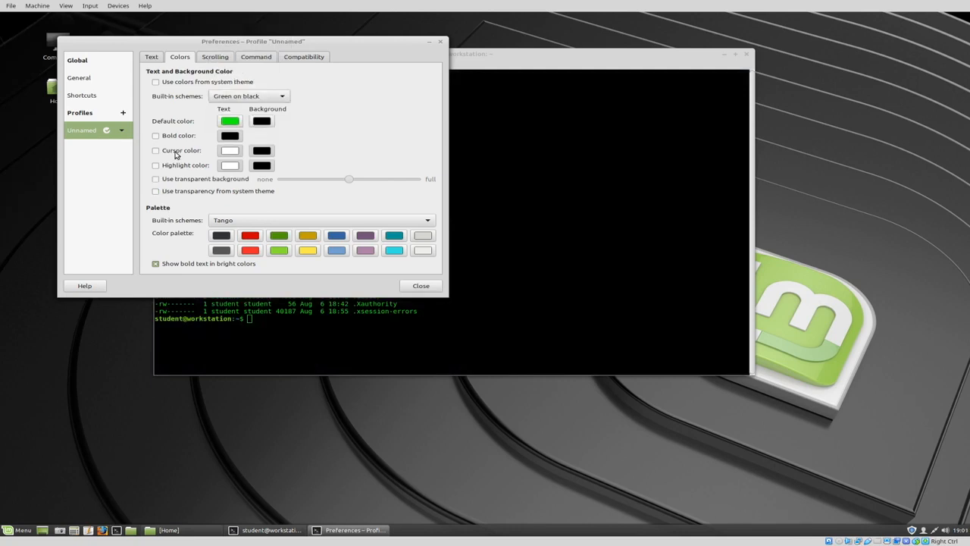
mouse_move(170, 184)
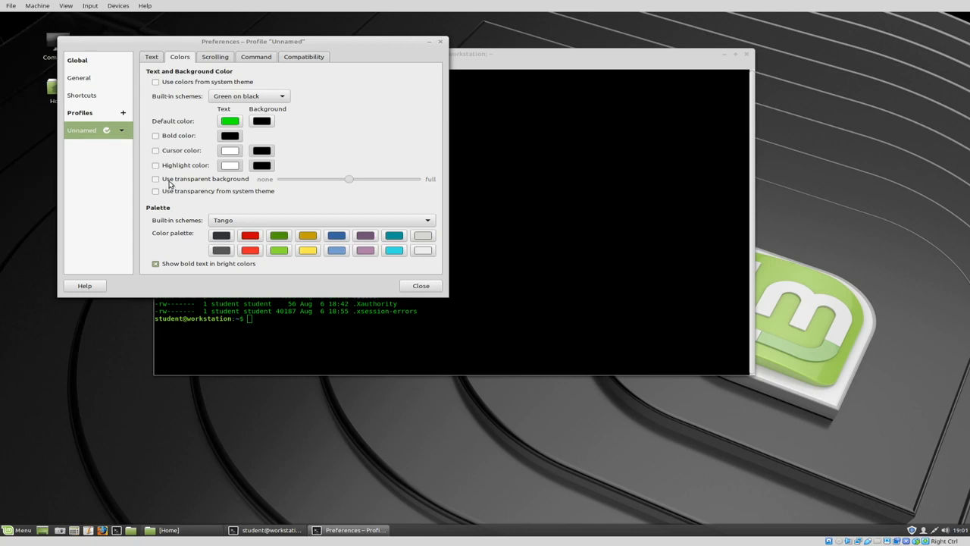
left_click(154, 178)
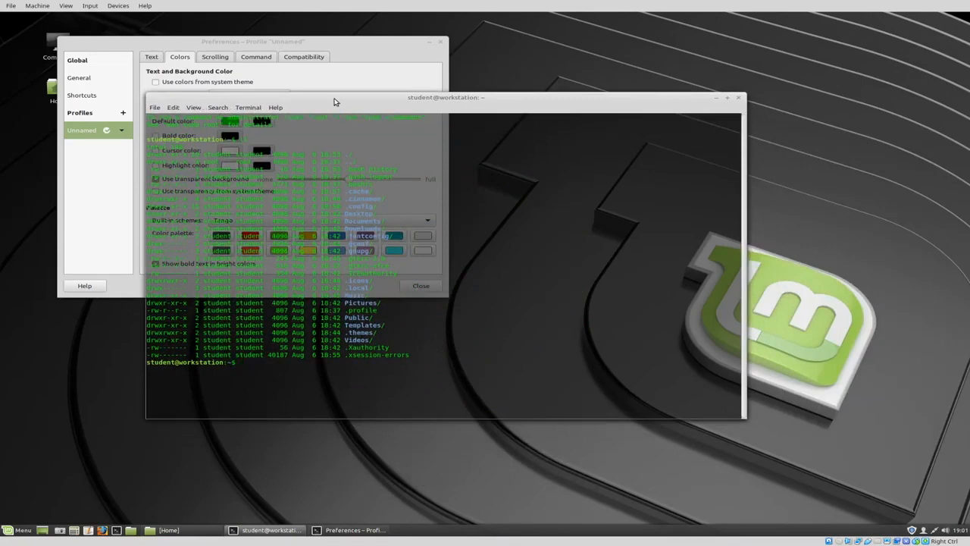
left_click_drag(446, 97, 503, 136)
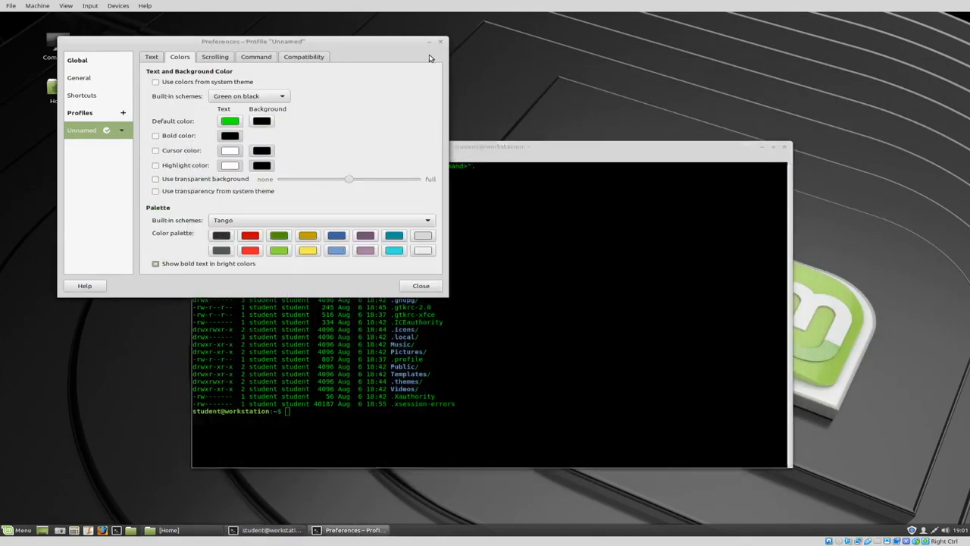
- Close the profile preferences, enter a stray command, then close the terminal window
left_click(419, 284)
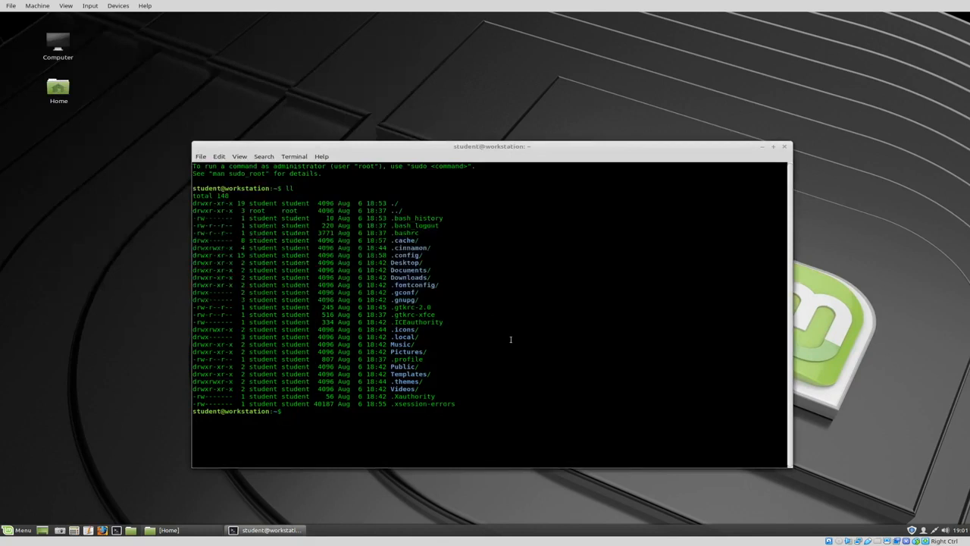
left_click_drag(491, 146, 491, 100)
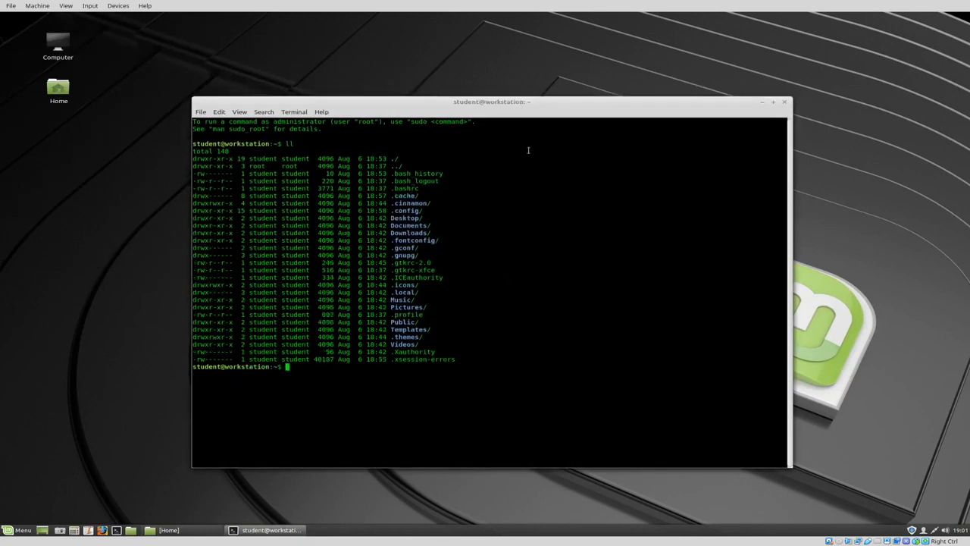
mouse_move(636, 274)
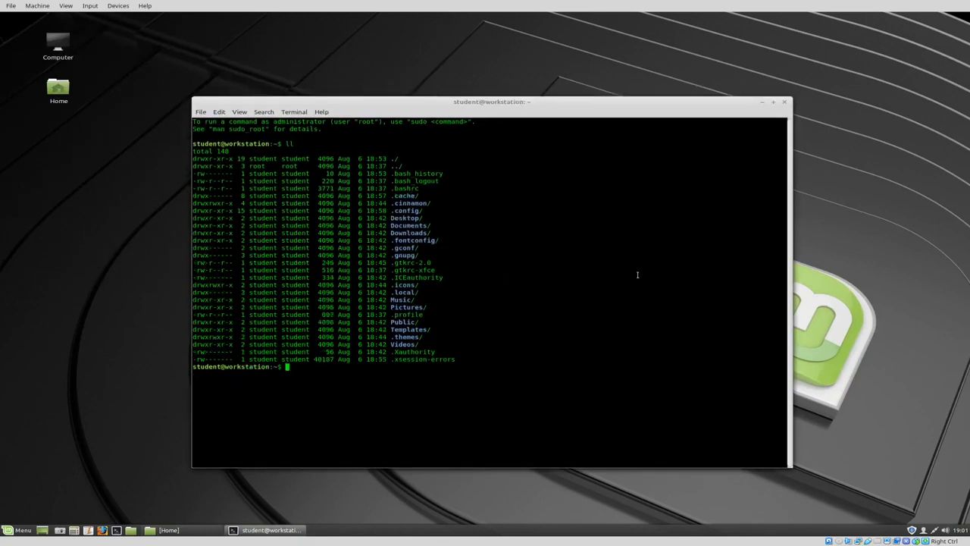
type("x")
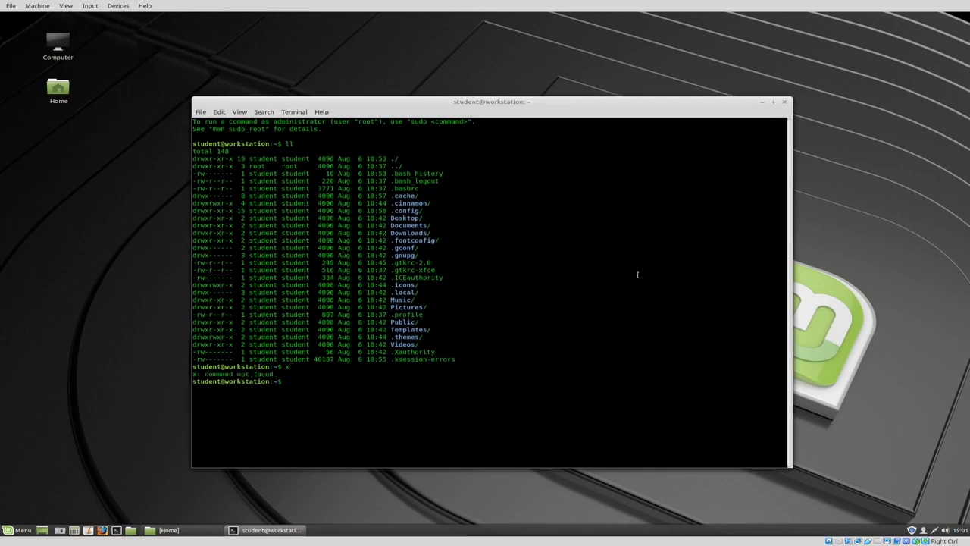
type("x")
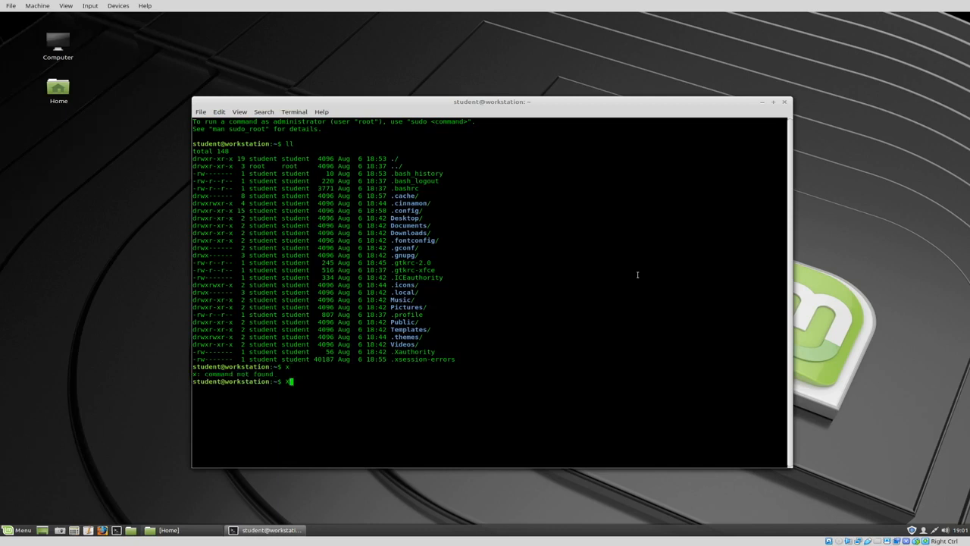
key("BackSpace")
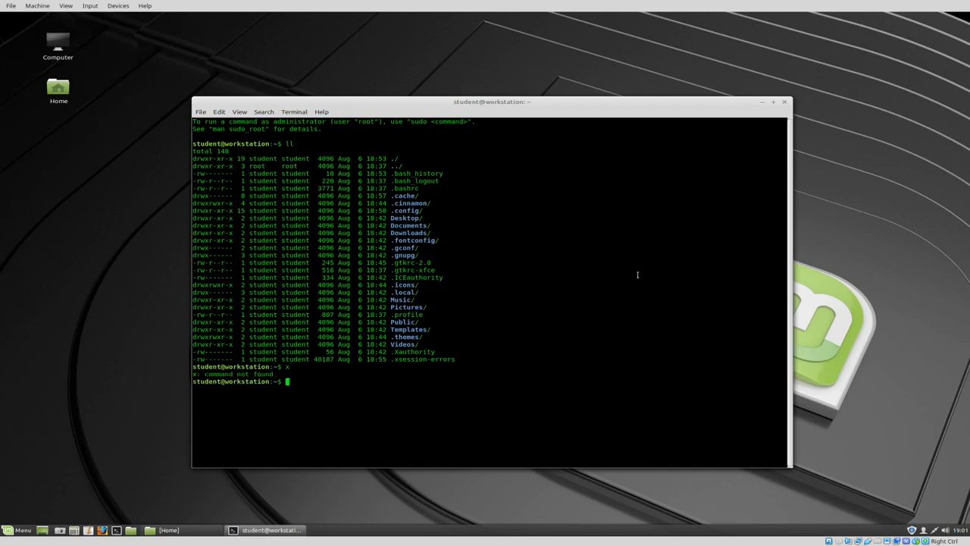
left_click(784, 101)
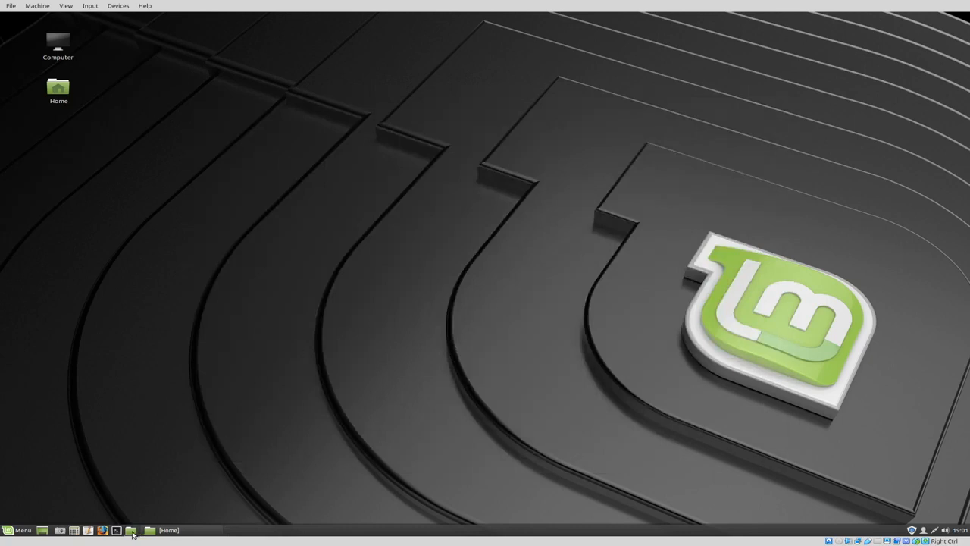
- Launch a terminal, then find 'welcome' in the menu and show the Welcome Screen's First Steps
left_click(117, 528)
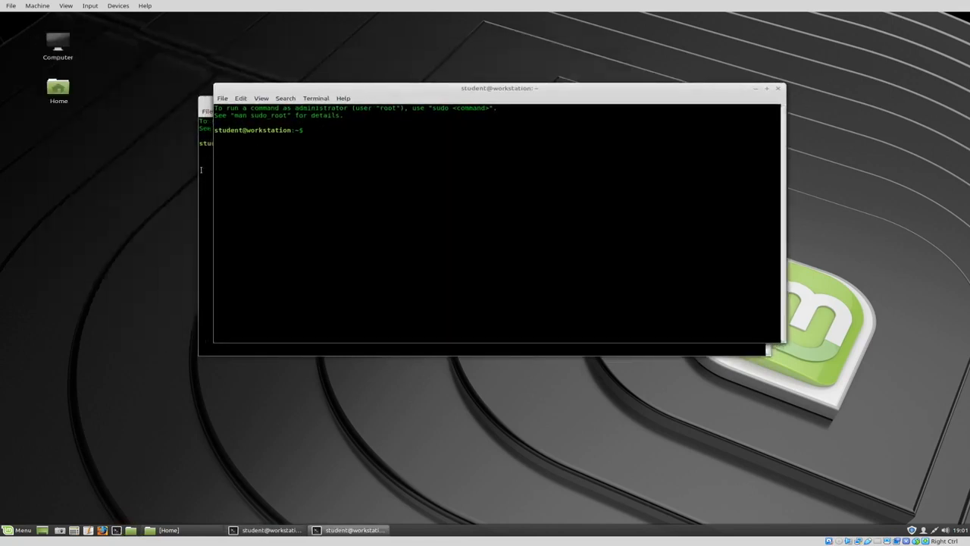
left_click(19, 530)
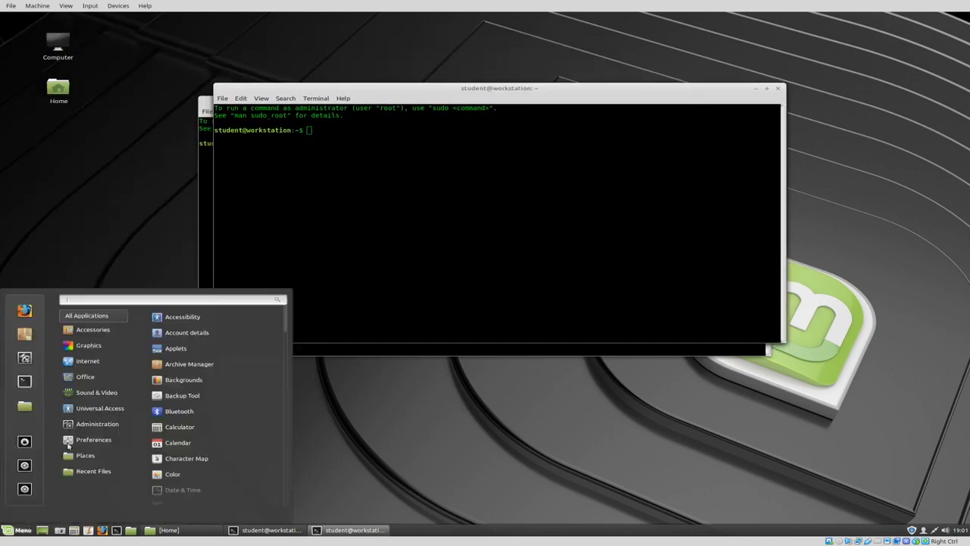
type("w")
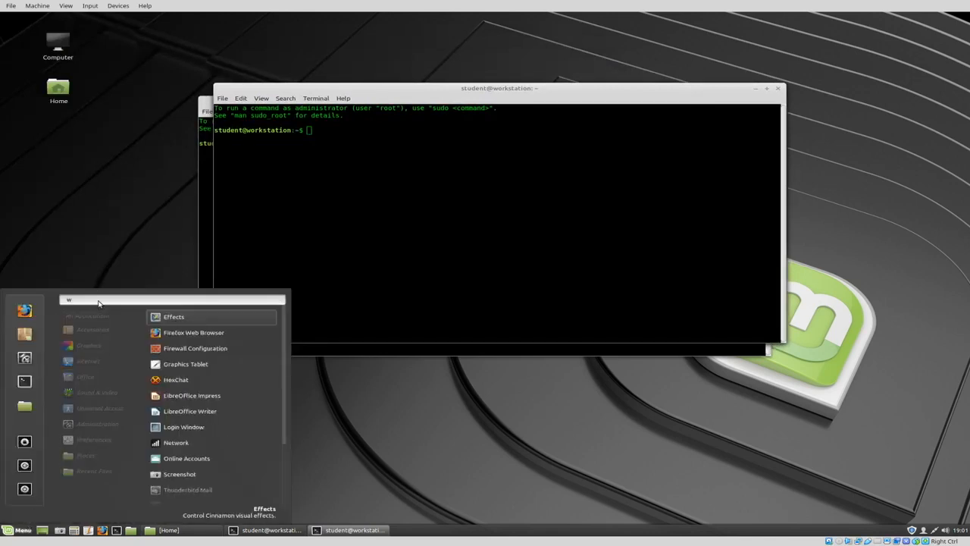
type("elcome")
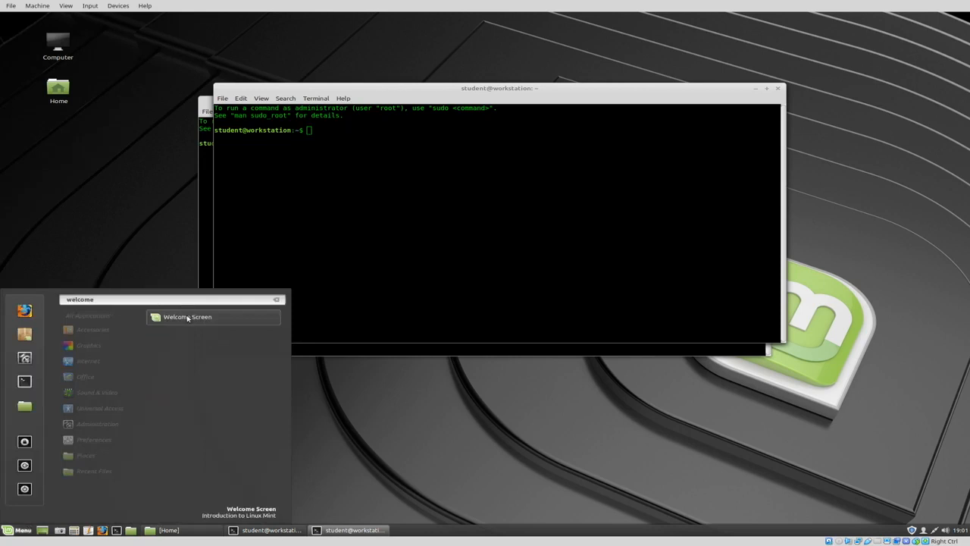
left_click(188, 317)
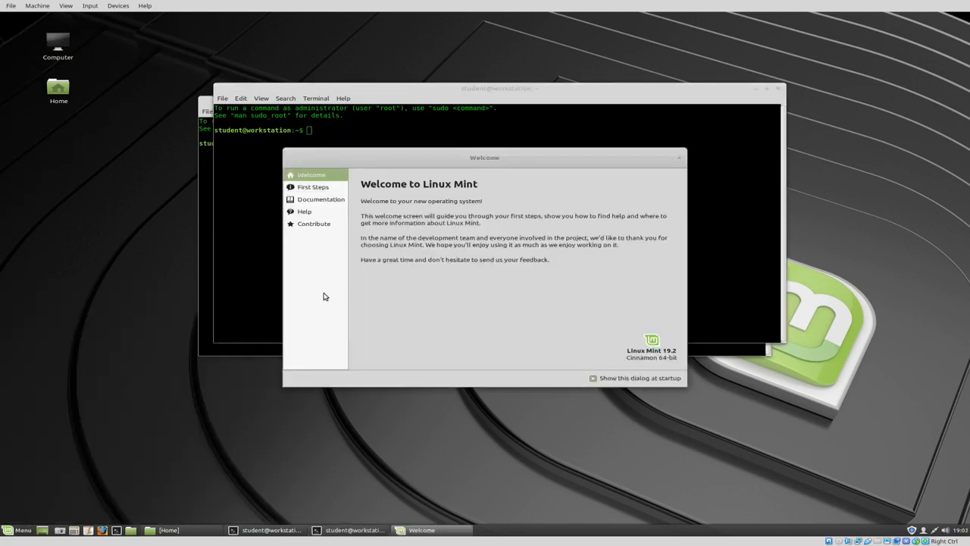
left_click(312, 187)
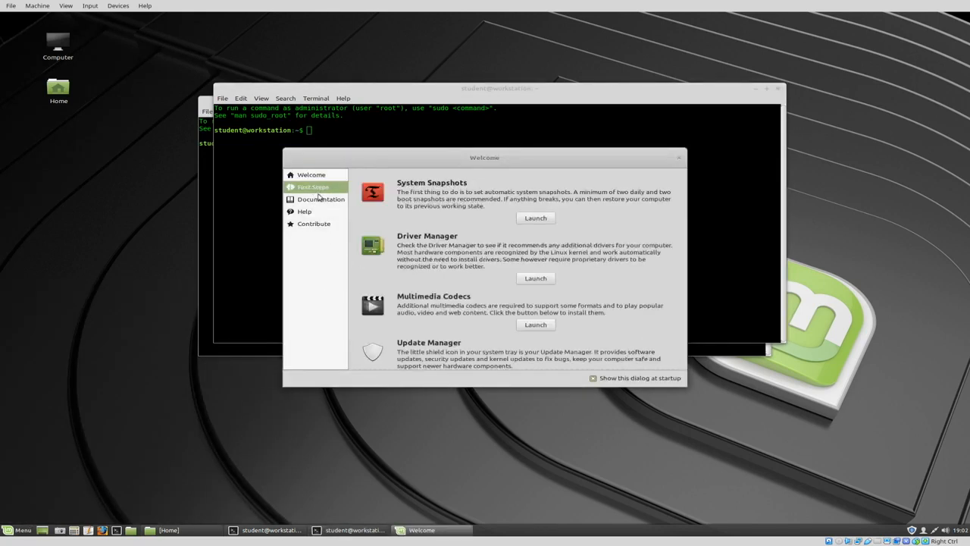
mouse_move(636, 297)
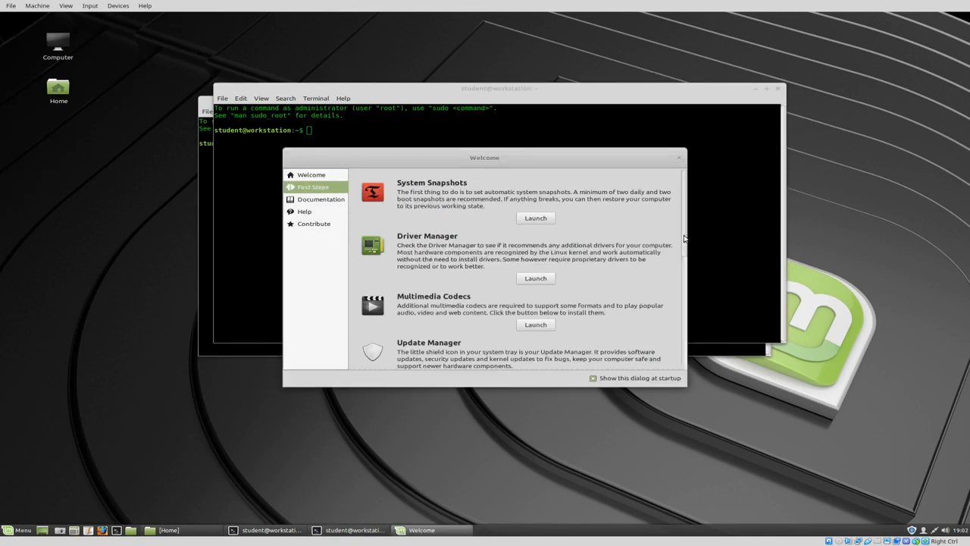
scroll("down", 3)
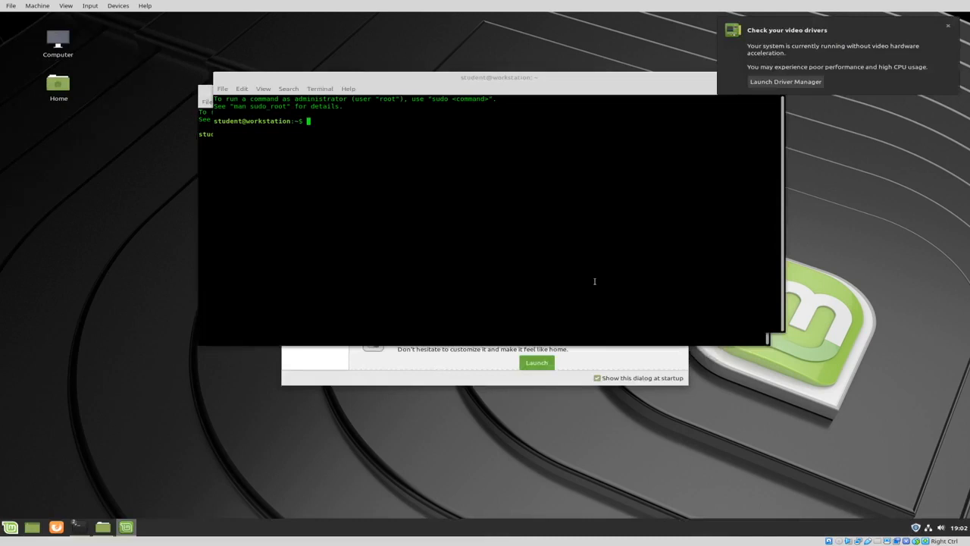
mouse_move(230, 309)
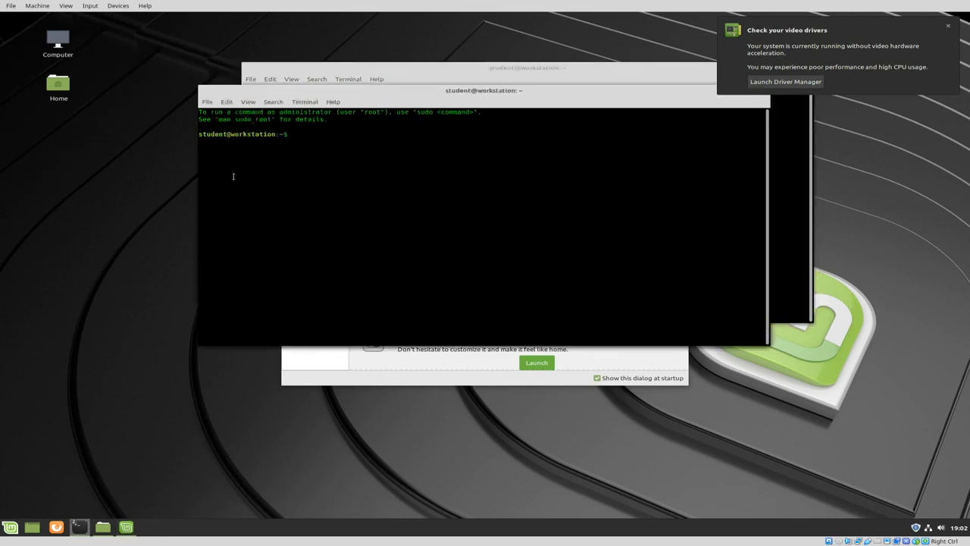
- Enter ls -la at the prompt of the new terminal window
type("ls -la")
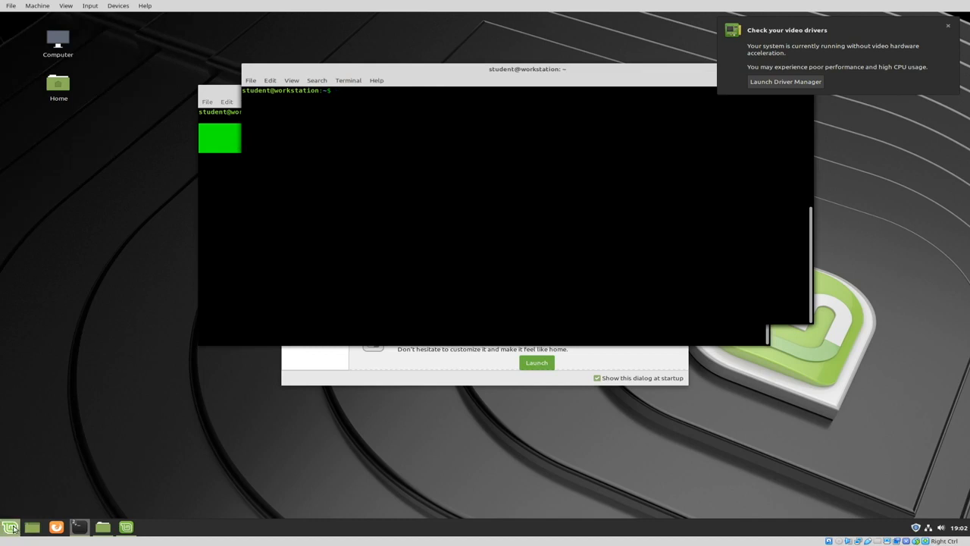
- Search the menu for 'weld', launch the Welcome Screen and scroll through First Steps
left_click(10, 521)
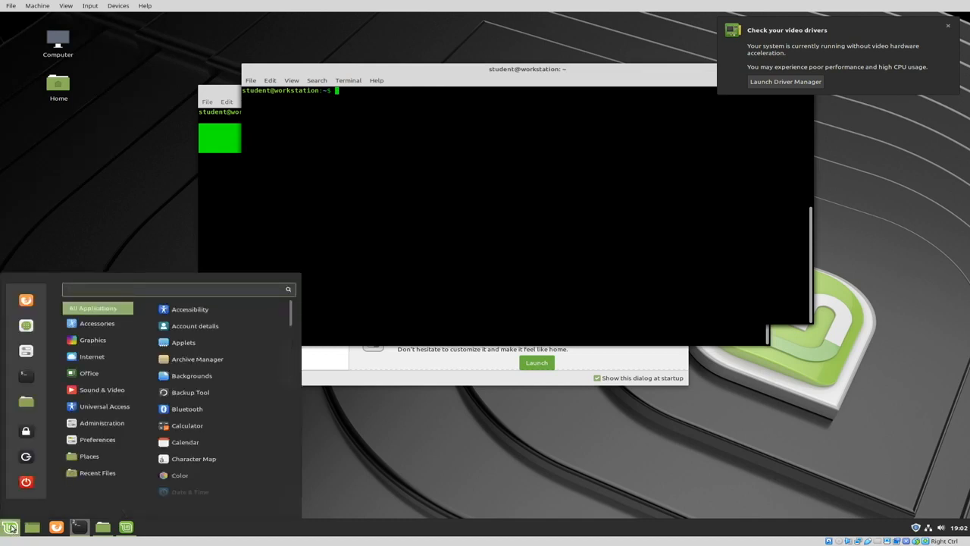
type("weld")
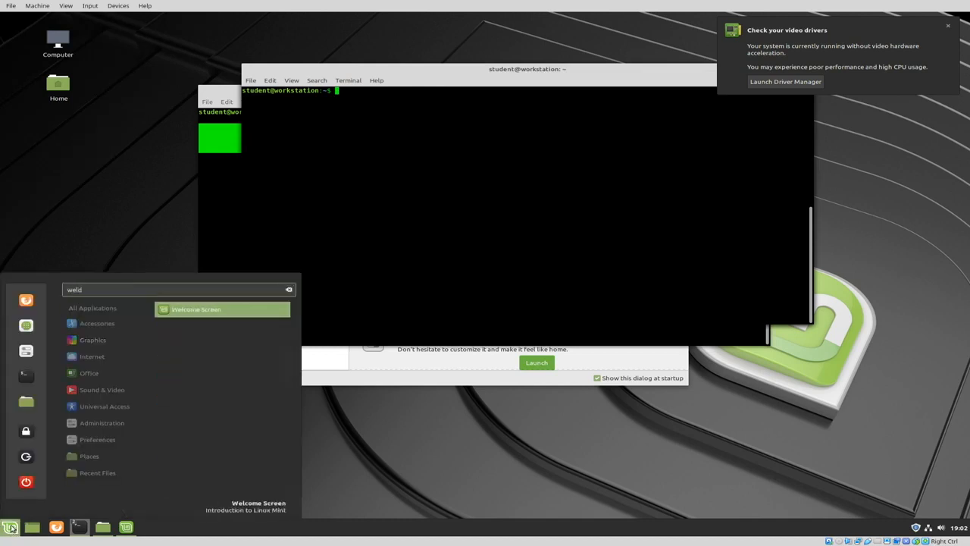
mouse_move(169, 314)
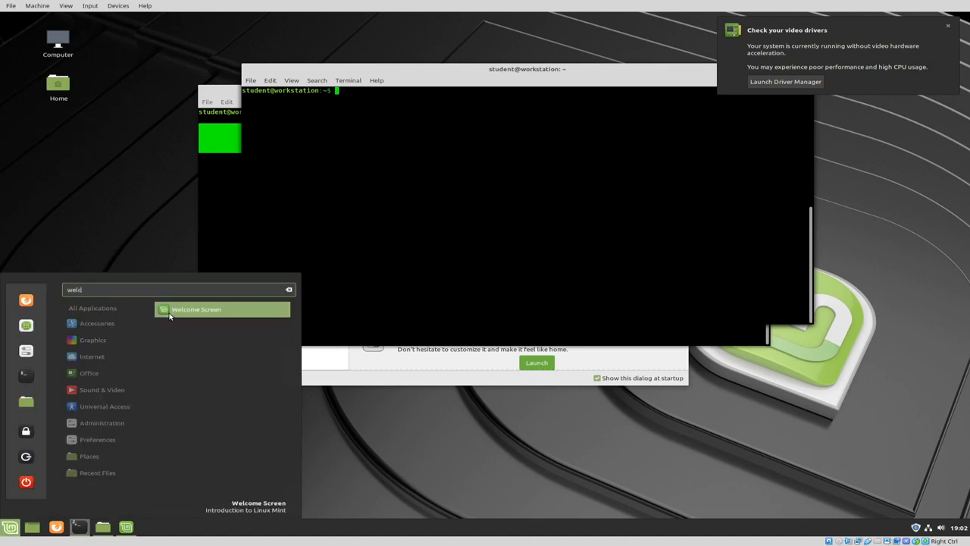
left_click(197, 309)
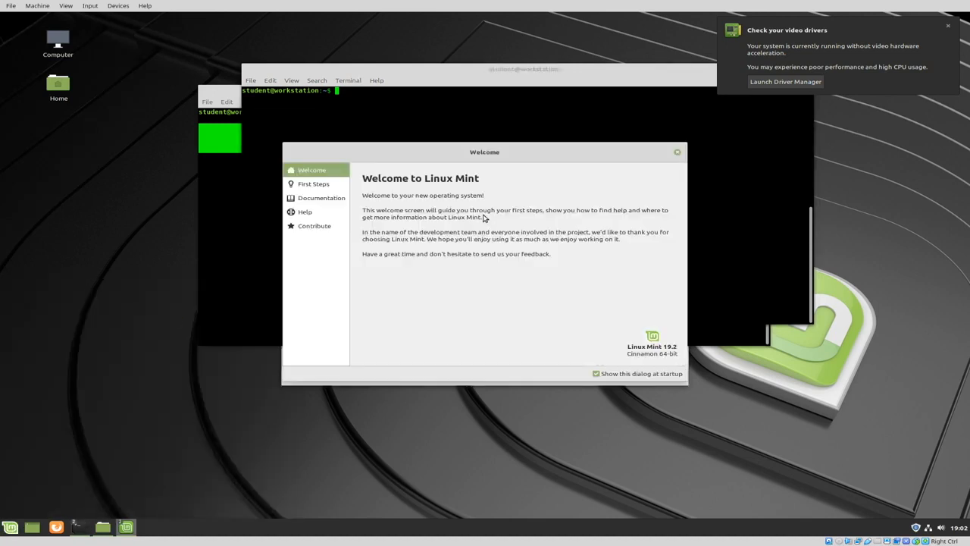
left_click(316, 184)
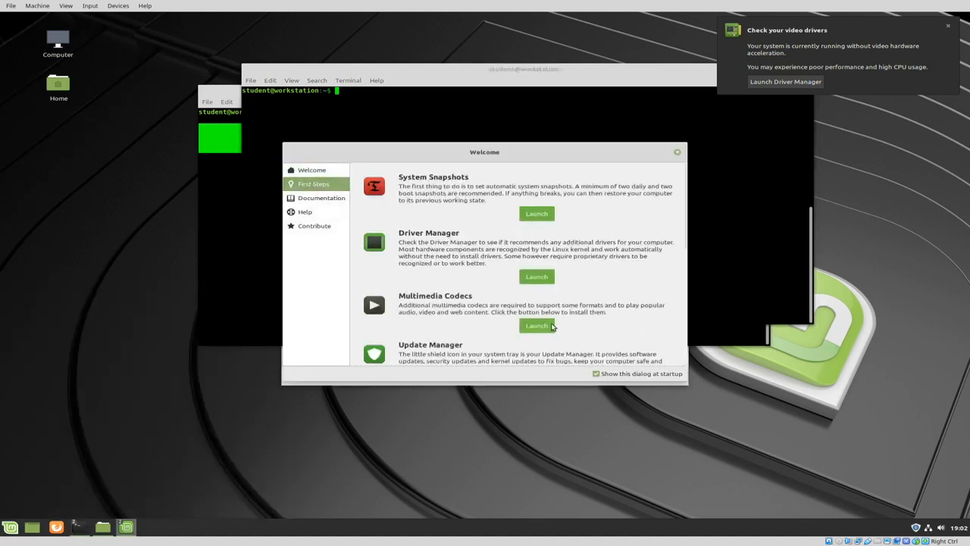
scroll("down", 3)
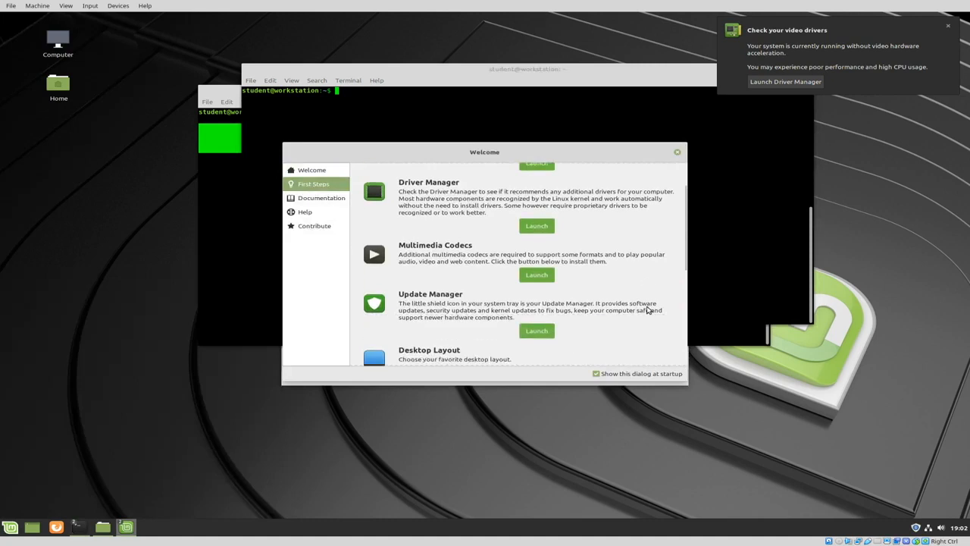
scroll("down", 3)
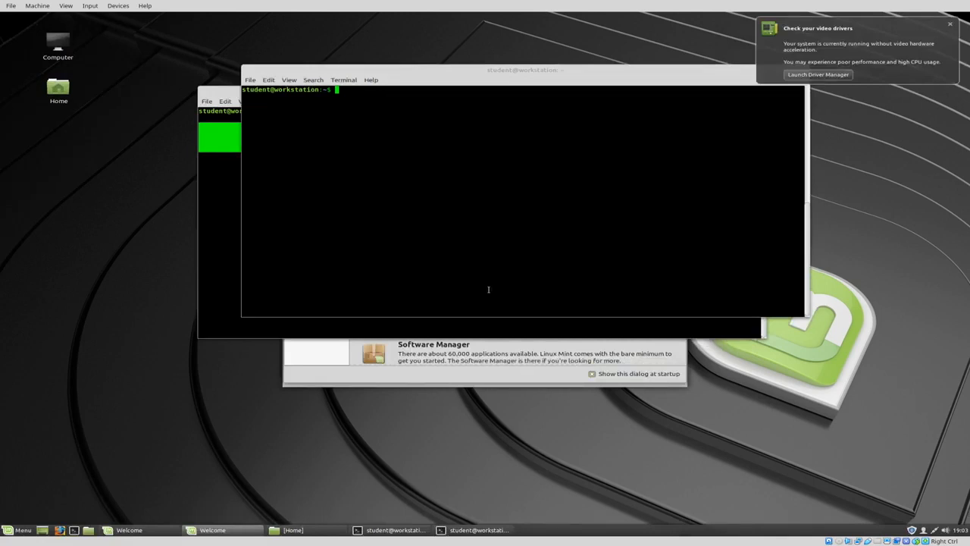
mouse_move(503, 306)
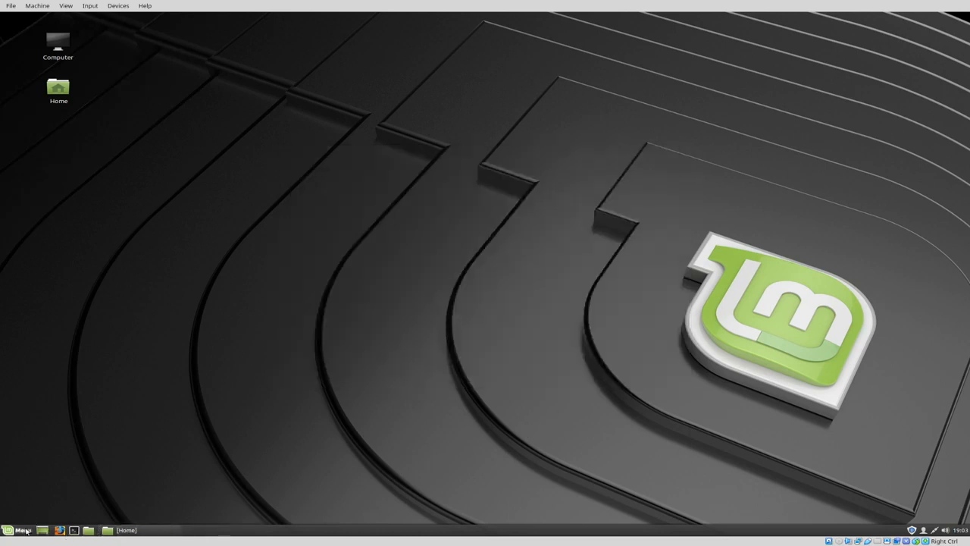
- Add the Text Editor app from Accessories to the panel as a launcher
left_click(17, 525)
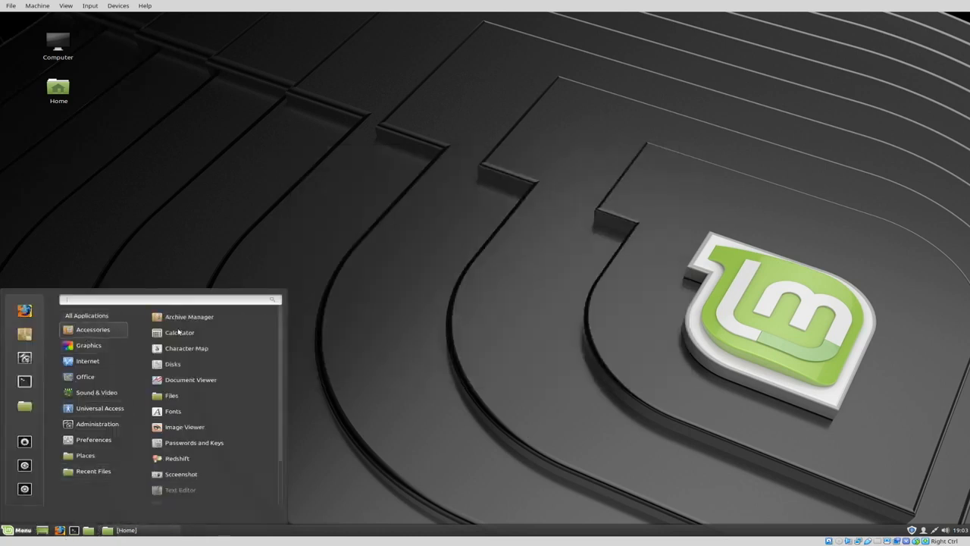
mouse_move(179, 332)
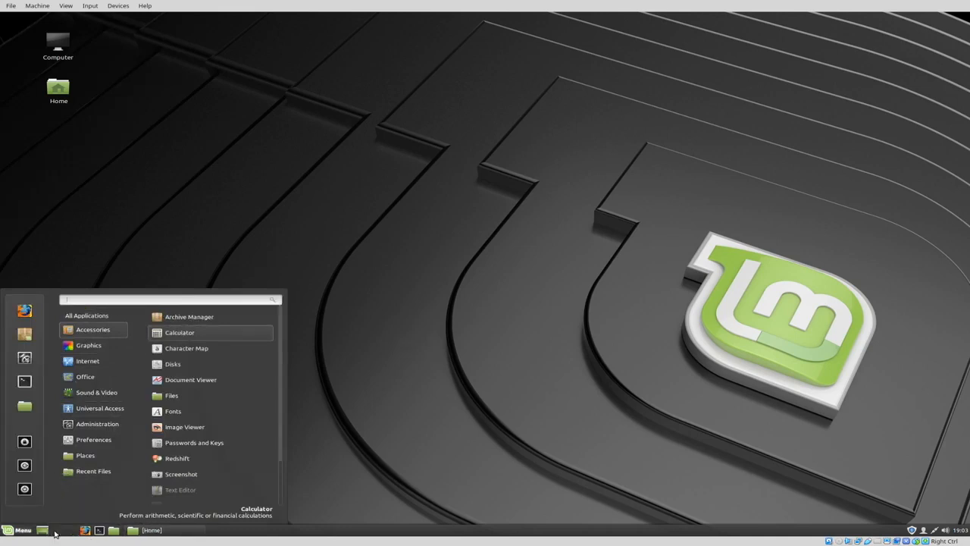
mouse_move(179, 443)
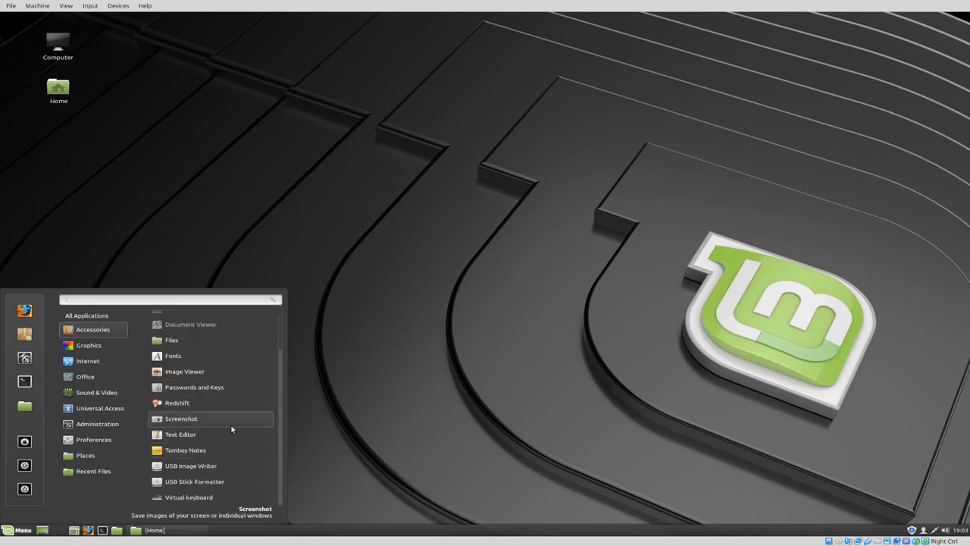
mouse_move(180, 433)
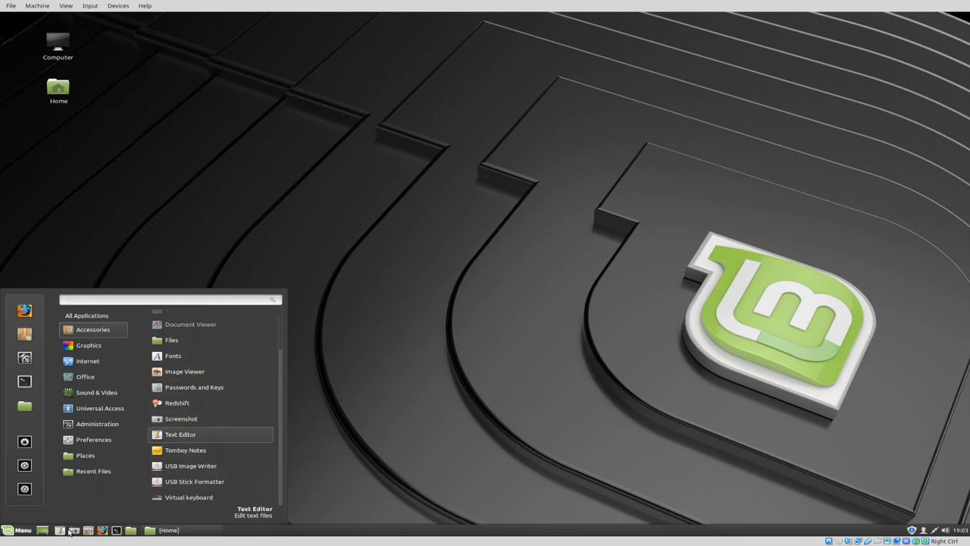
left_click(180, 434)
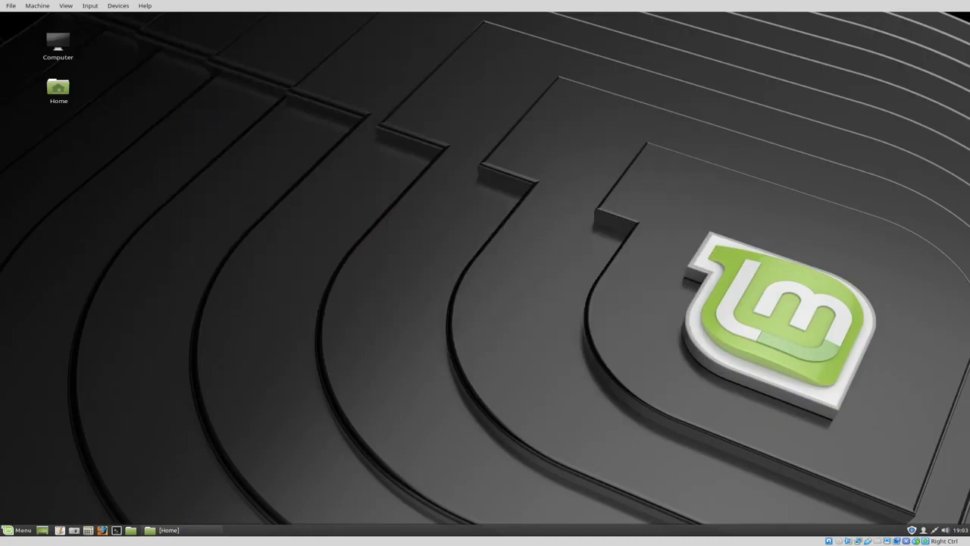
- Launch System Settings on its categories overview with the search field active
left_click(9, 528)
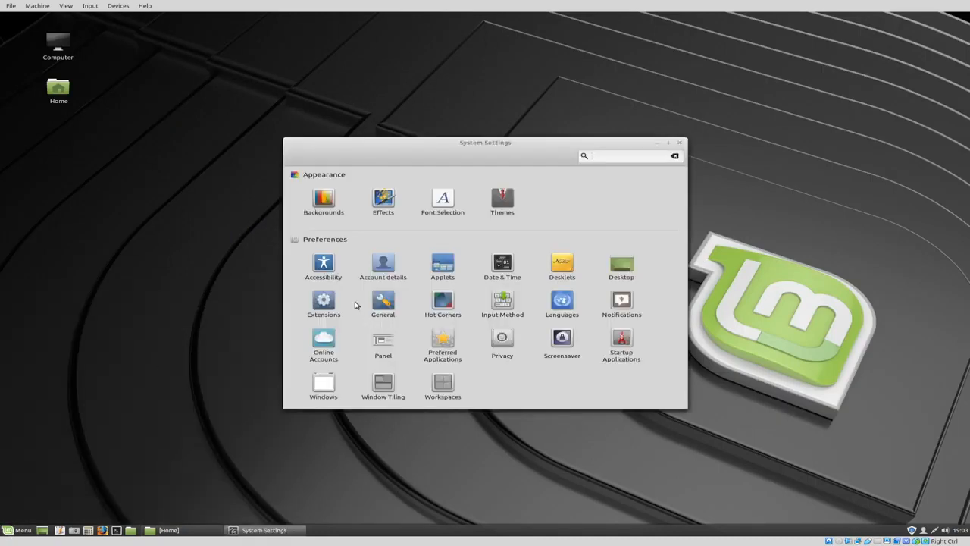
left_click(621, 156)
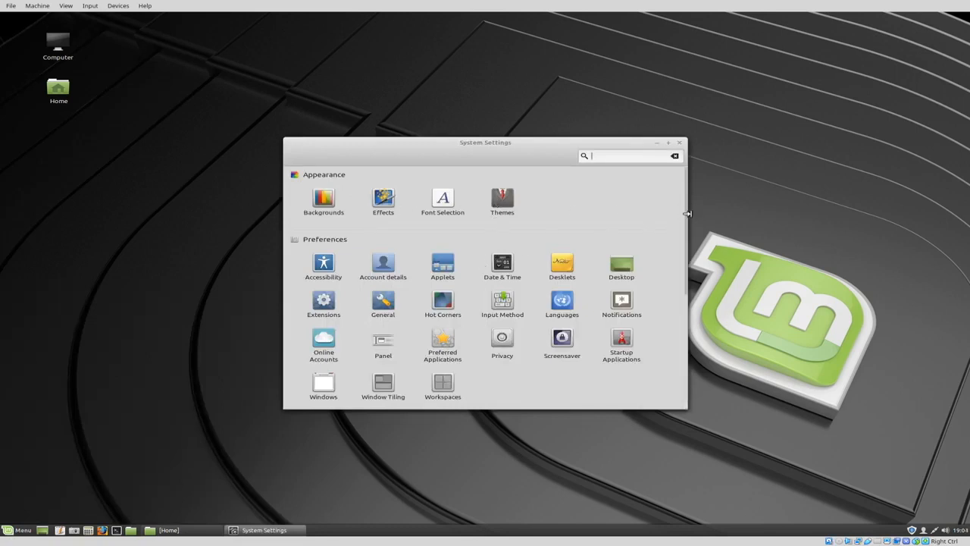
- In Themes settings, override the scrollbar width to about 12 px and return to the overview
left_click(501, 198)
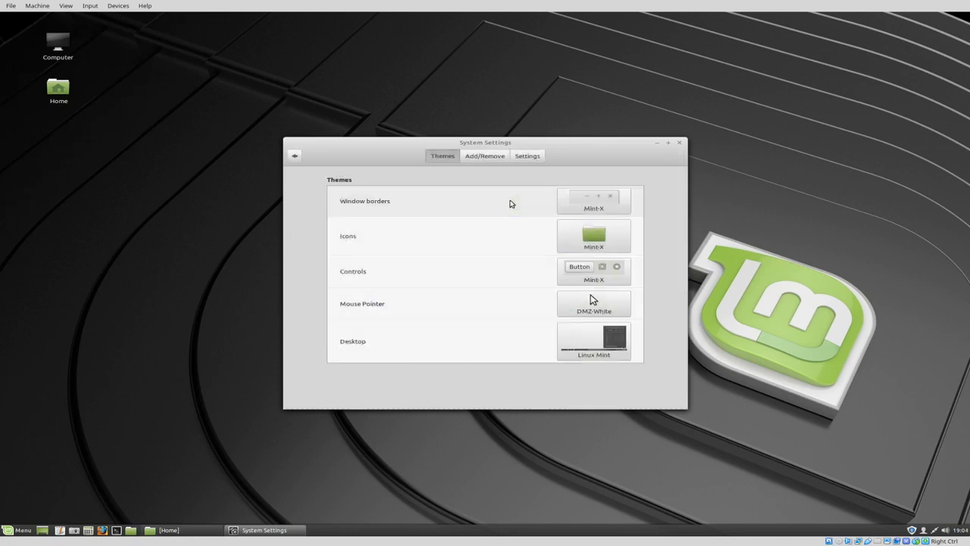
left_click(527, 154)
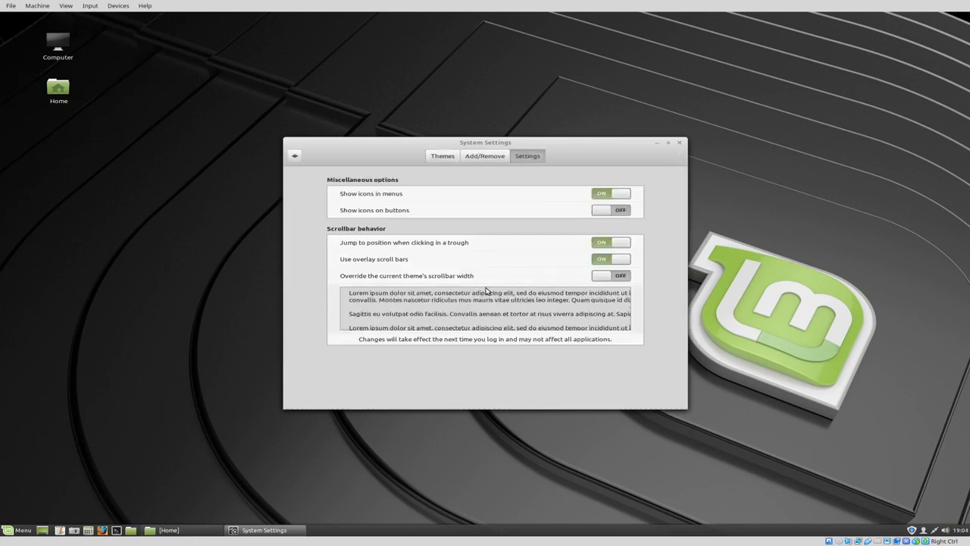
left_click(609, 276)
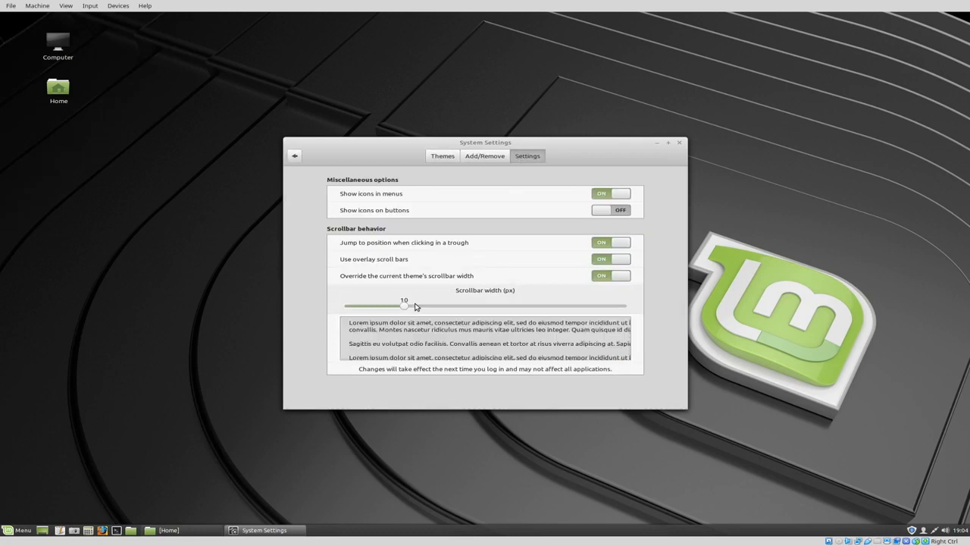
left_click_drag(403, 306, 418, 306)
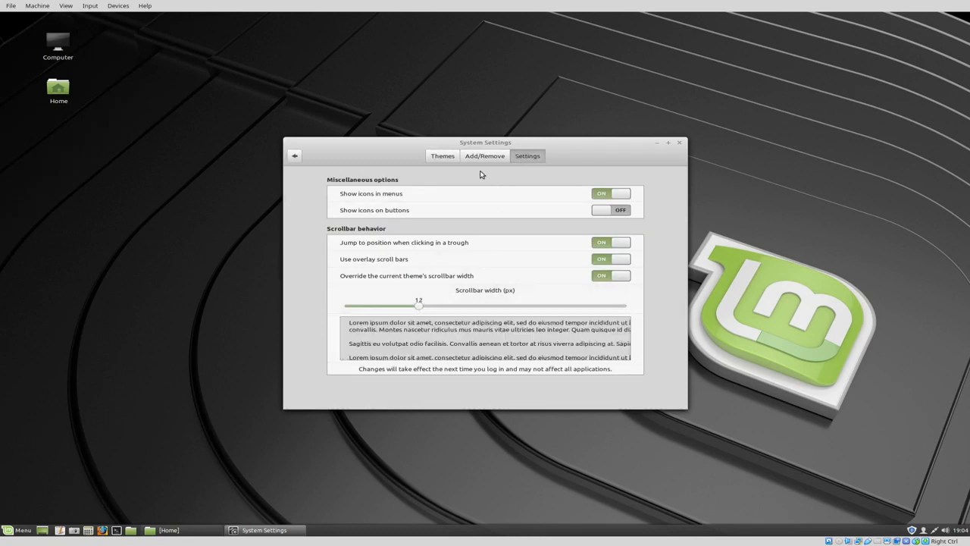
left_click(294, 155)
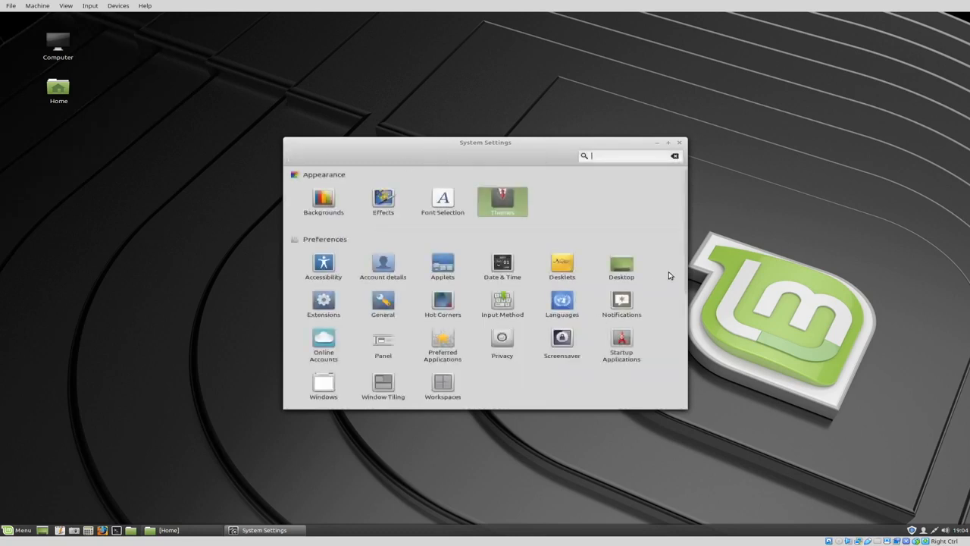
mouse_move(560, 325)
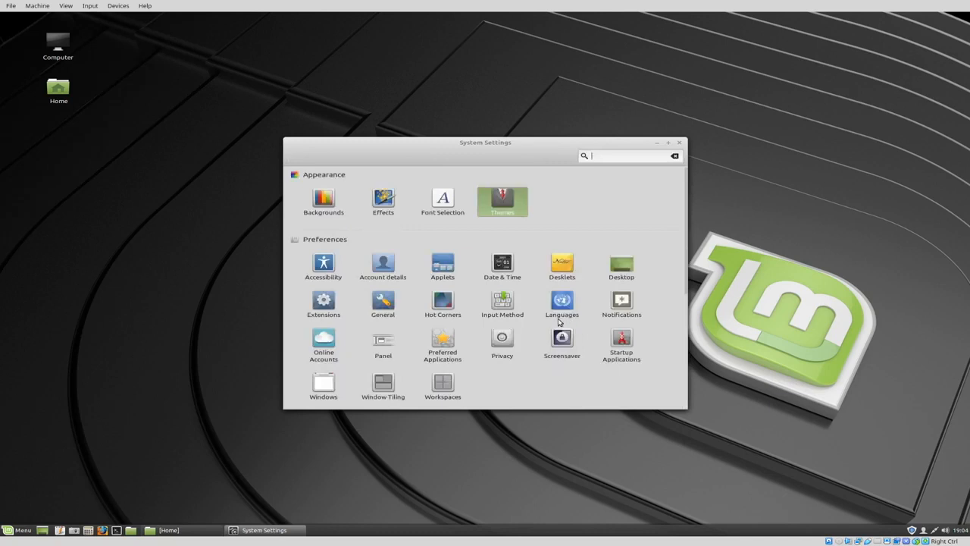
- In Date & Time, display the date beside the clock and return to the overview
left_click(501, 265)
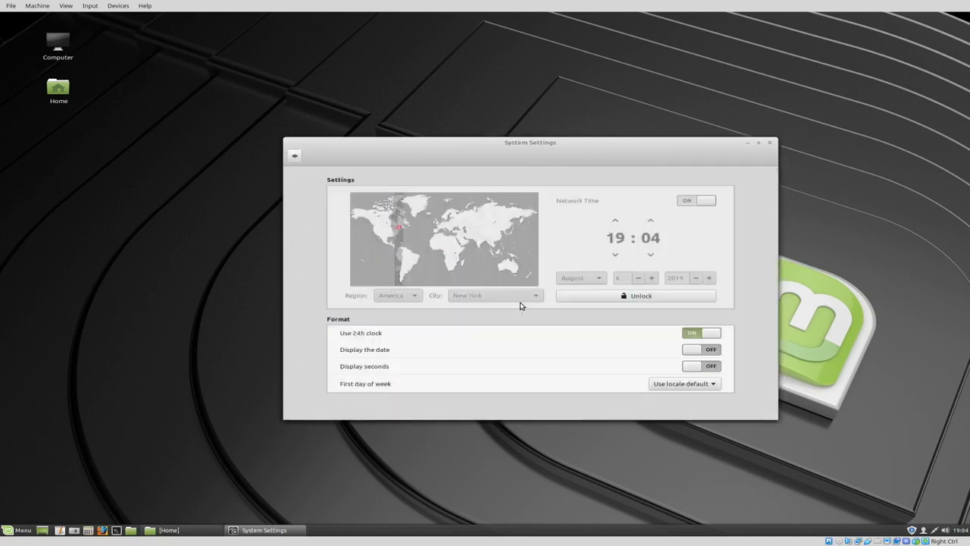
mouse_move(696, 352)
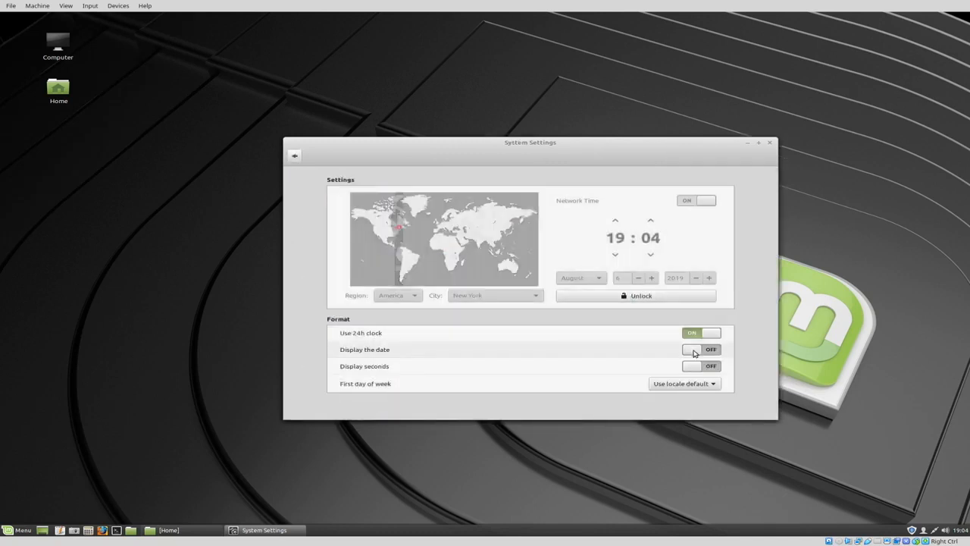
left_click(697, 349)
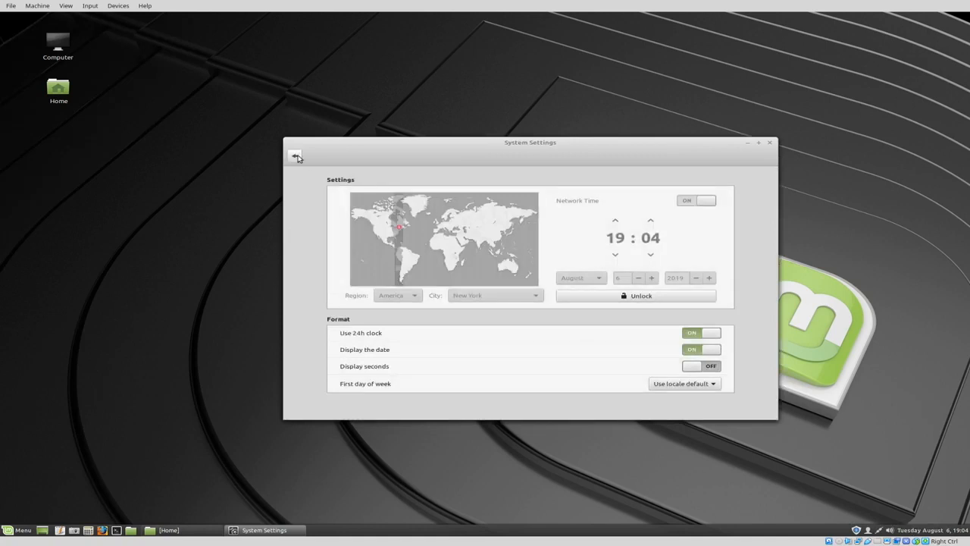
left_click(296, 155)
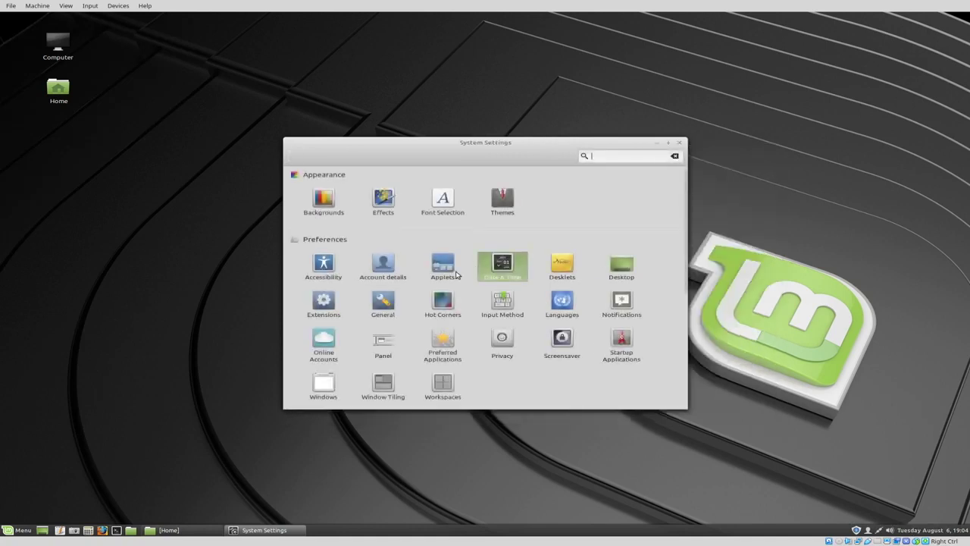
mouse_move(506, 309)
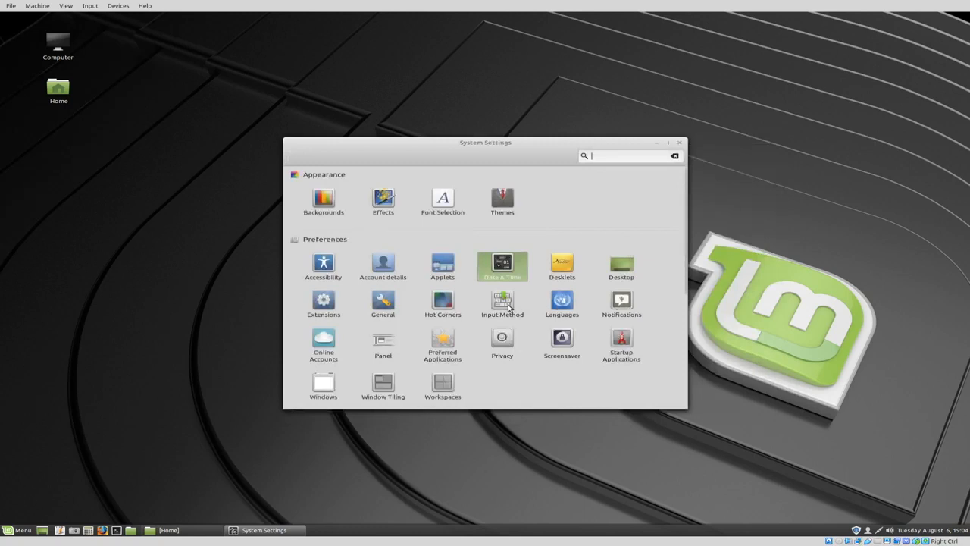
- In Hot Corners, enable the top-left corner to show all workspaces and return
left_click(443, 301)
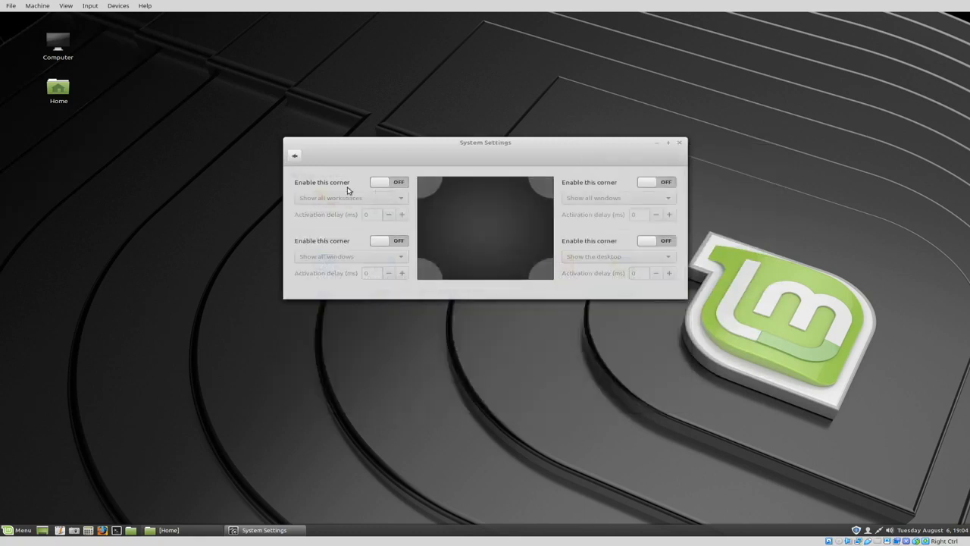
left_click(388, 182)
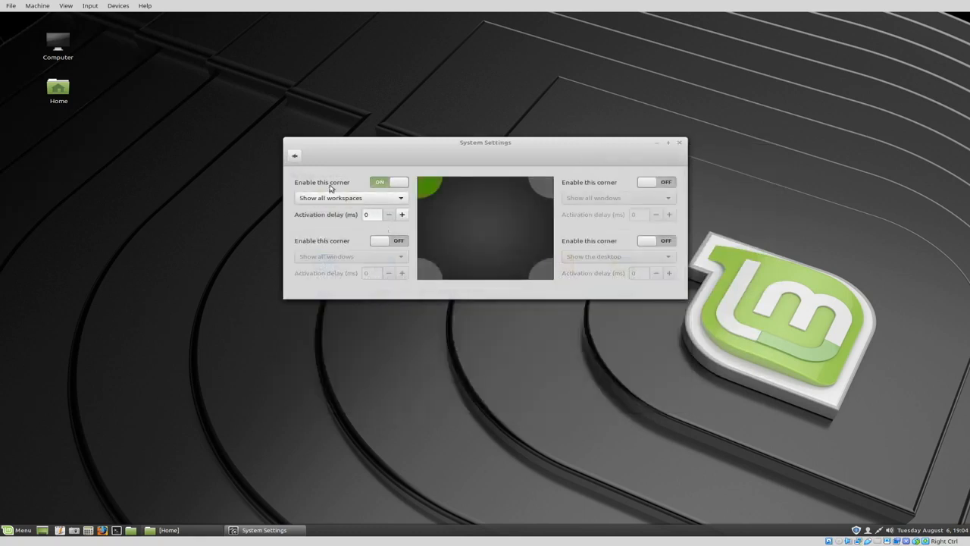
left_click(294, 156)
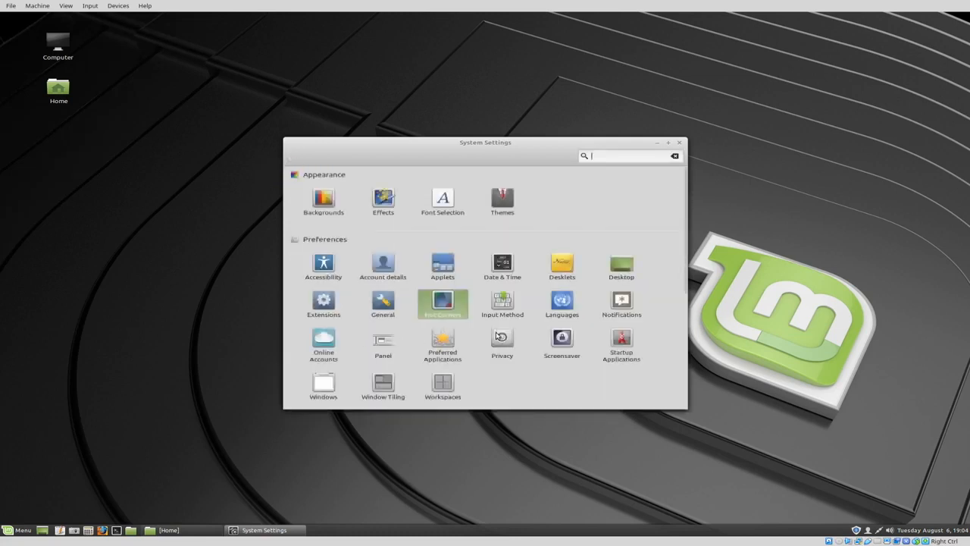
- In Privacy, toggle 'Never forget old files' on and back off, then return to the overview
left_click(502, 336)
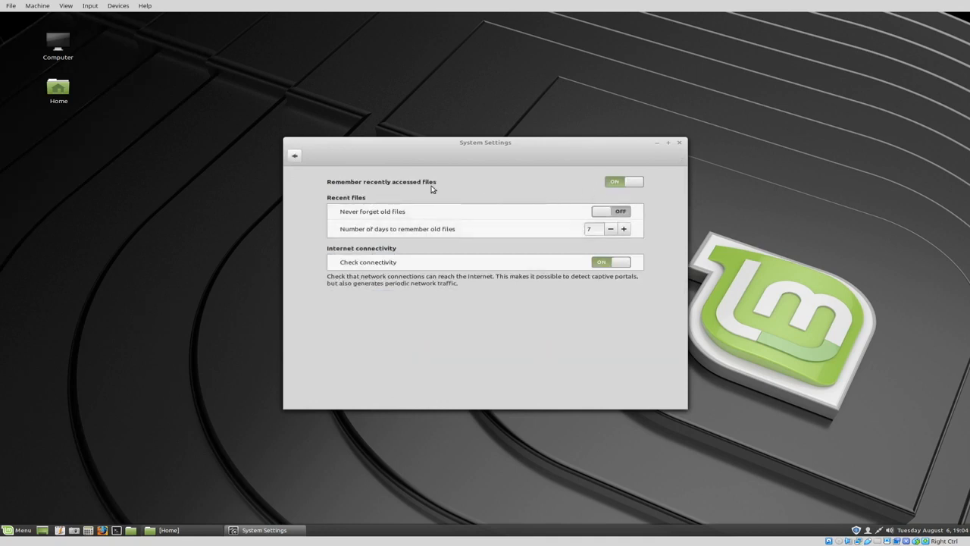
mouse_move(470, 191)
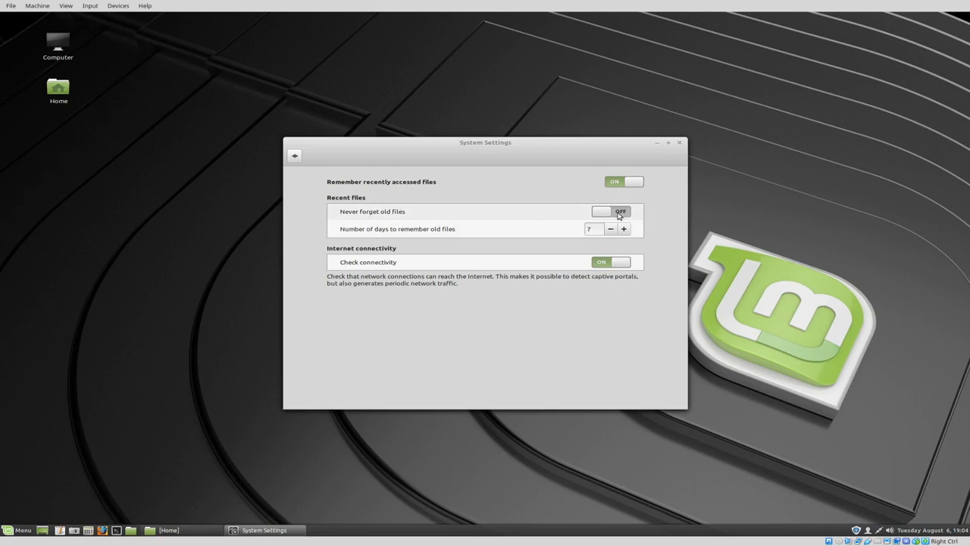
left_click(612, 210)
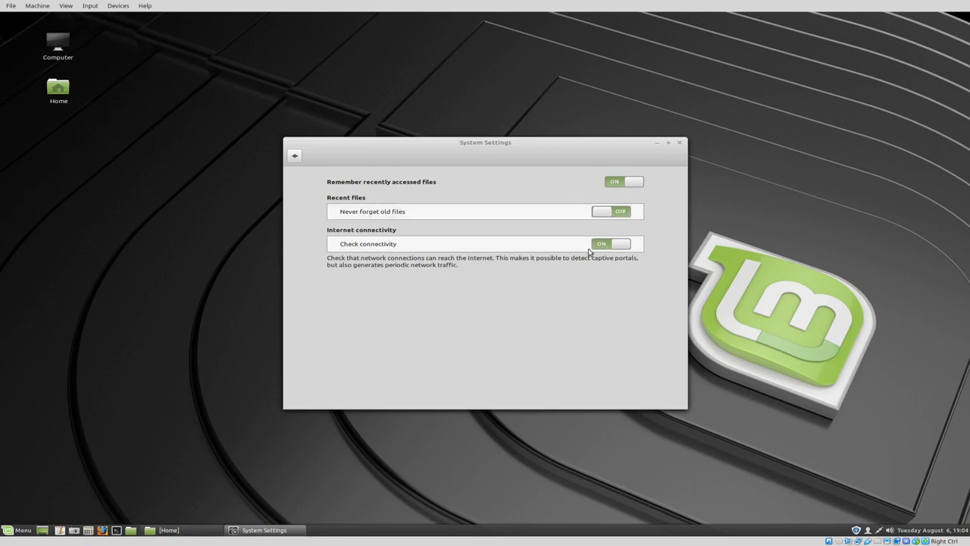
left_click(613, 210)
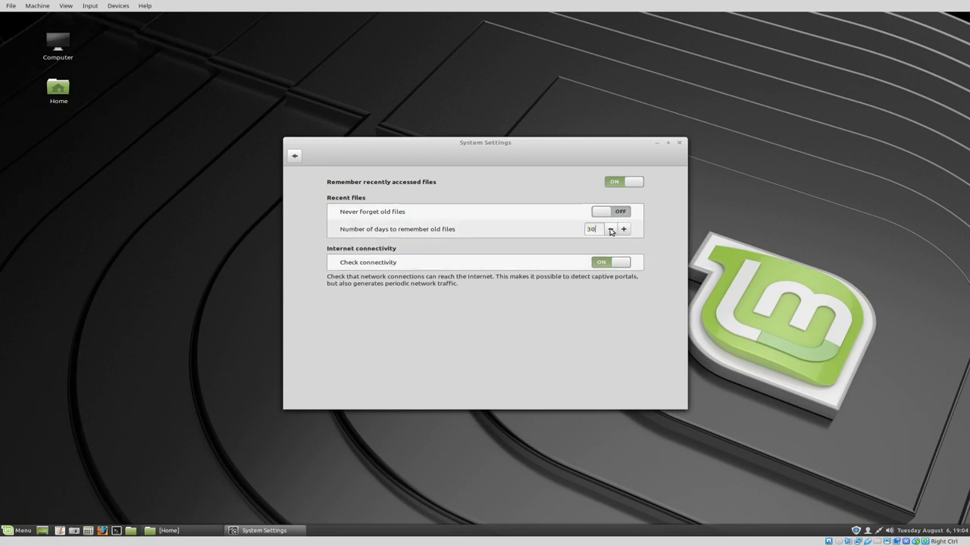
left_click(294, 154)
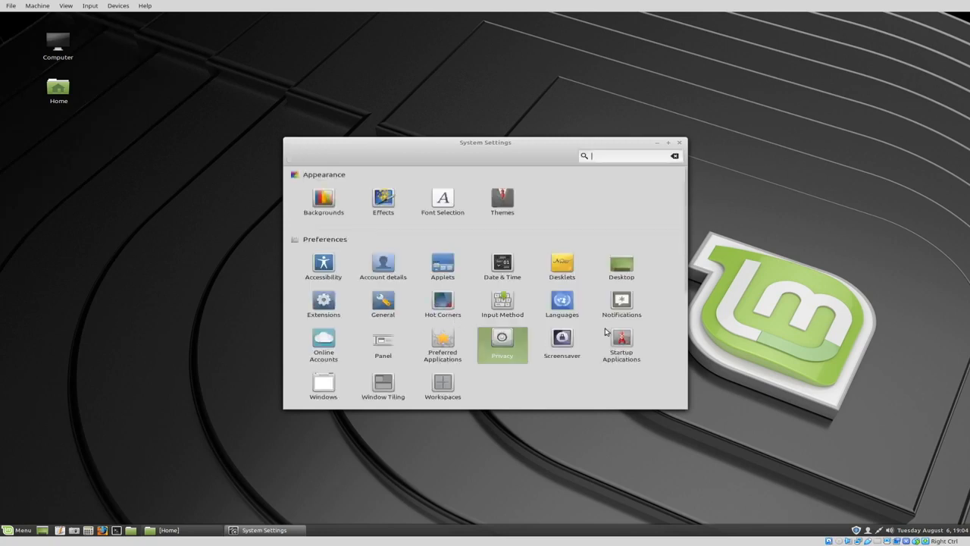
- Set the screensaver to never start and return to the System Settings overview
left_click(561, 342)
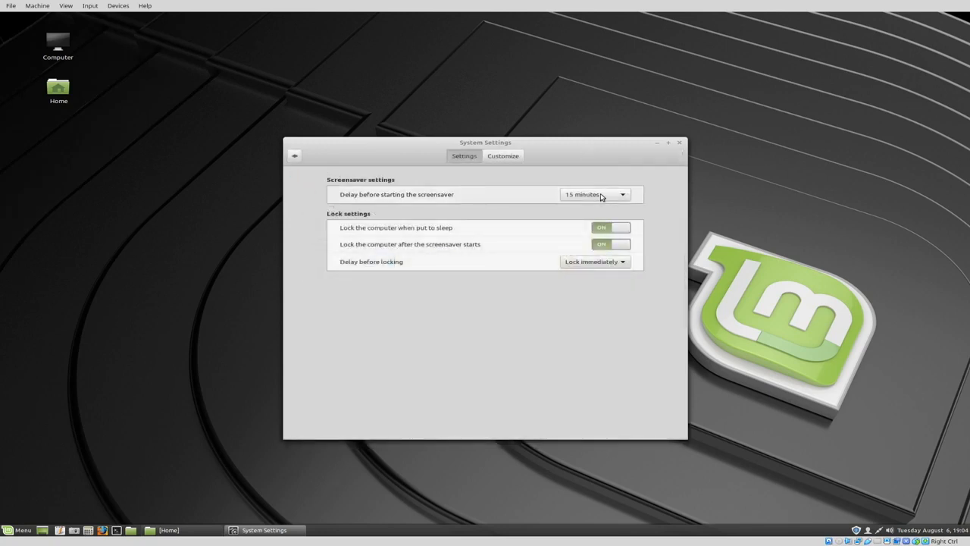
left_click(594, 194)
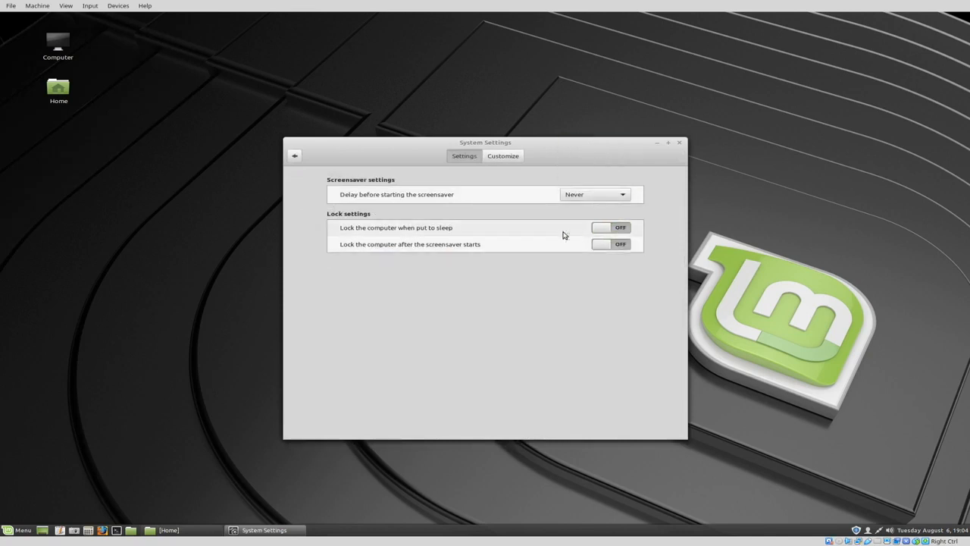
left_click(294, 154)
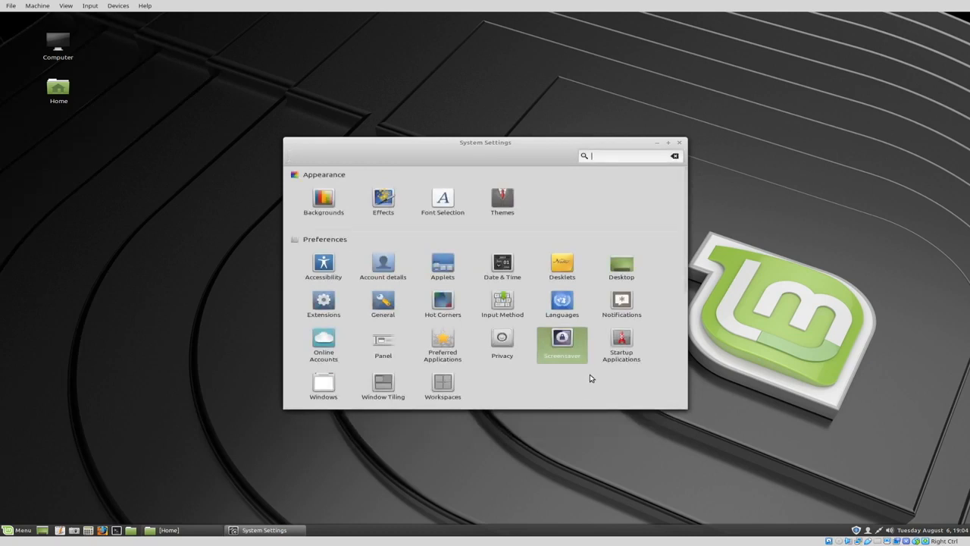
mouse_move(563, 352)
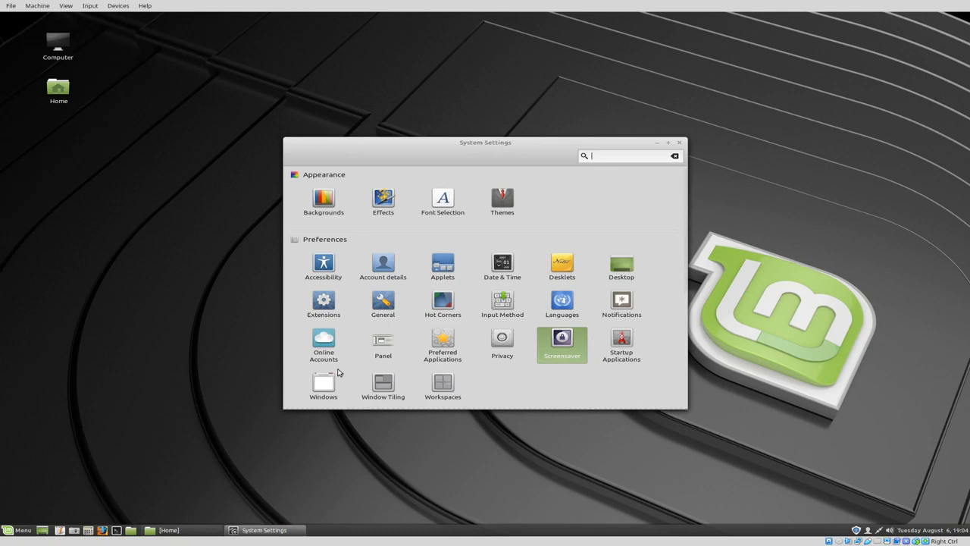
mouse_move(536, 382)
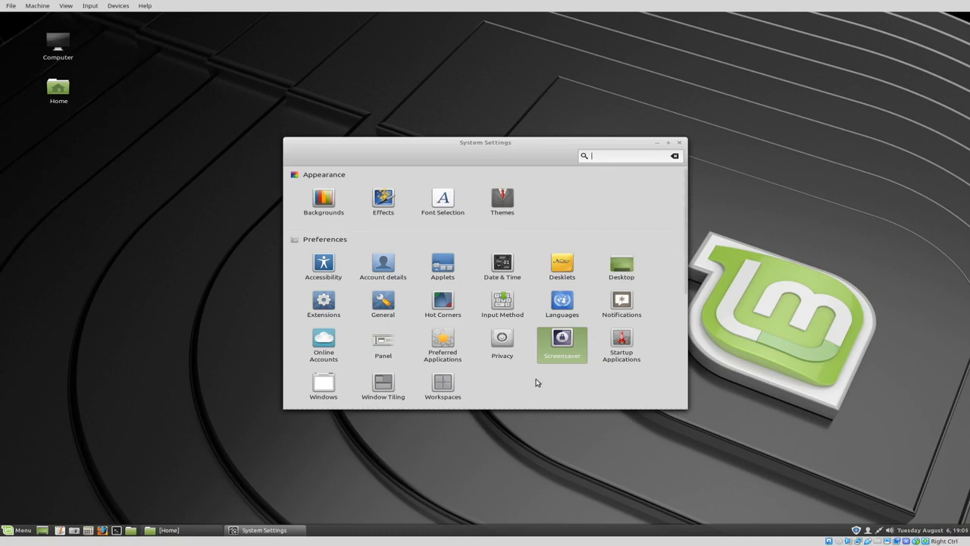
- Set the keyboard repeat speed to its fastest and go back to the settings overview
scroll("down", 3)
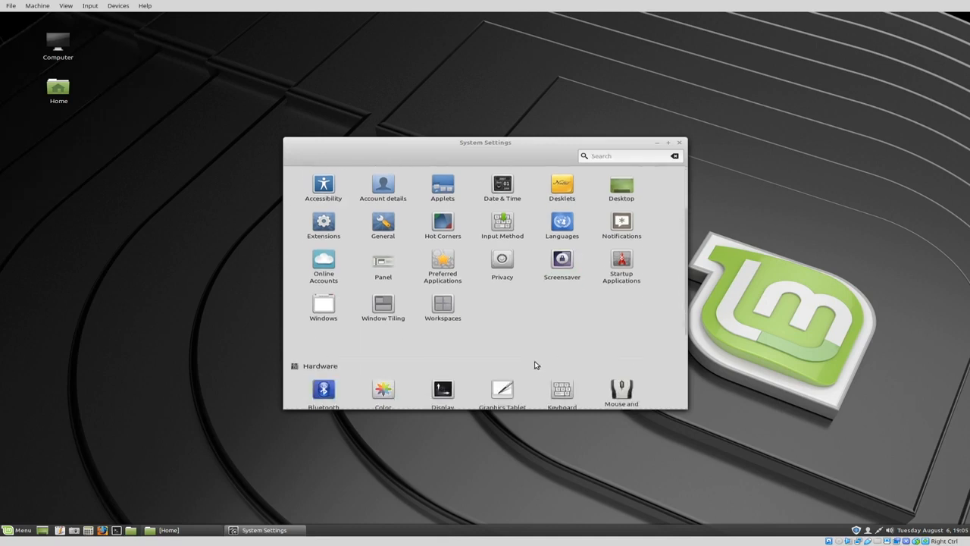
mouse_move(540, 297)
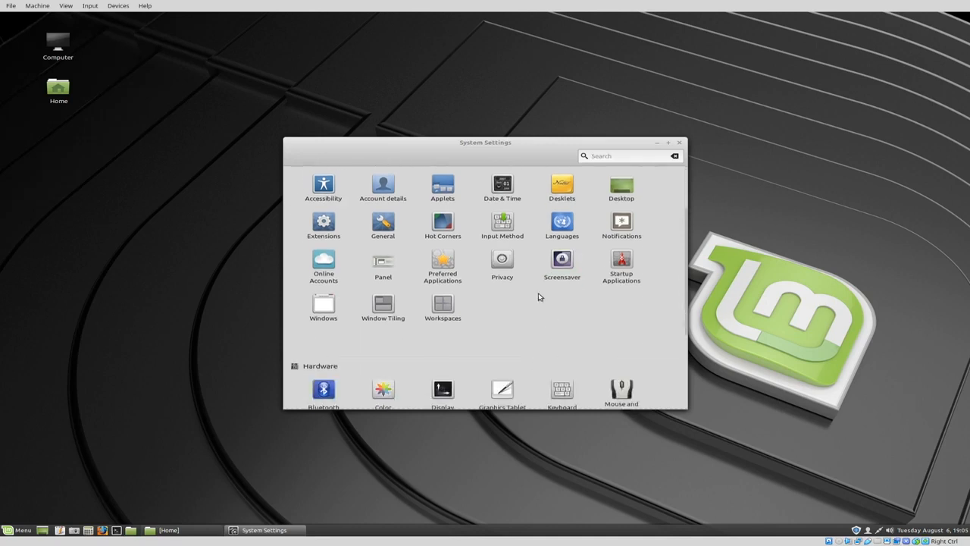
mouse_move(576, 253)
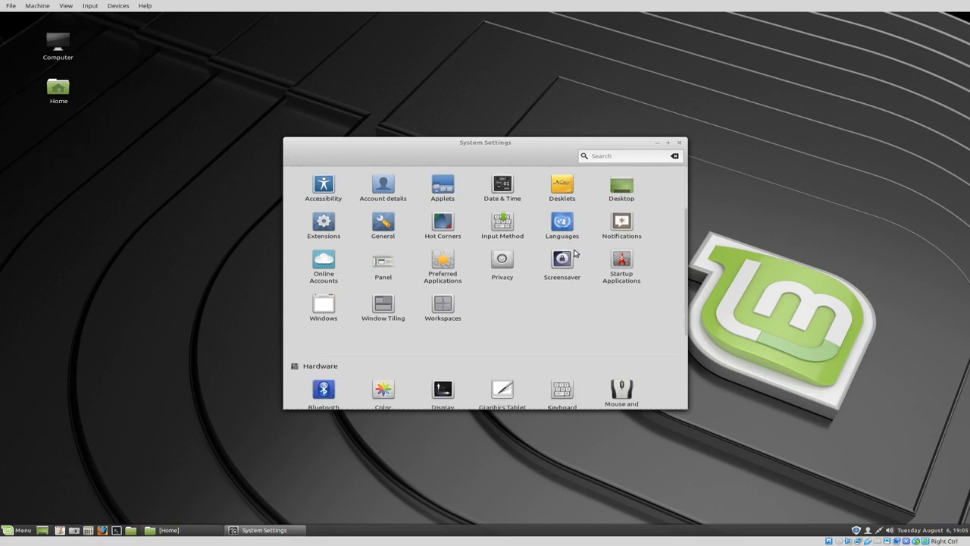
mouse_move(547, 342)
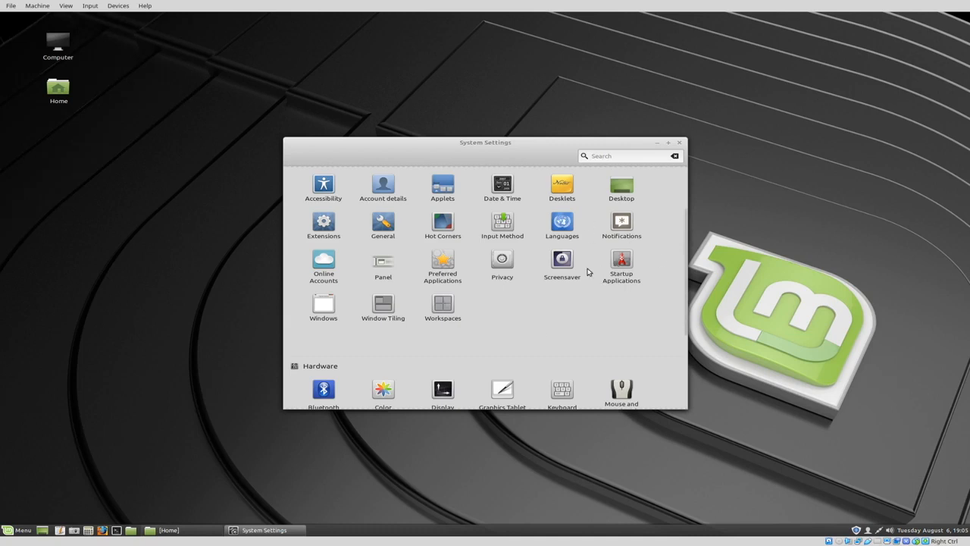
mouse_move(594, 310)
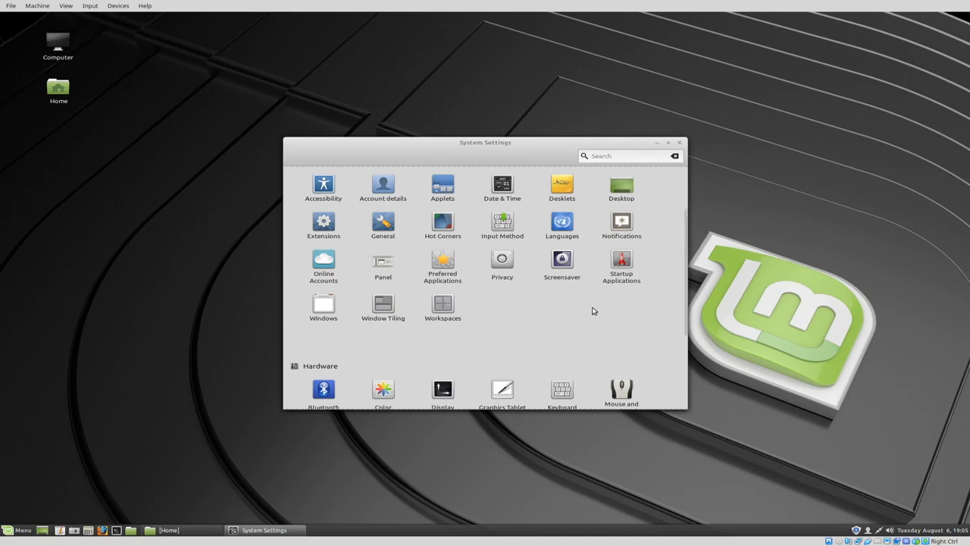
mouse_move(578, 237)
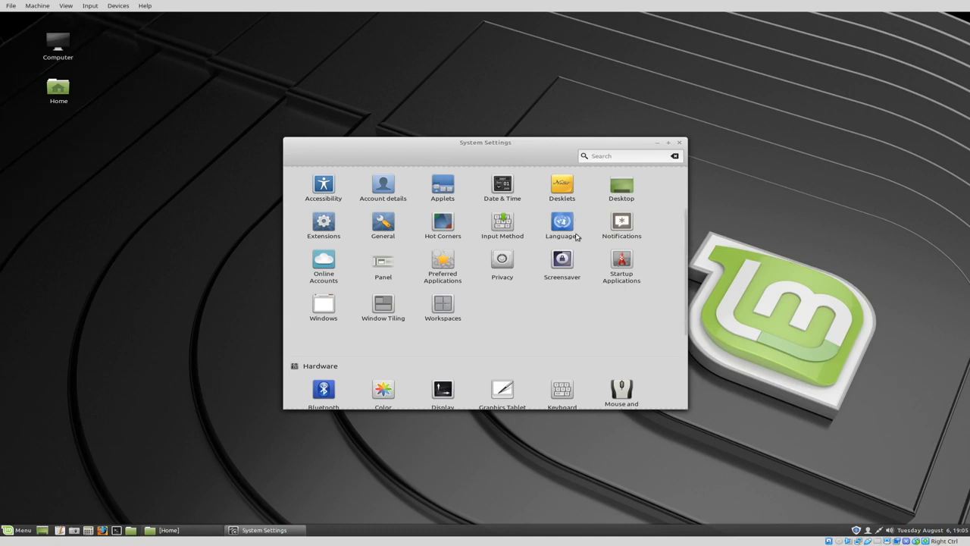
scroll("down", 3)
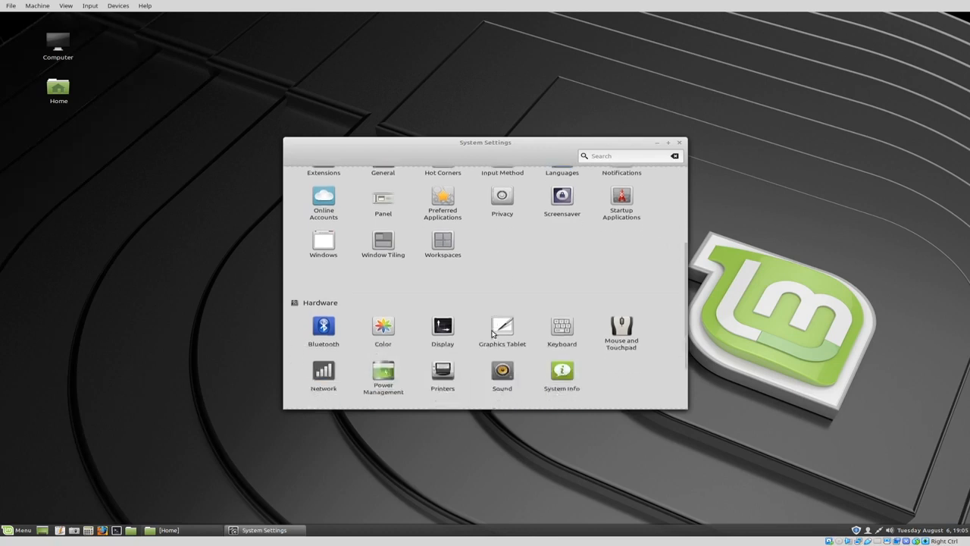
scroll("down", 3)
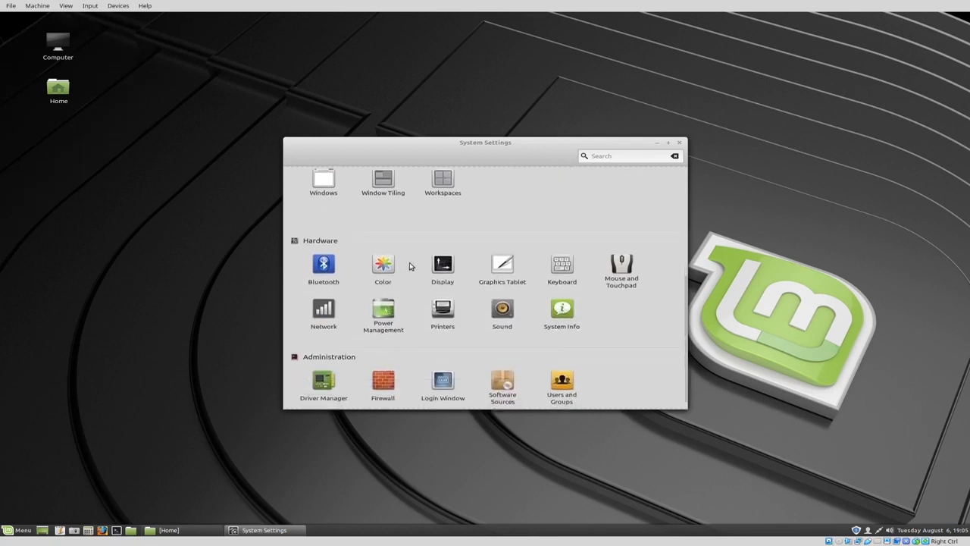
mouse_move(541, 270)
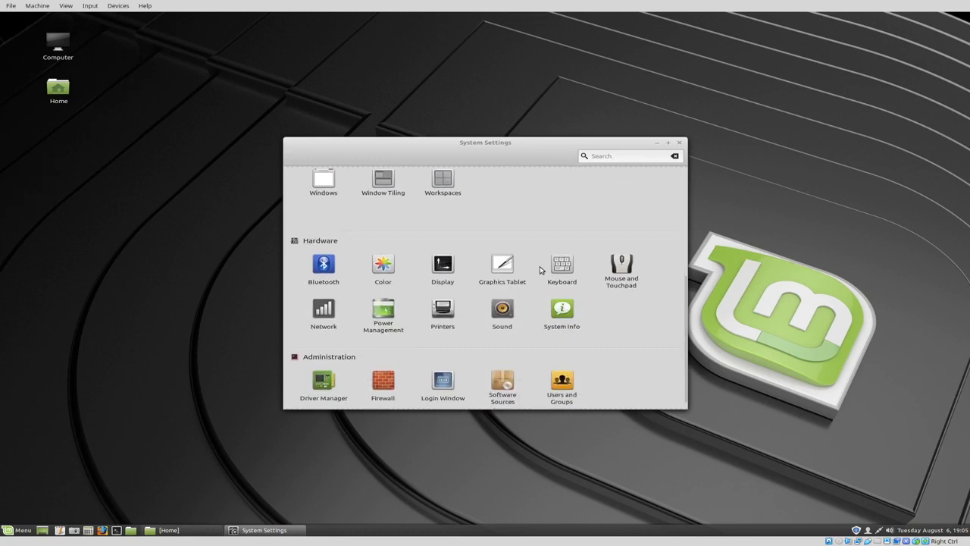
left_click(560, 263)
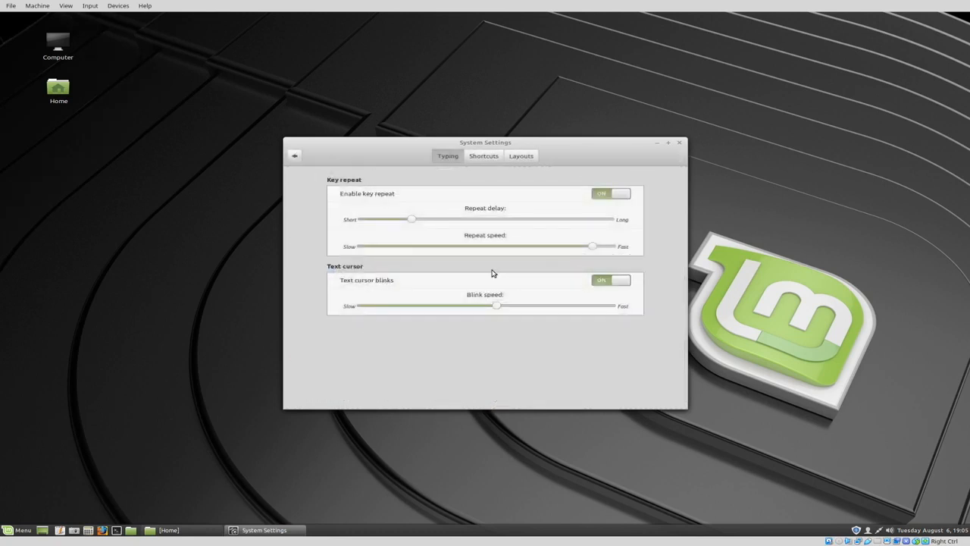
left_click_drag(591, 246, 614, 246)
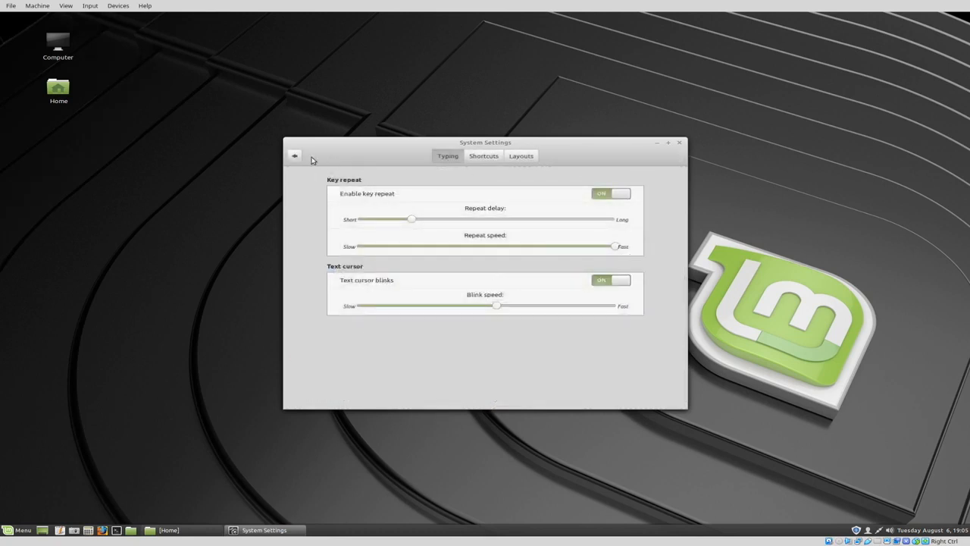
left_click(294, 155)
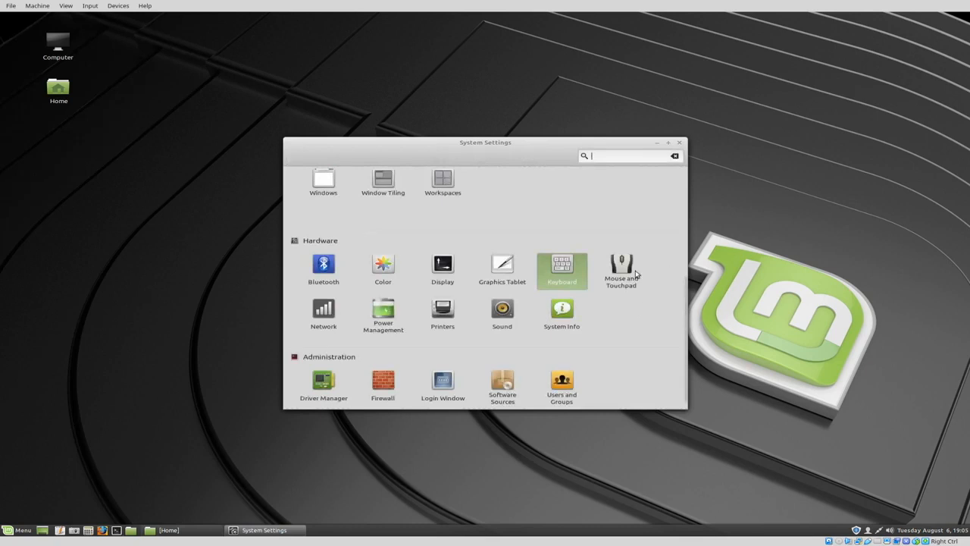
left_click(619, 267)
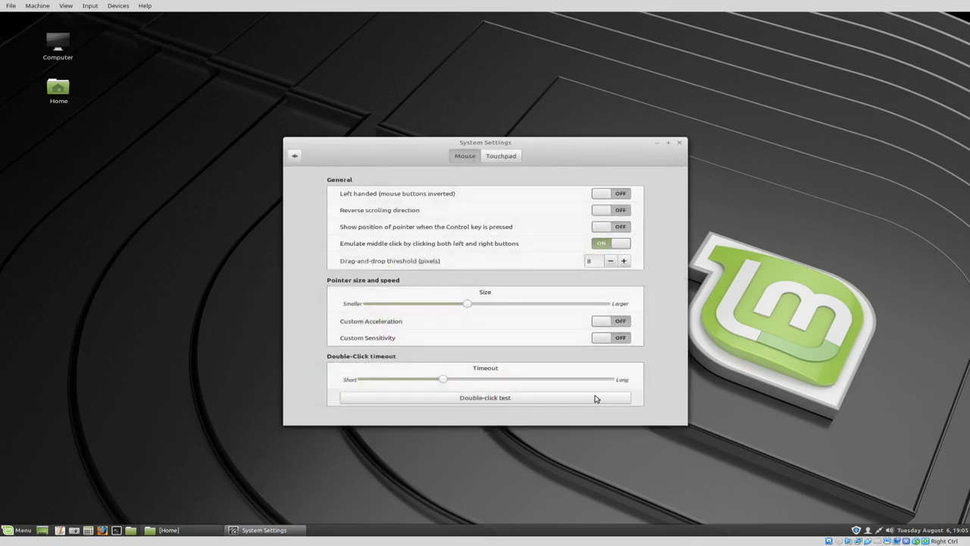
mouse_move(403, 191)
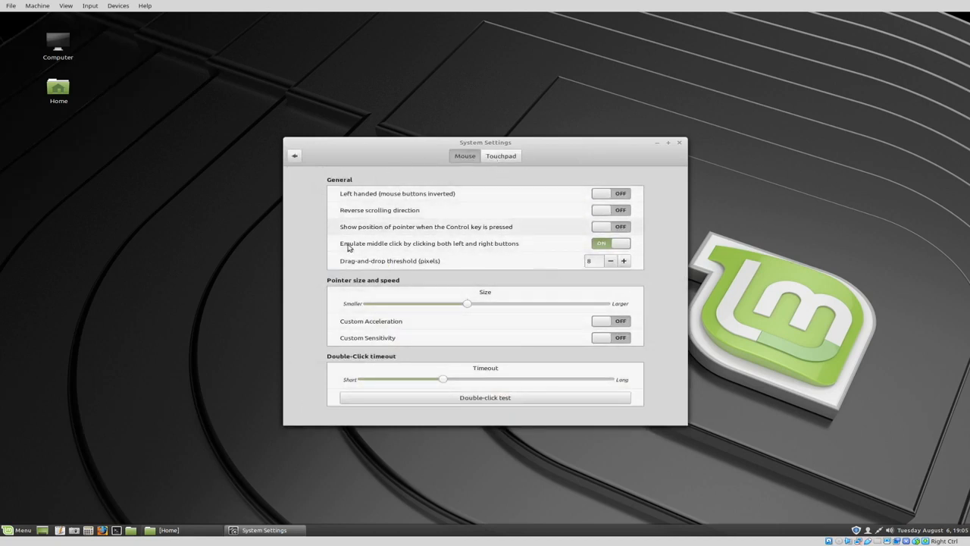
mouse_move(425, 251)
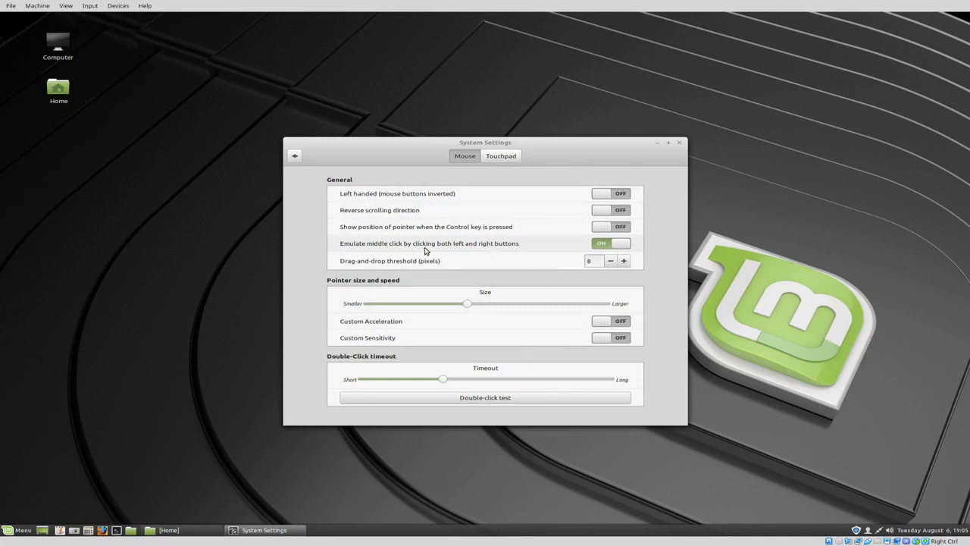
left_click(294, 155)
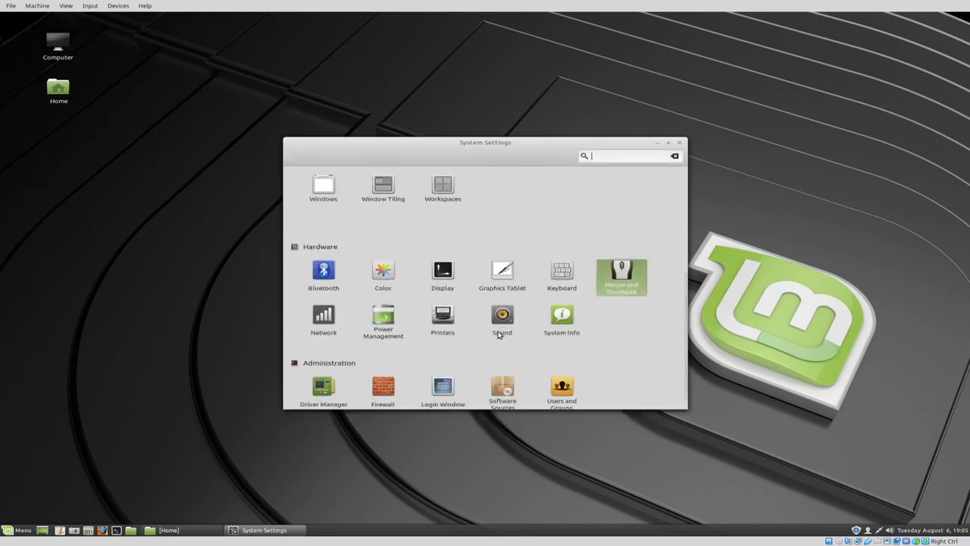
mouse_move(361, 315)
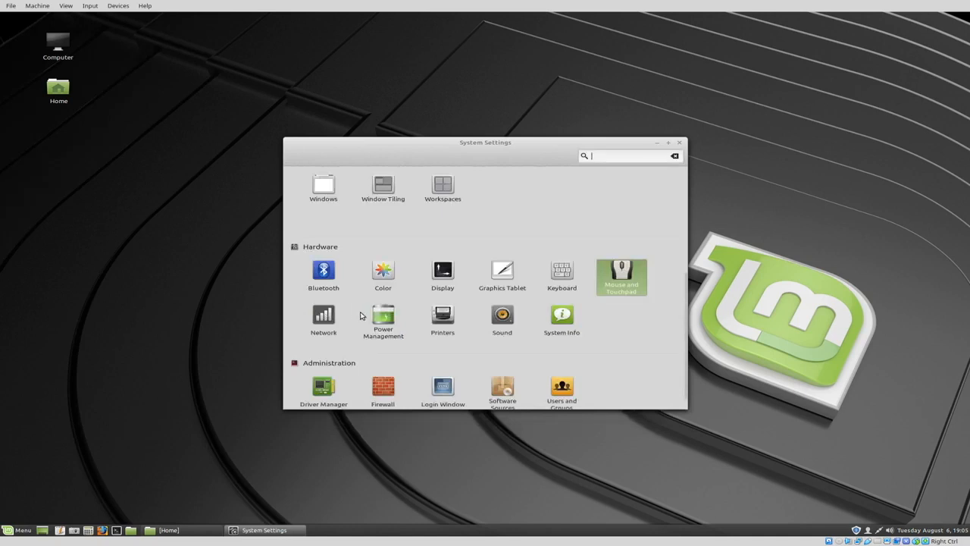
- Set 'Turn off the screen when inactive' to Never in Power Management and return to the overview
left_click(382, 315)
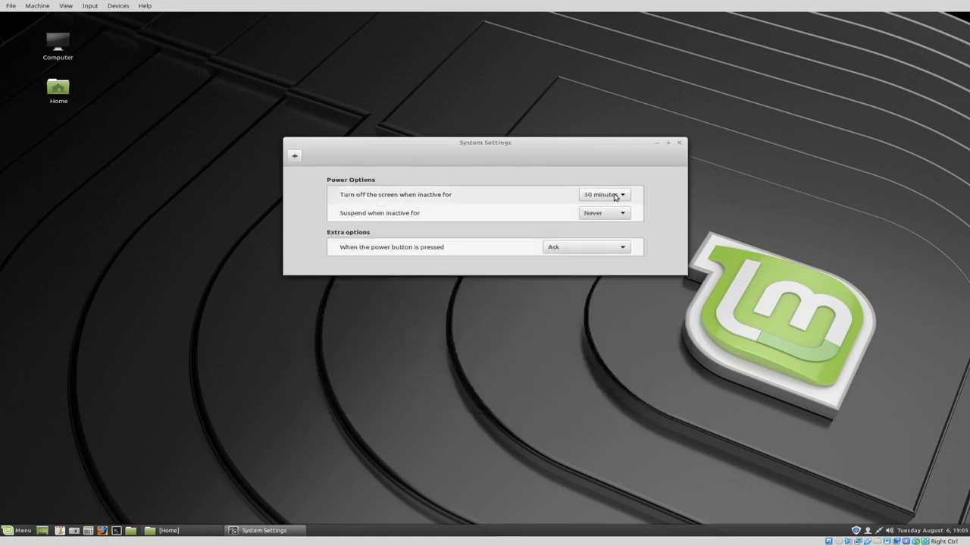
left_click(603, 194)
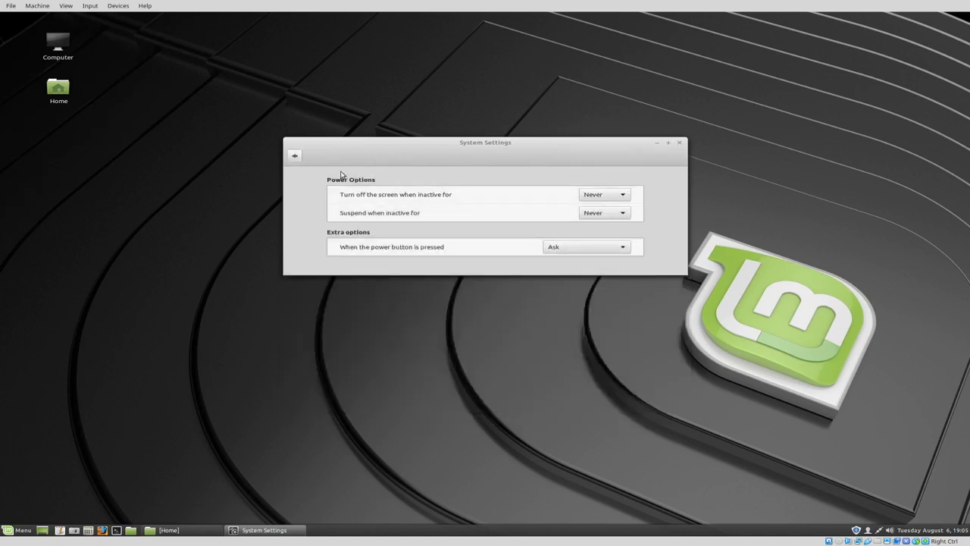
left_click(294, 154)
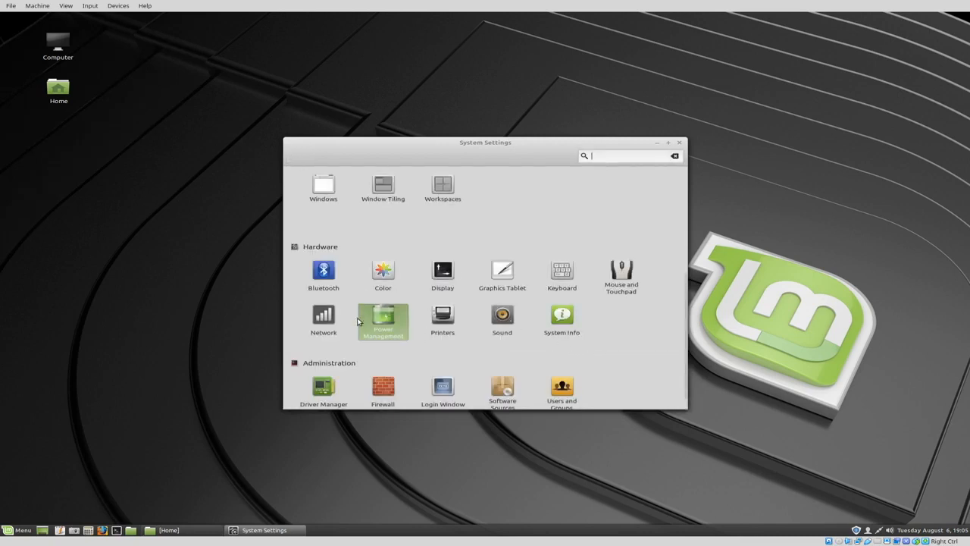
mouse_move(419, 348)
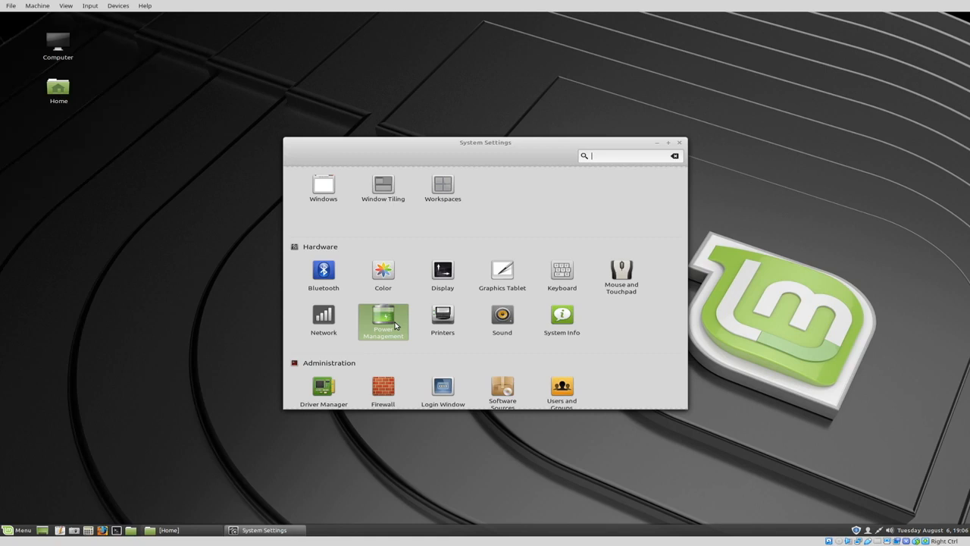
mouse_move(411, 335)
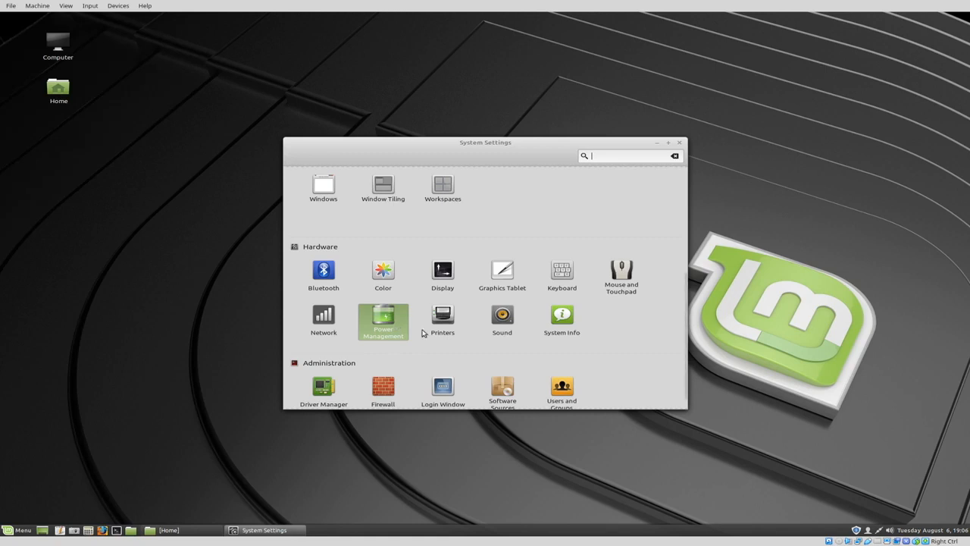
mouse_move(467, 324)
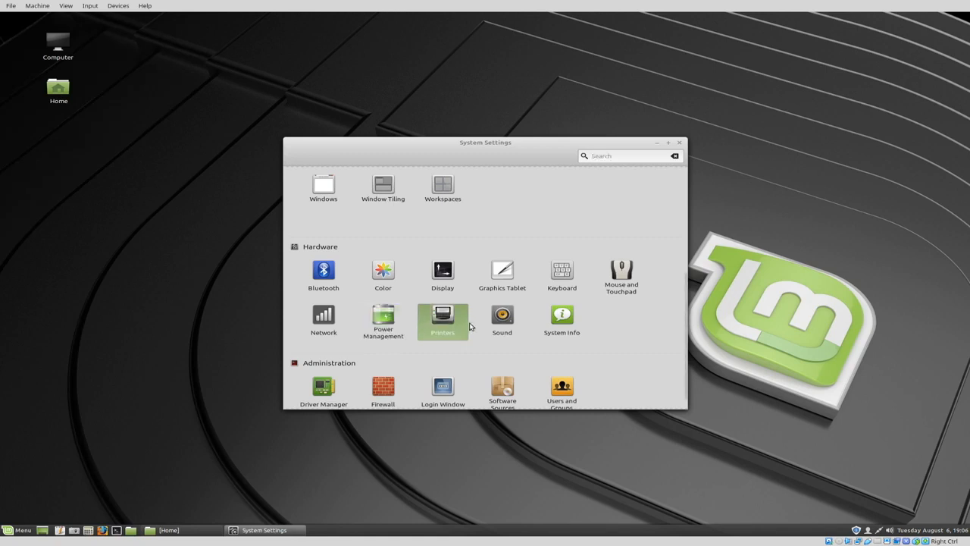
double_click(443, 319)
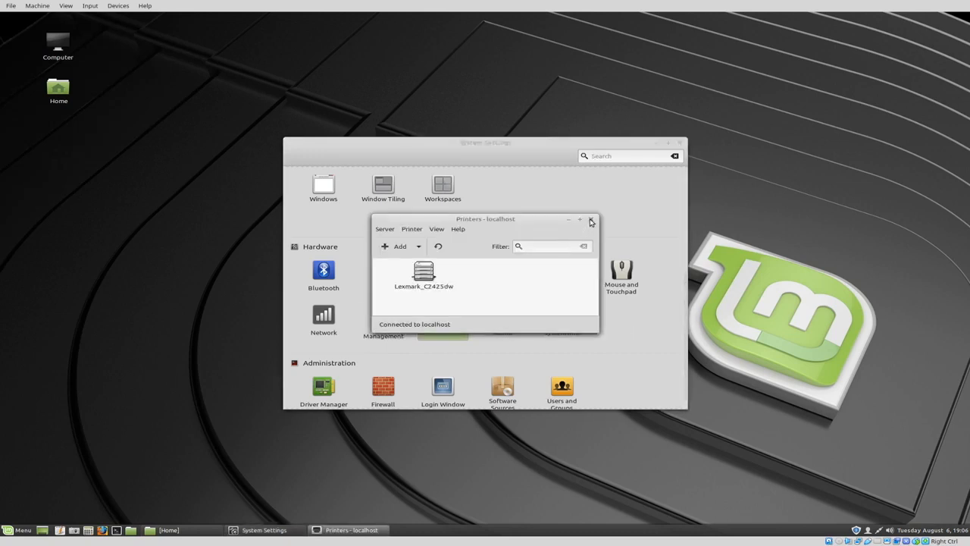
left_click(590, 220)
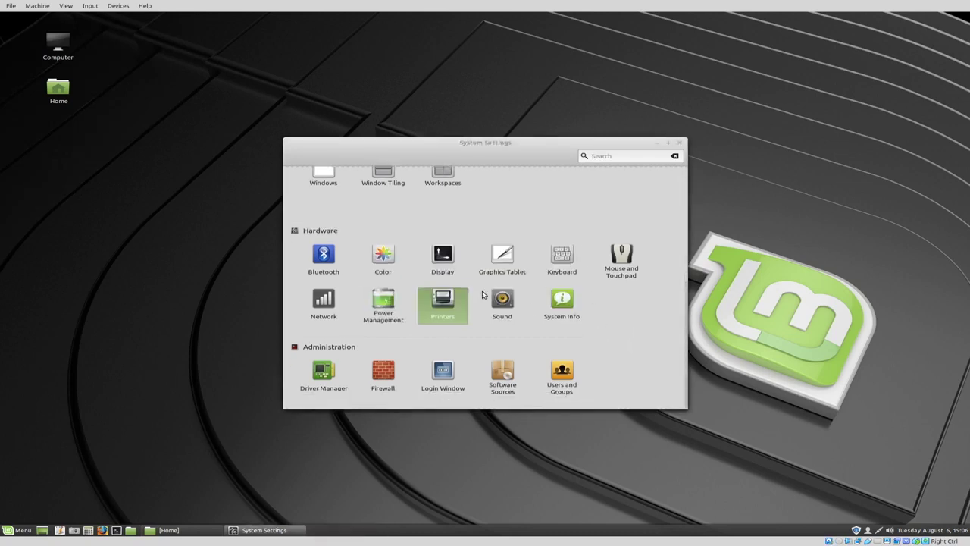
mouse_move(488, 375)
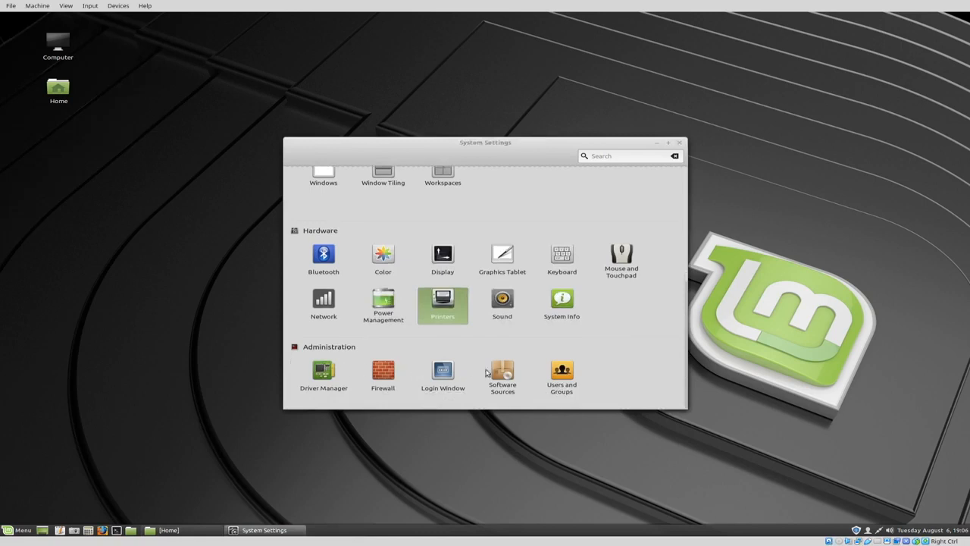
mouse_move(502, 373)
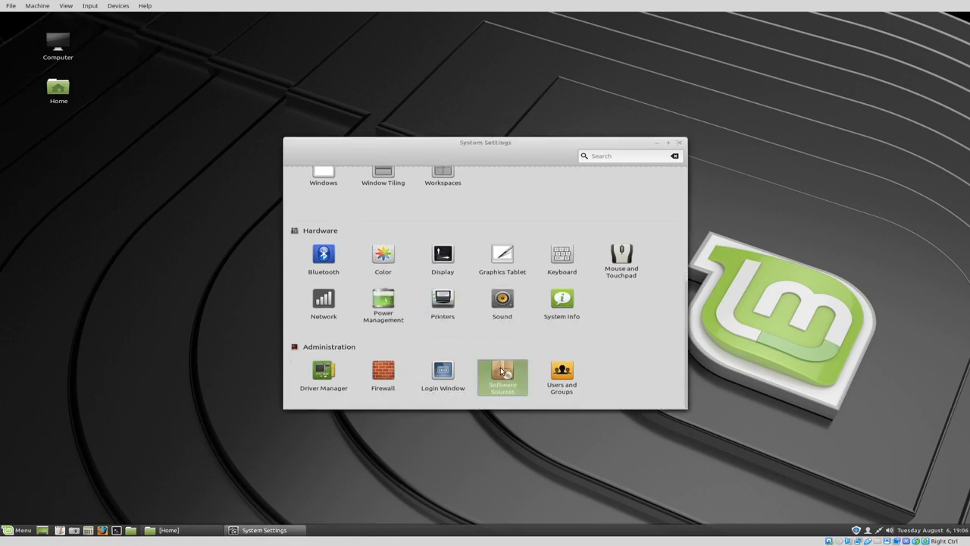
- Launch Software Sources and make a first administrator password attempt in the Authenticate dialog
left_click(501, 373)
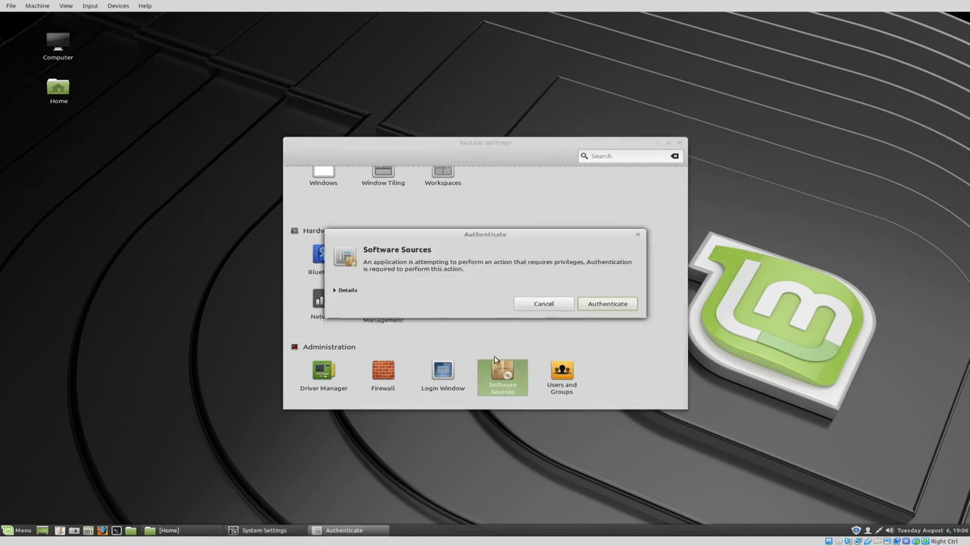
left_click(606, 303)
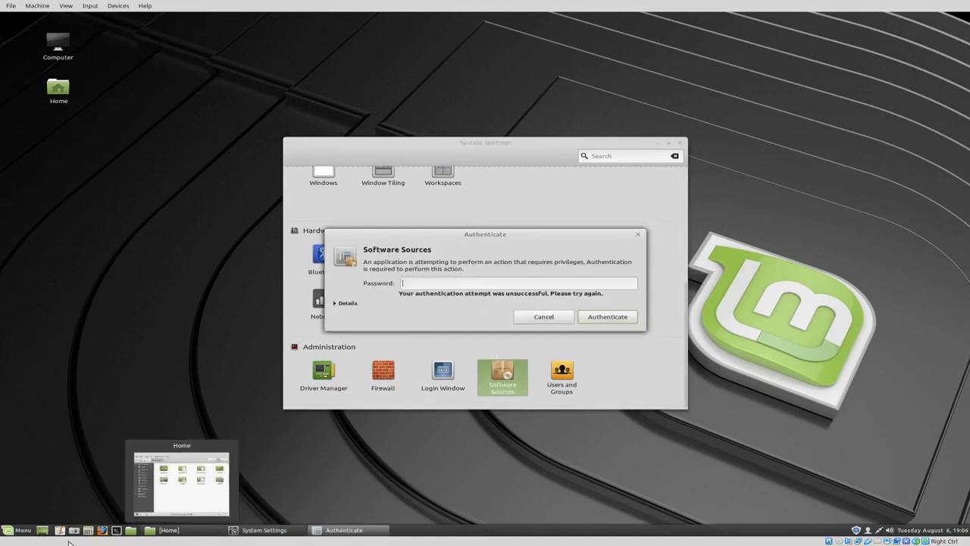
type("••••")
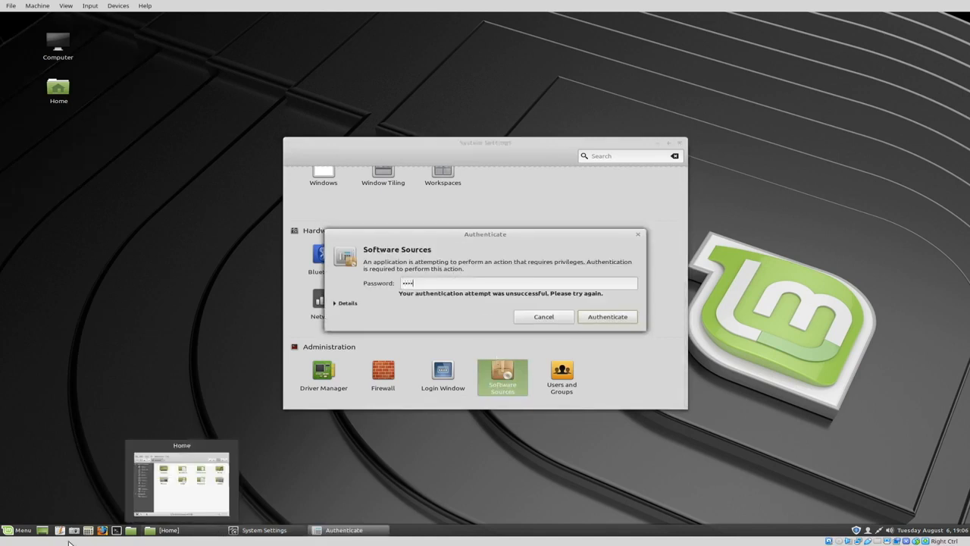
left_click(607, 317)
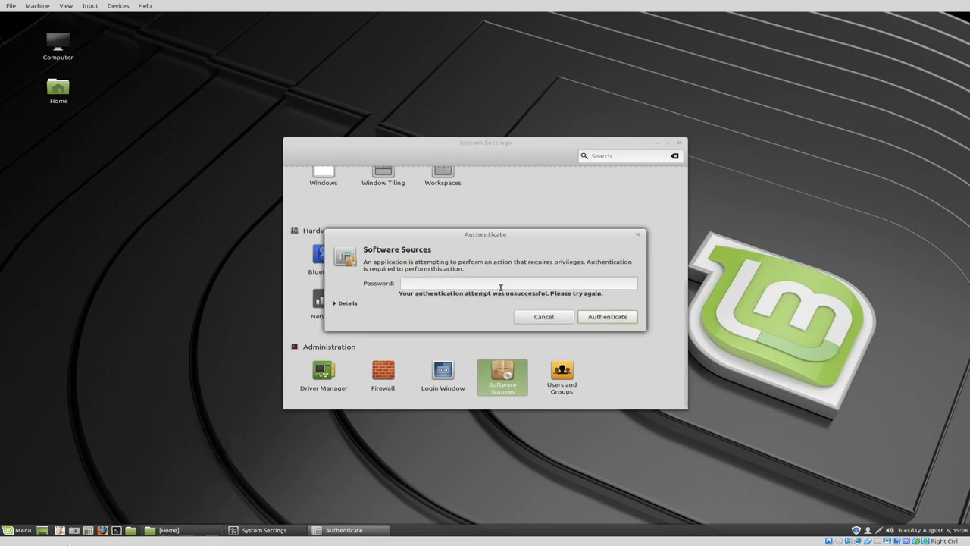
type("***")
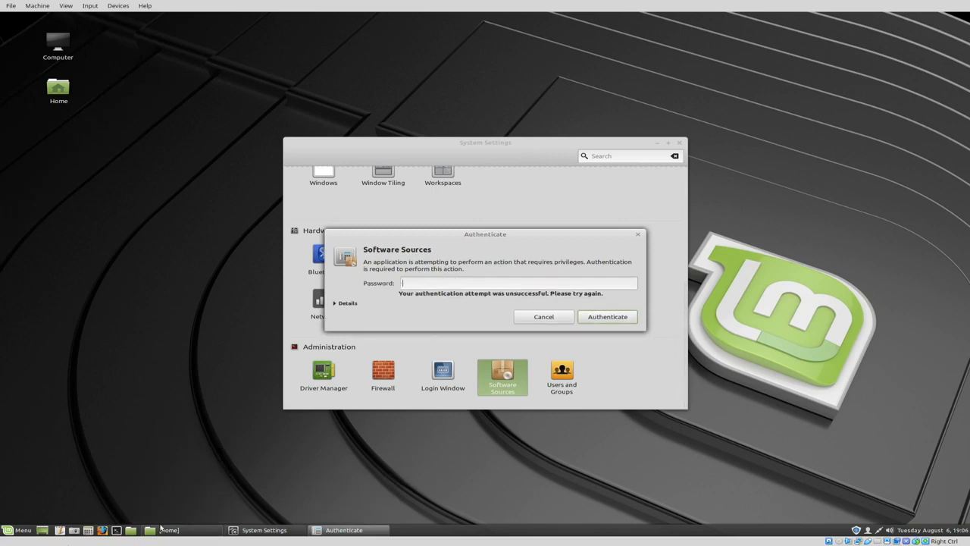
- Test-type 'password' in a blank Xed document, then authenticate with it to unlock Software Sources
left_click(122, 531)
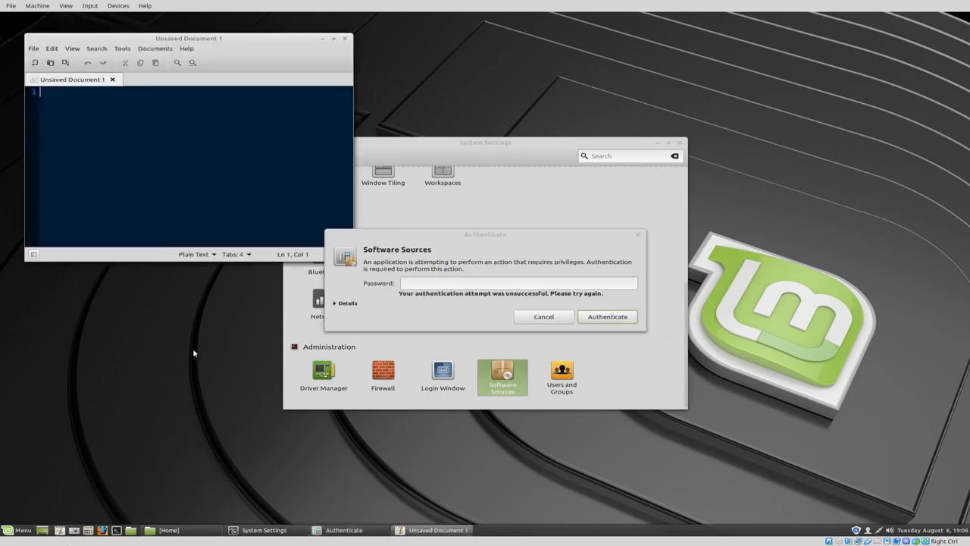
type("password")
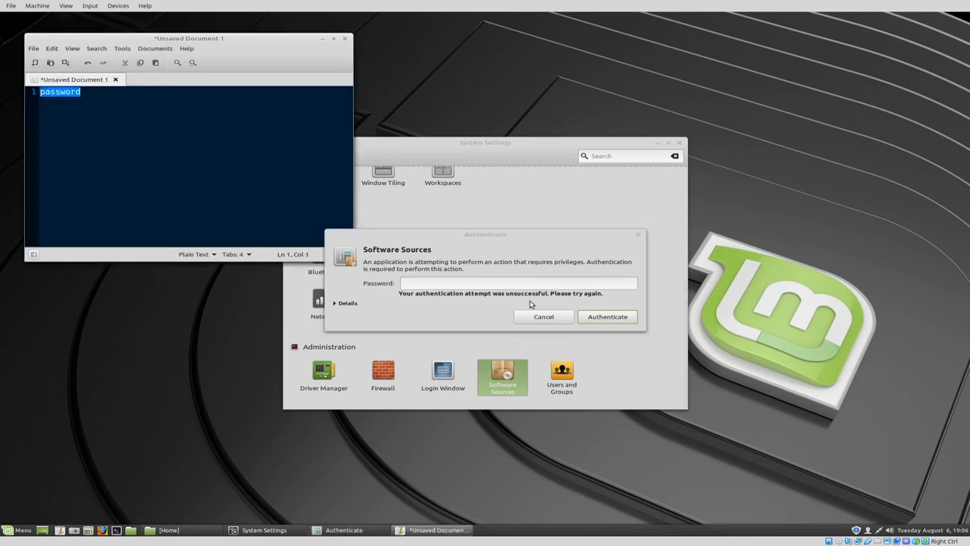
type("password")
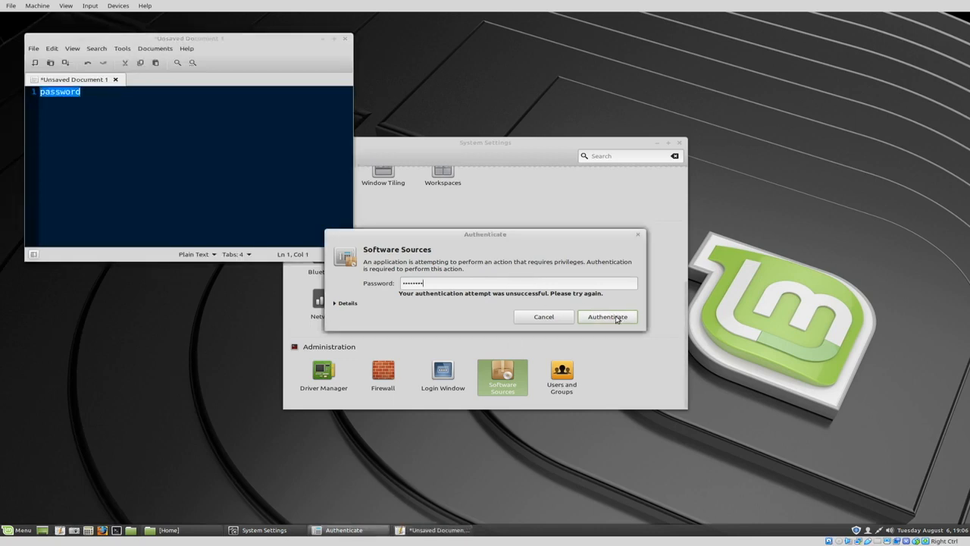
left_click(606, 317)
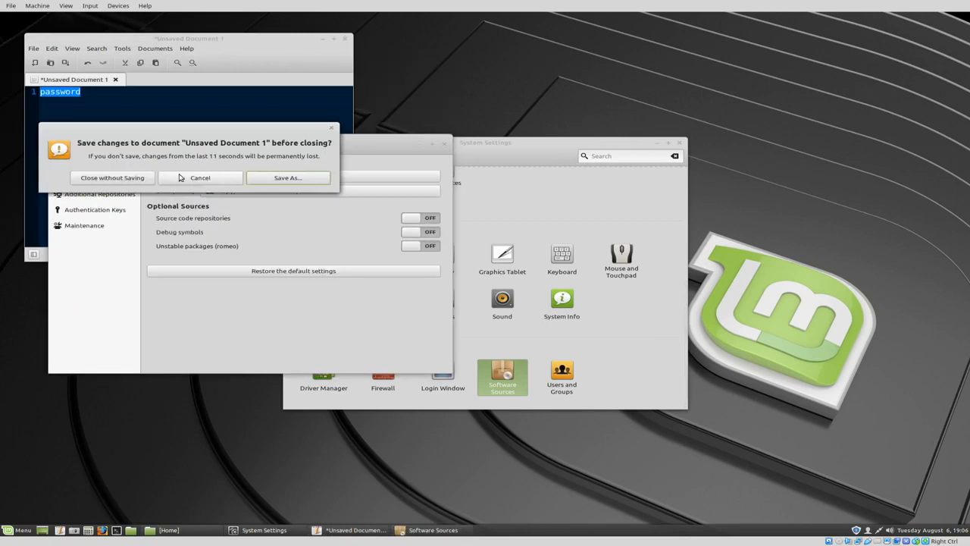
- Discard the Xed document and apply the fastest mirrors for the Main and Base repositories
left_click(112, 178)
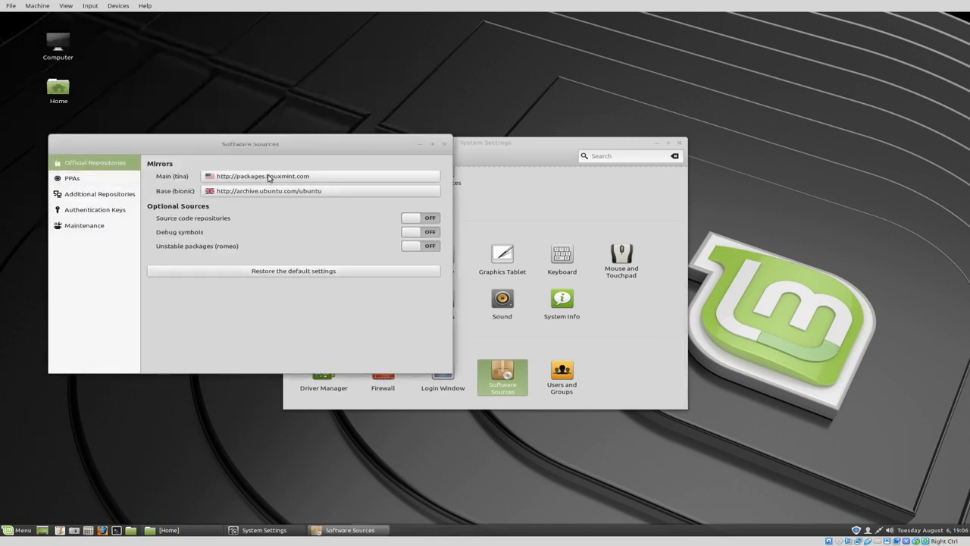
left_click(318, 175)
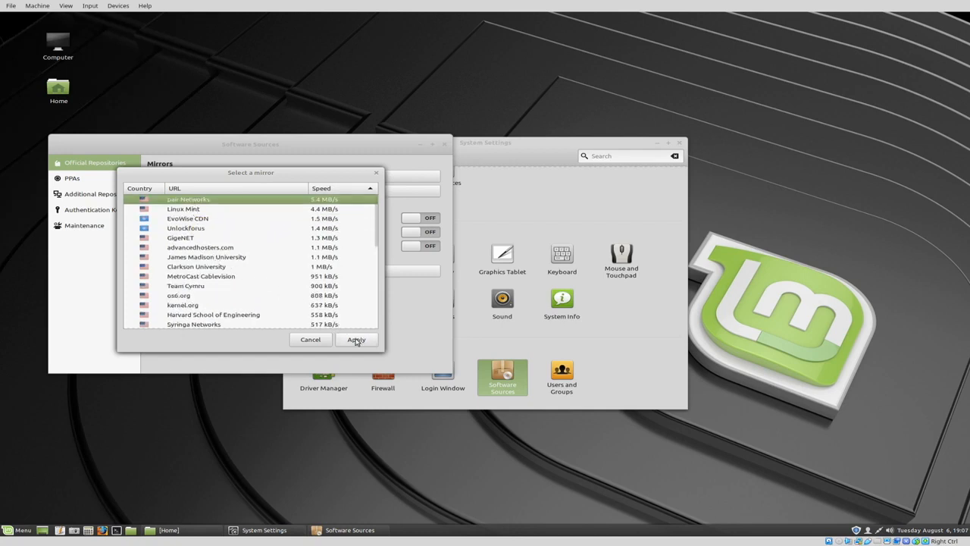
left_click(358, 339)
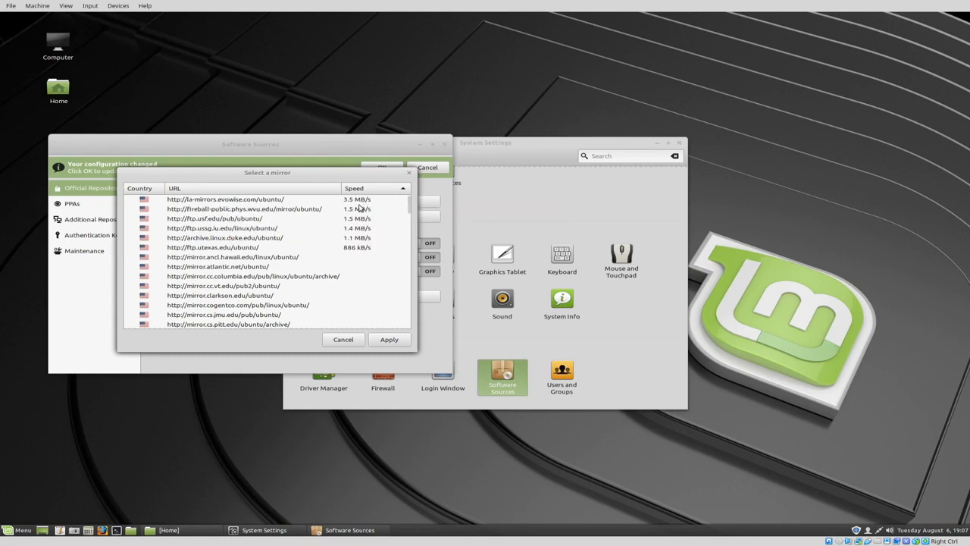
left_click(227, 199)
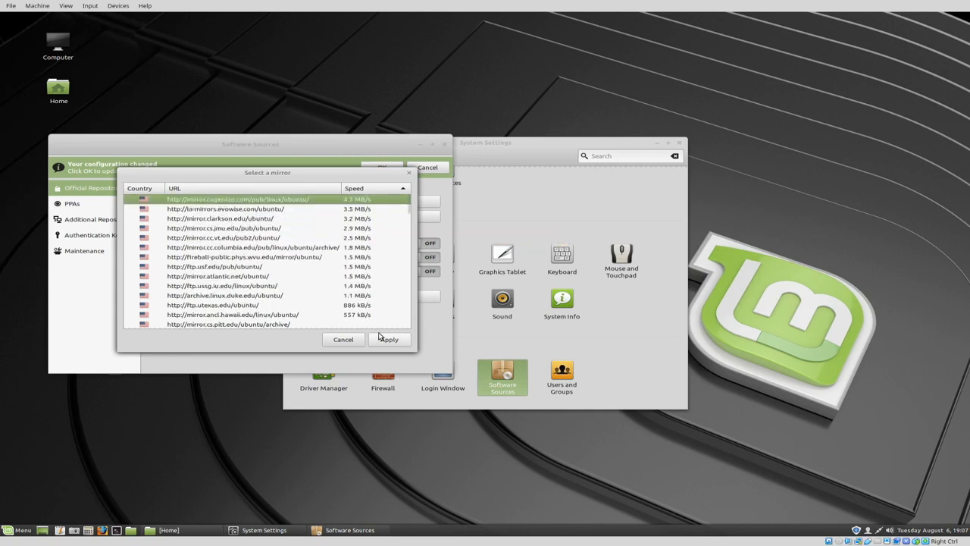
left_click(388, 340)
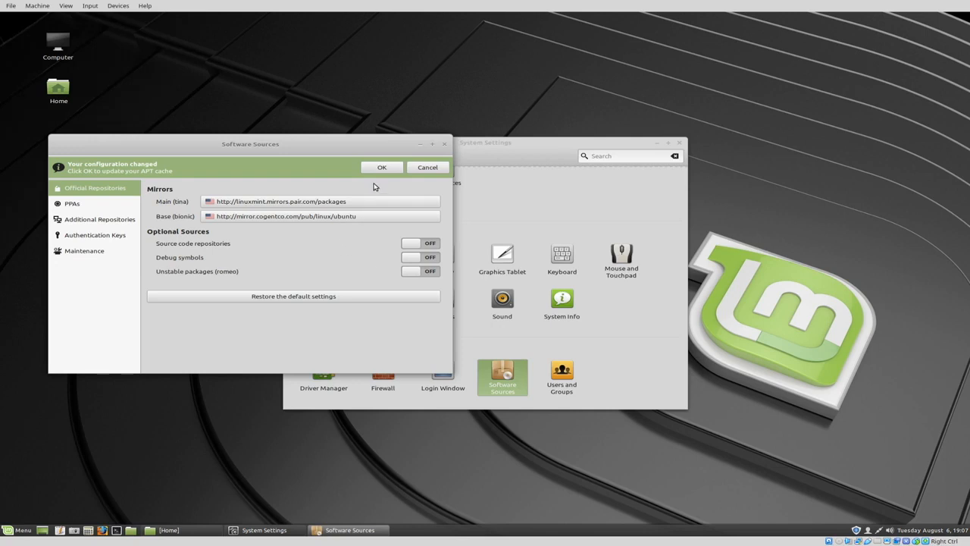
mouse_move(234, 179)
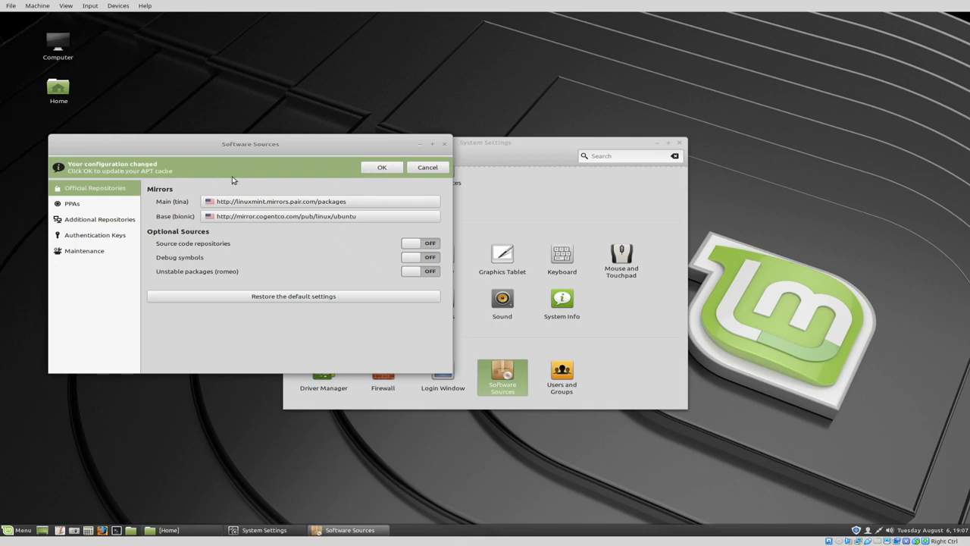
- Confirm the configuration change and let the APT cache update from the new mirrors
left_click(382, 167)
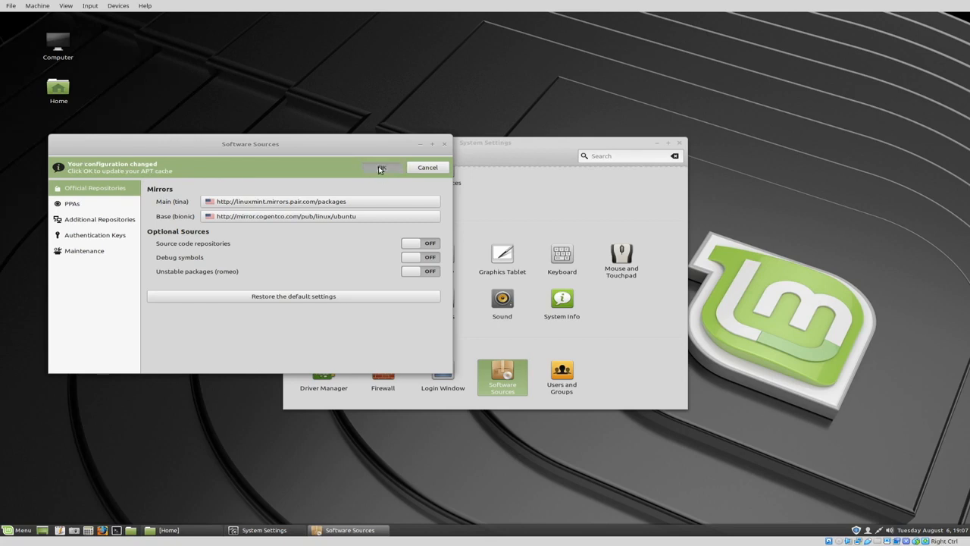
left_click(381, 167)
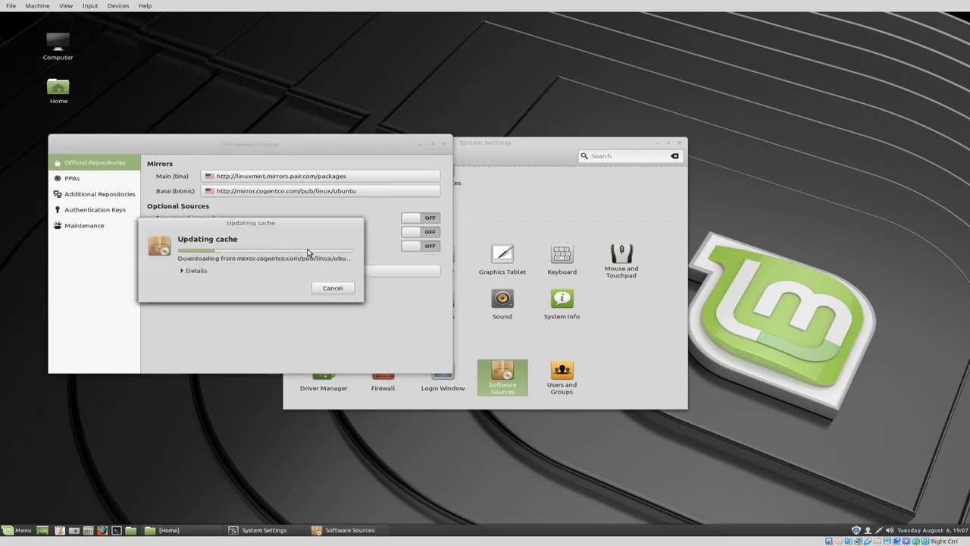
mouse_move(252, 227)
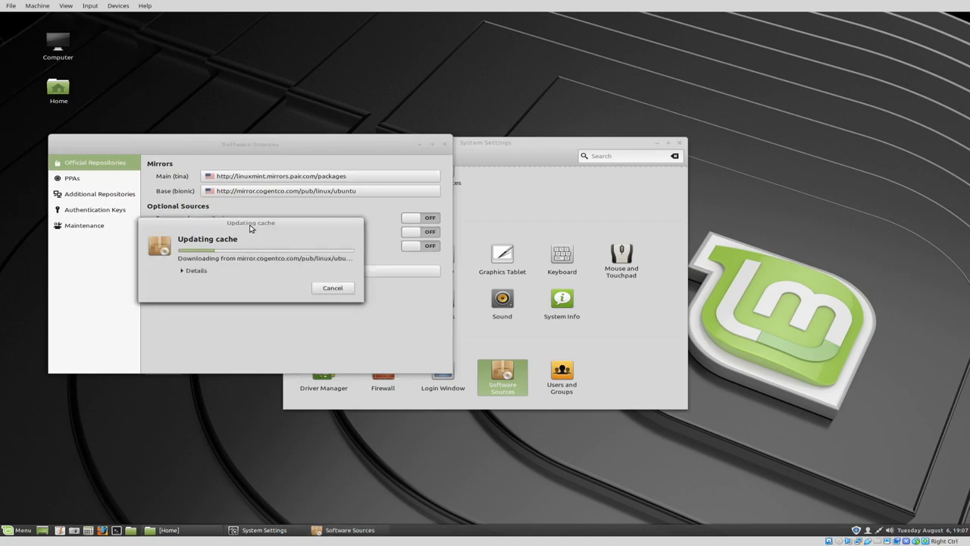
left_click(196, 270)
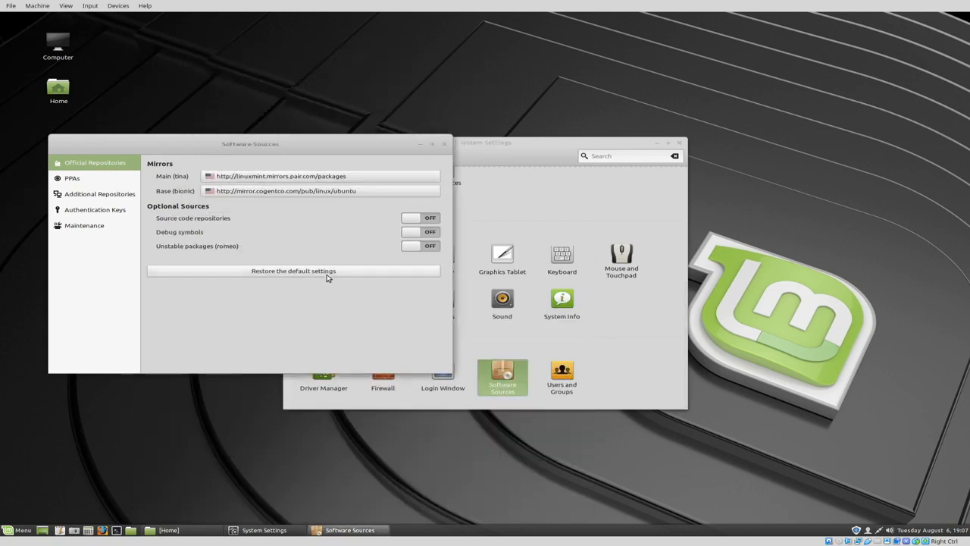
mouse_move(430, 154)
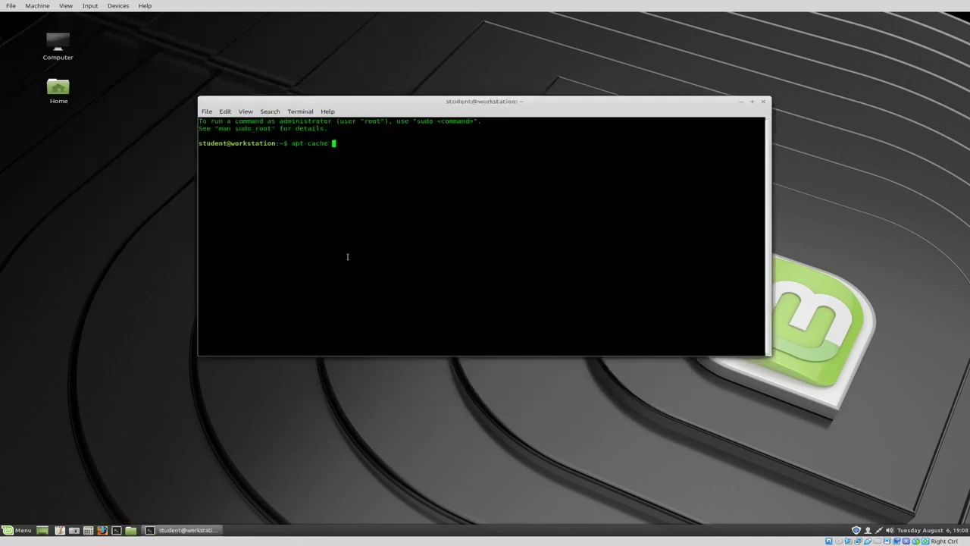
- Run apt-cache search with the keyword 'hyd' to list matching packages
type("search")
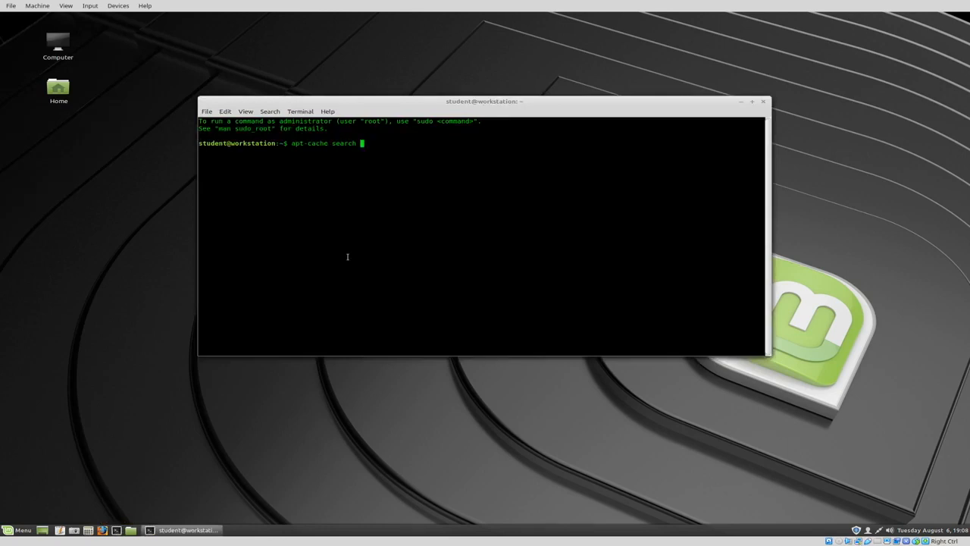
type("hyd")
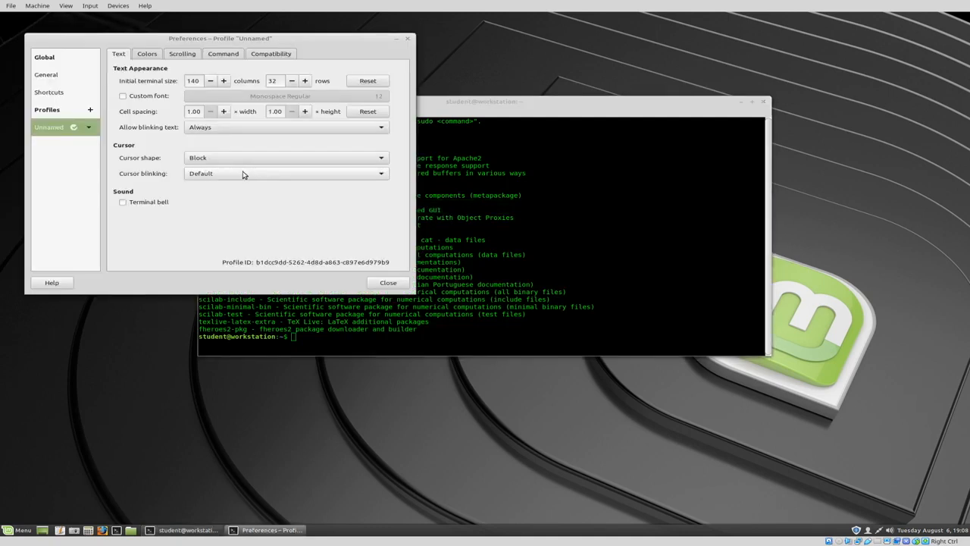
mouse_move(258, 188)
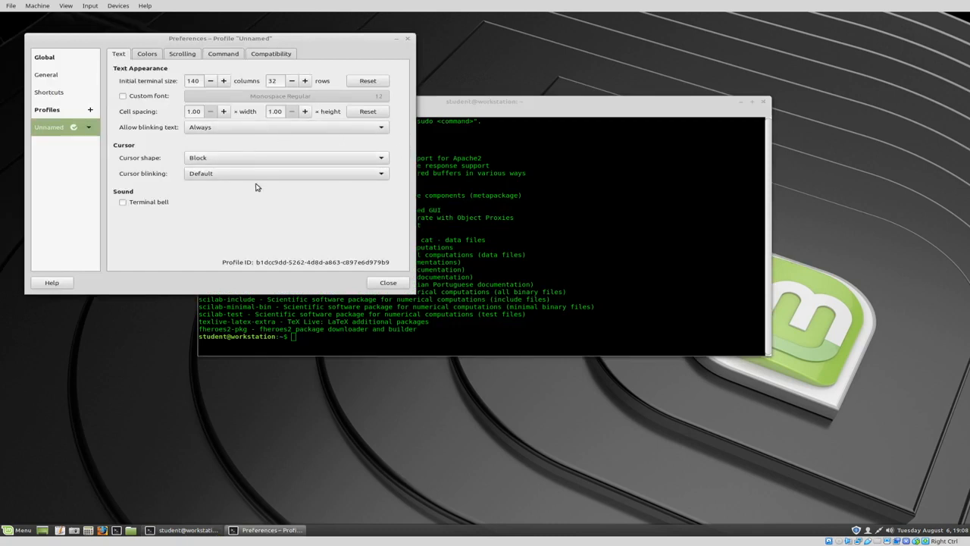
mouse_move(167, 115)
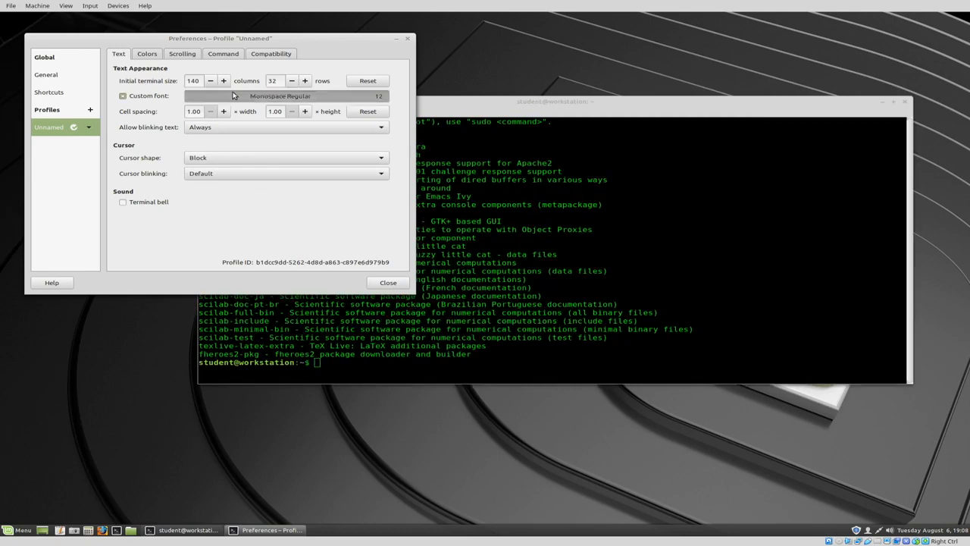
- Bring up the Choose A Terminal Font dialog from the profile's Custom font setting
left_click(280, 96)
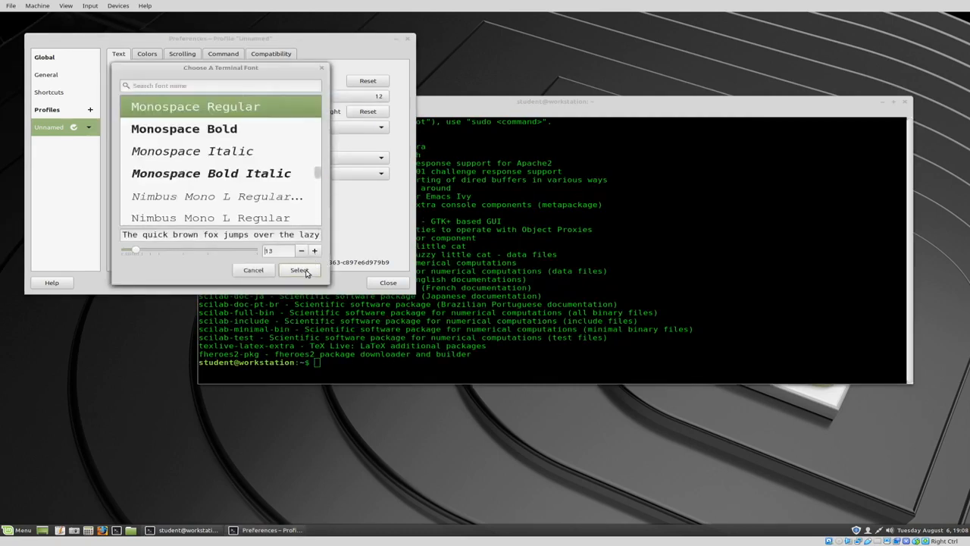